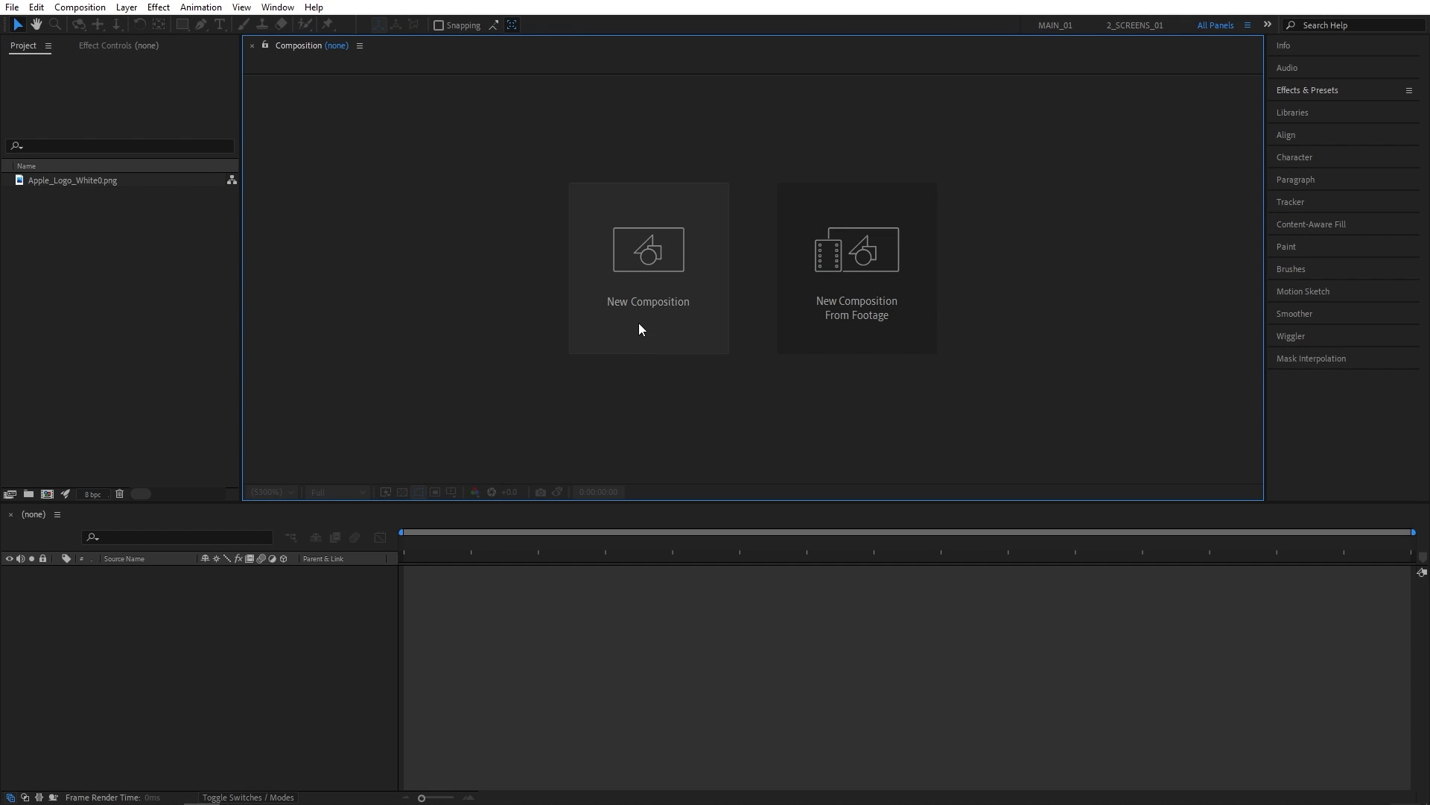
# - Create composition 'Render' with Cinema 4D chosen as its 3D renderer
pyautogui.click(648, 266)
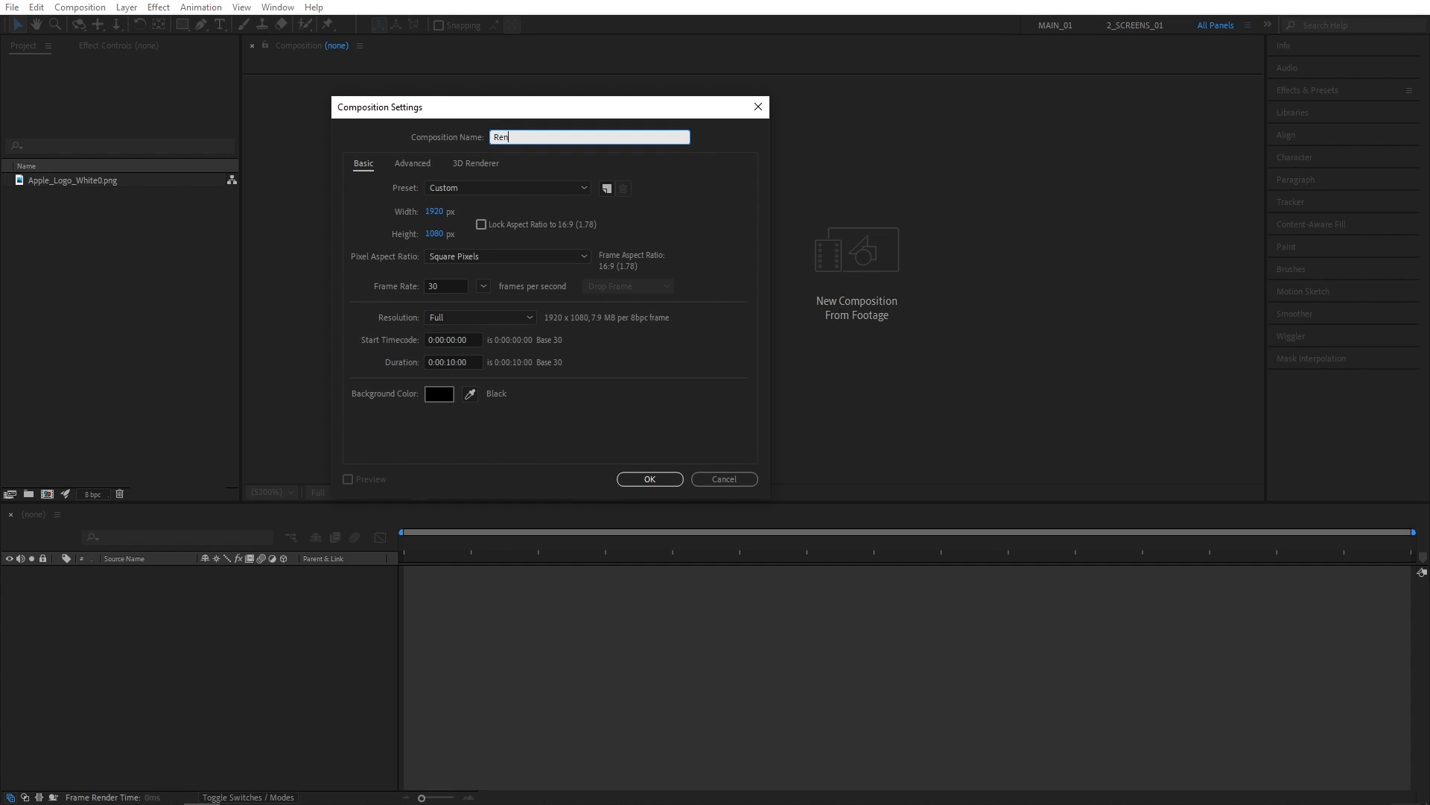
pyautogui.write('der')
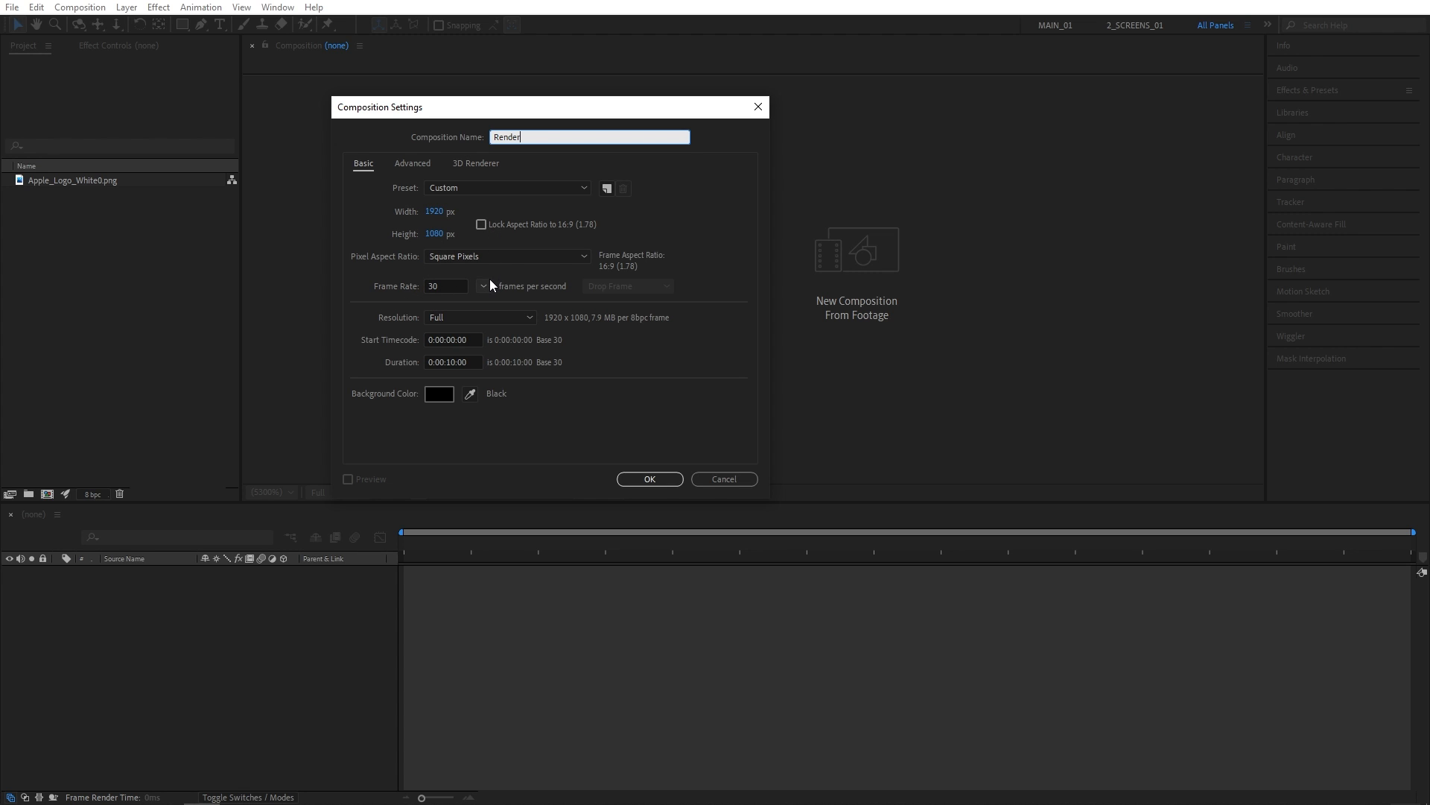
pyautogui.click(475, 164)
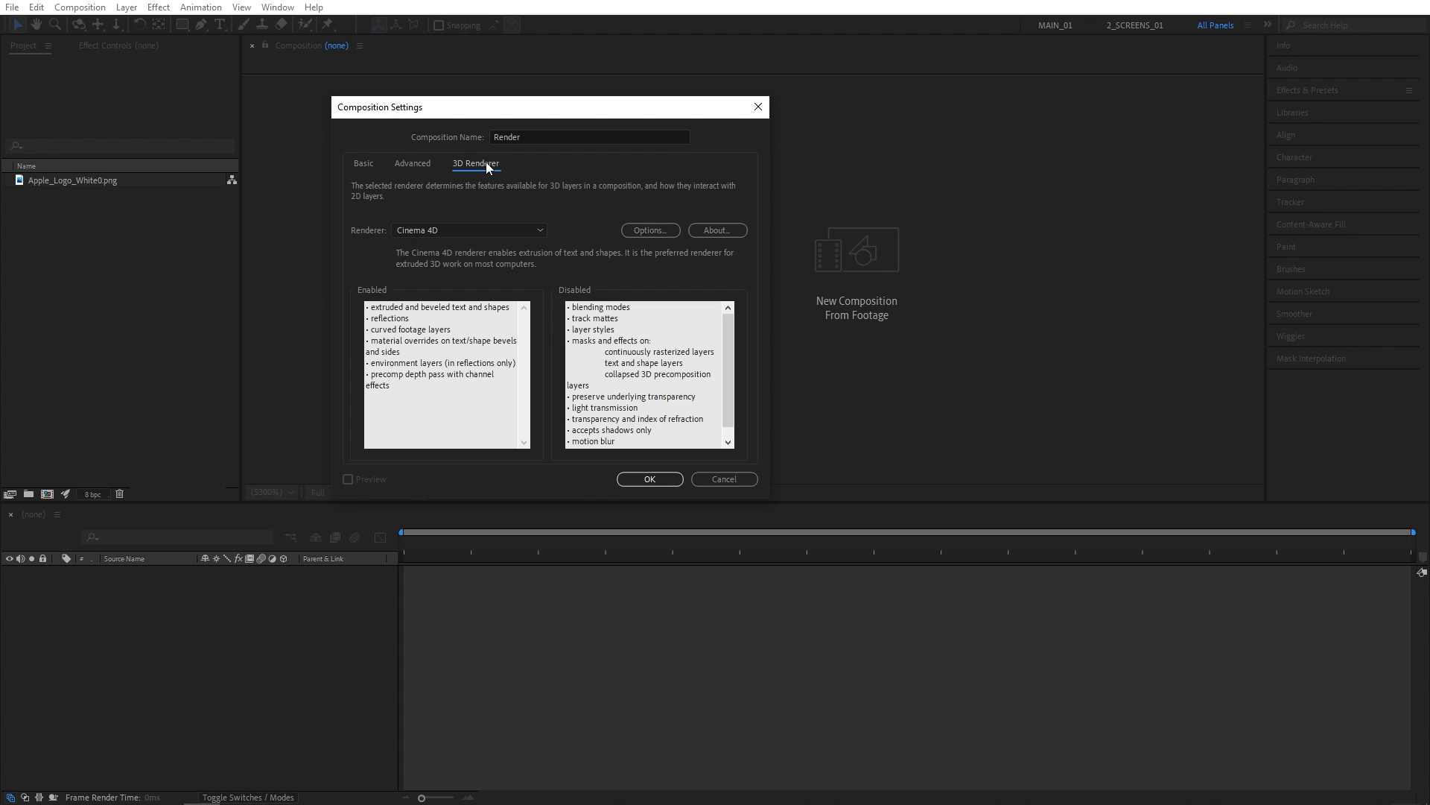
pyautogui.click(468, 230)
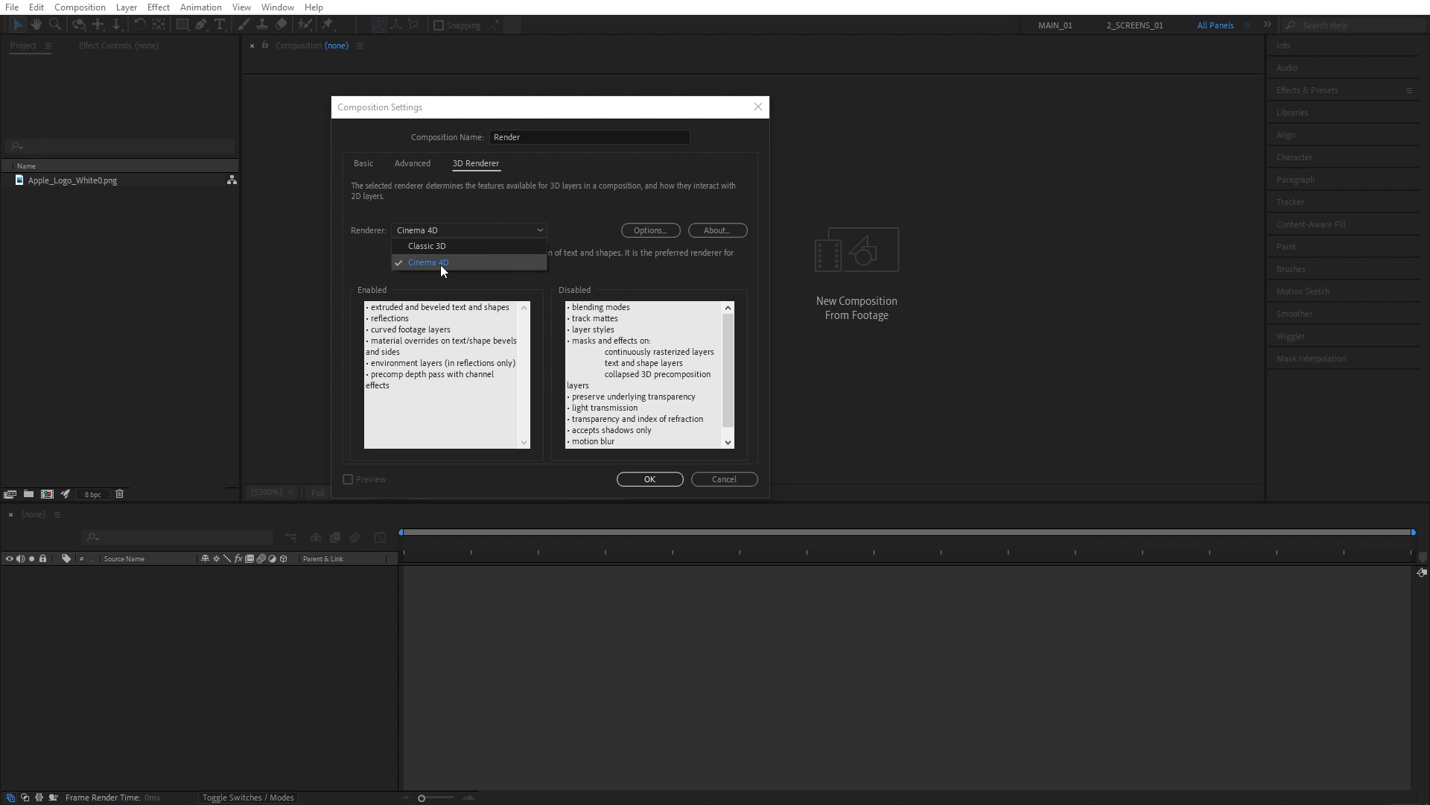
pyautogui.click(429, 262)
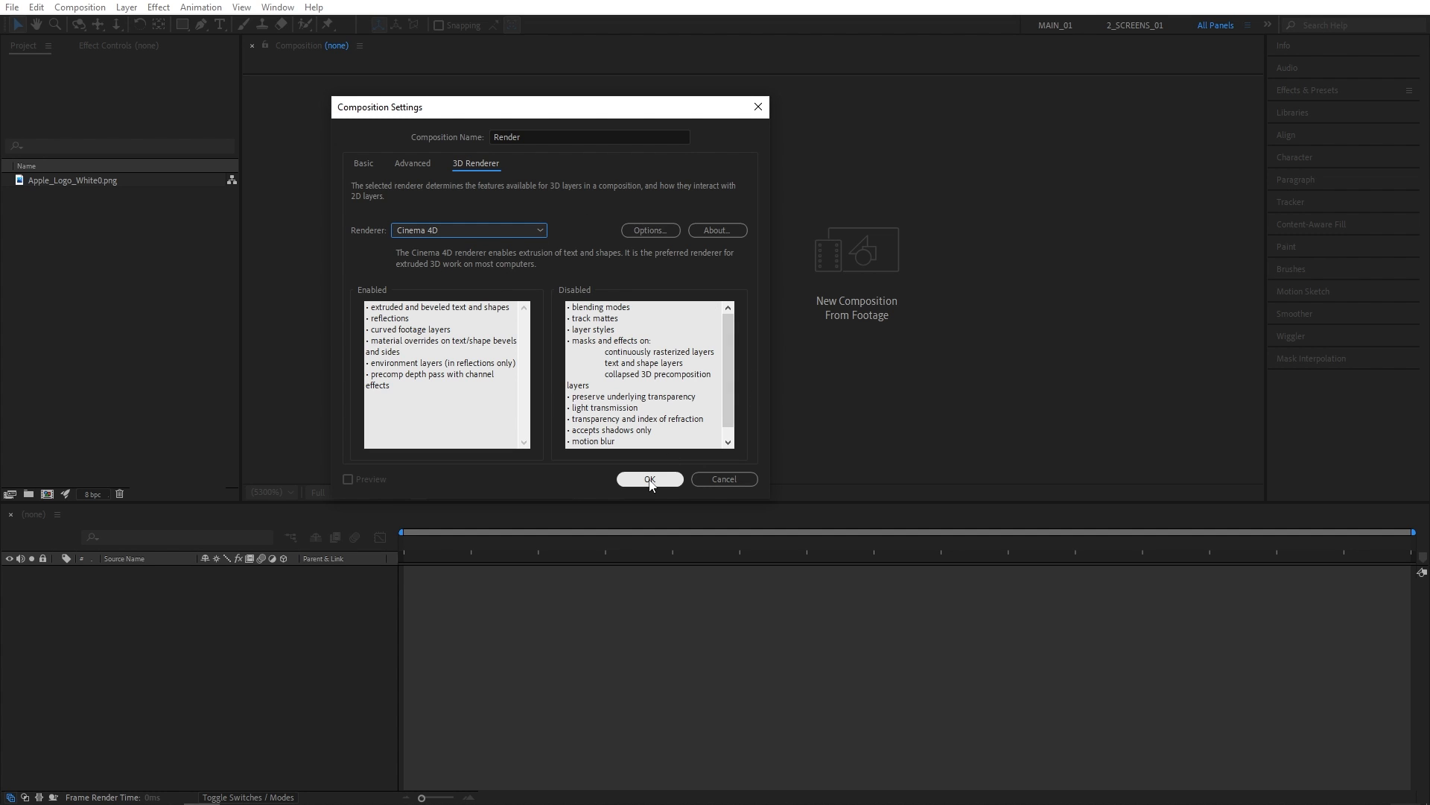
pyautogui.click(650, 479)
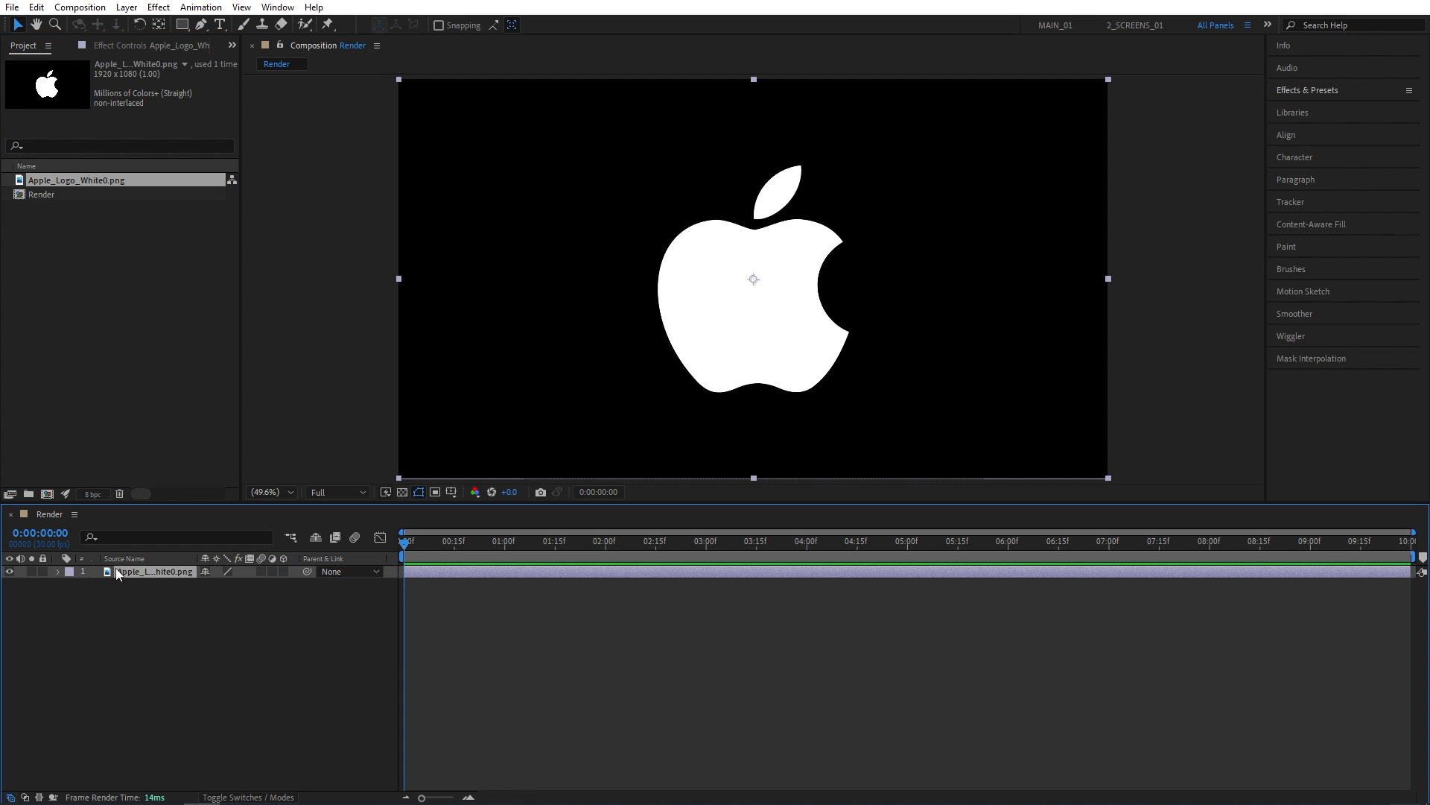
pyautogui.moveTo(125, 7)
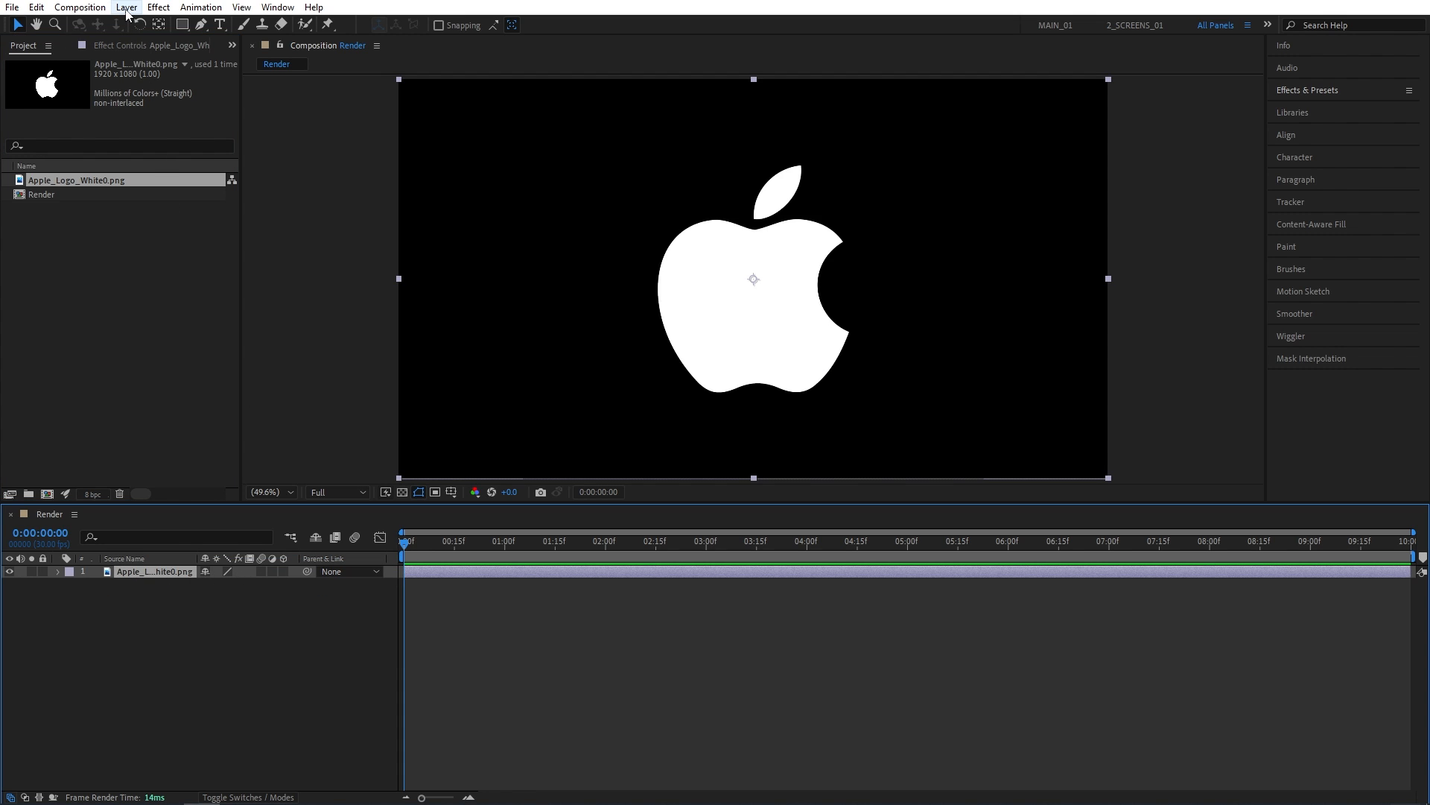
# - Auto-trace the Apple logo layer's alpha channel into mask paths
pyautogui.click(125, 8)
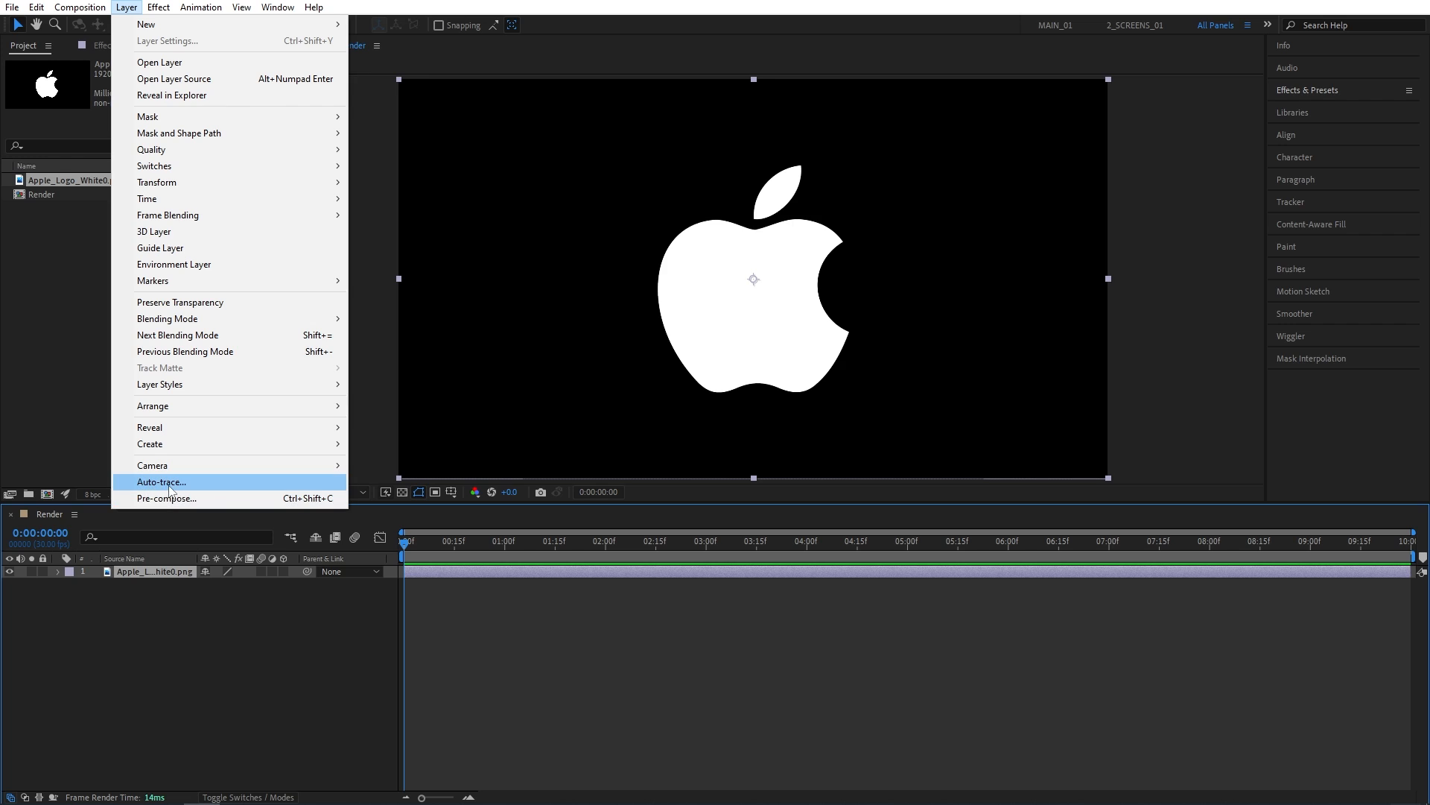
pyautogui.click(161, 481)
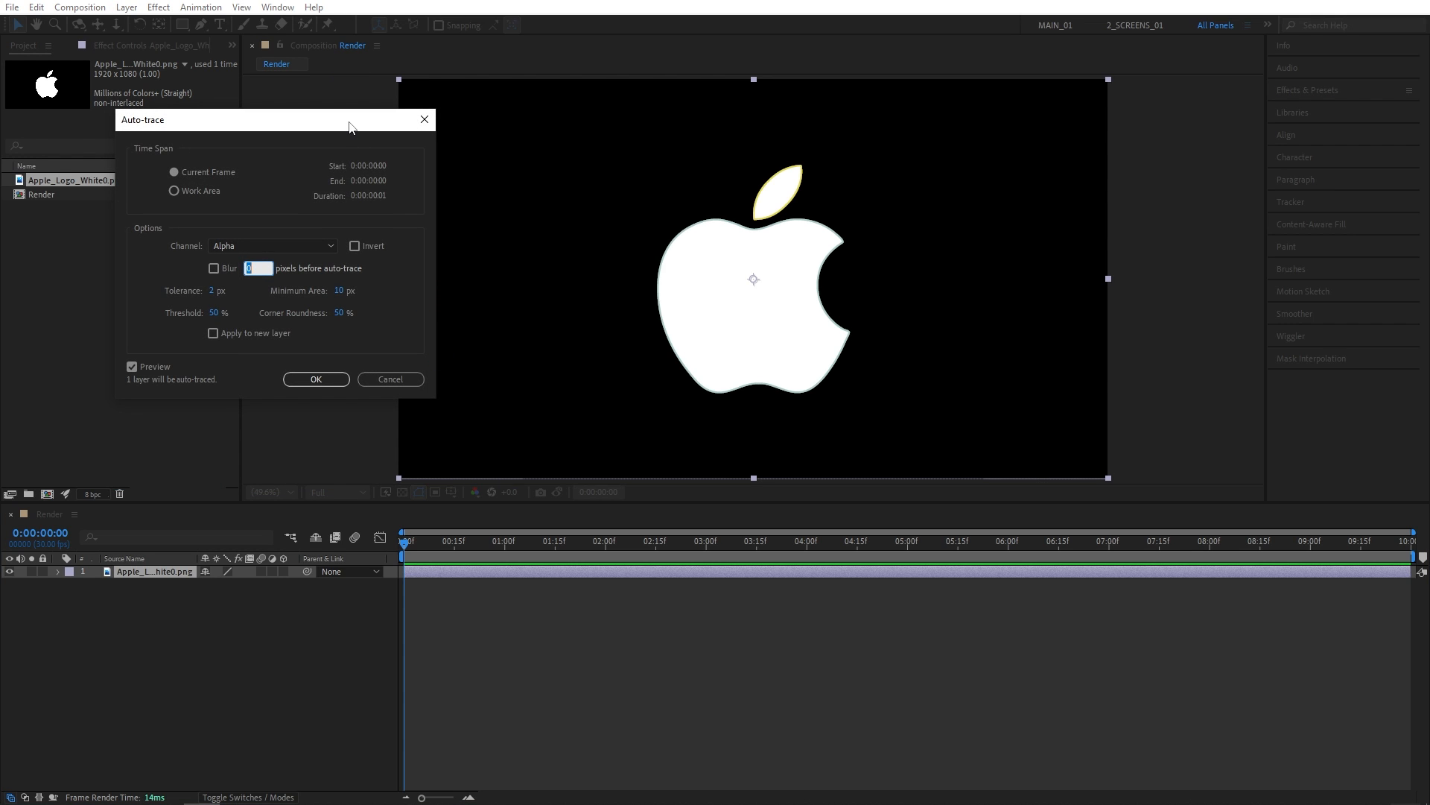
pyautogui.moveTo(265, 119); pyautogui.dragTo(240, 143)
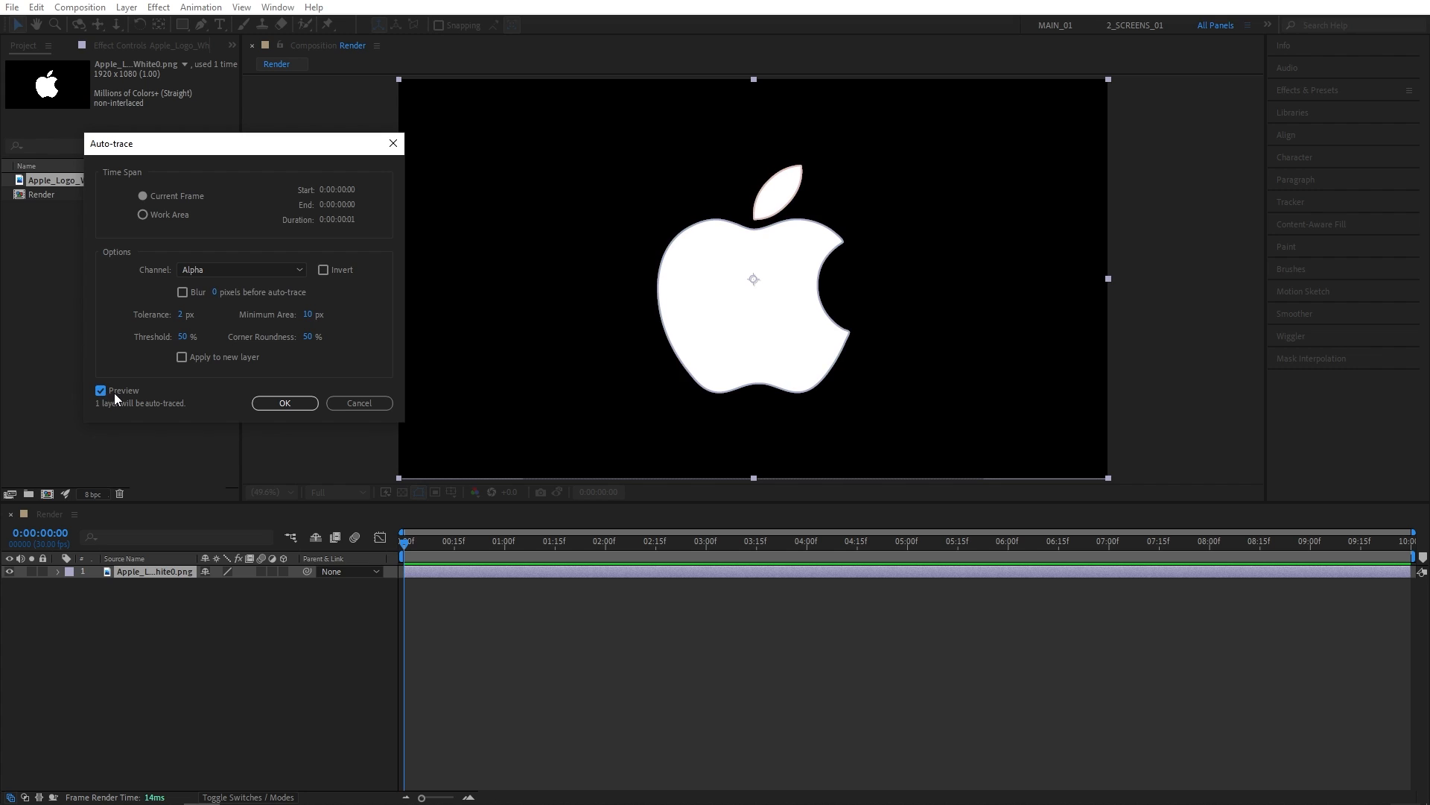
pyautogui.moveTo(671, 342)
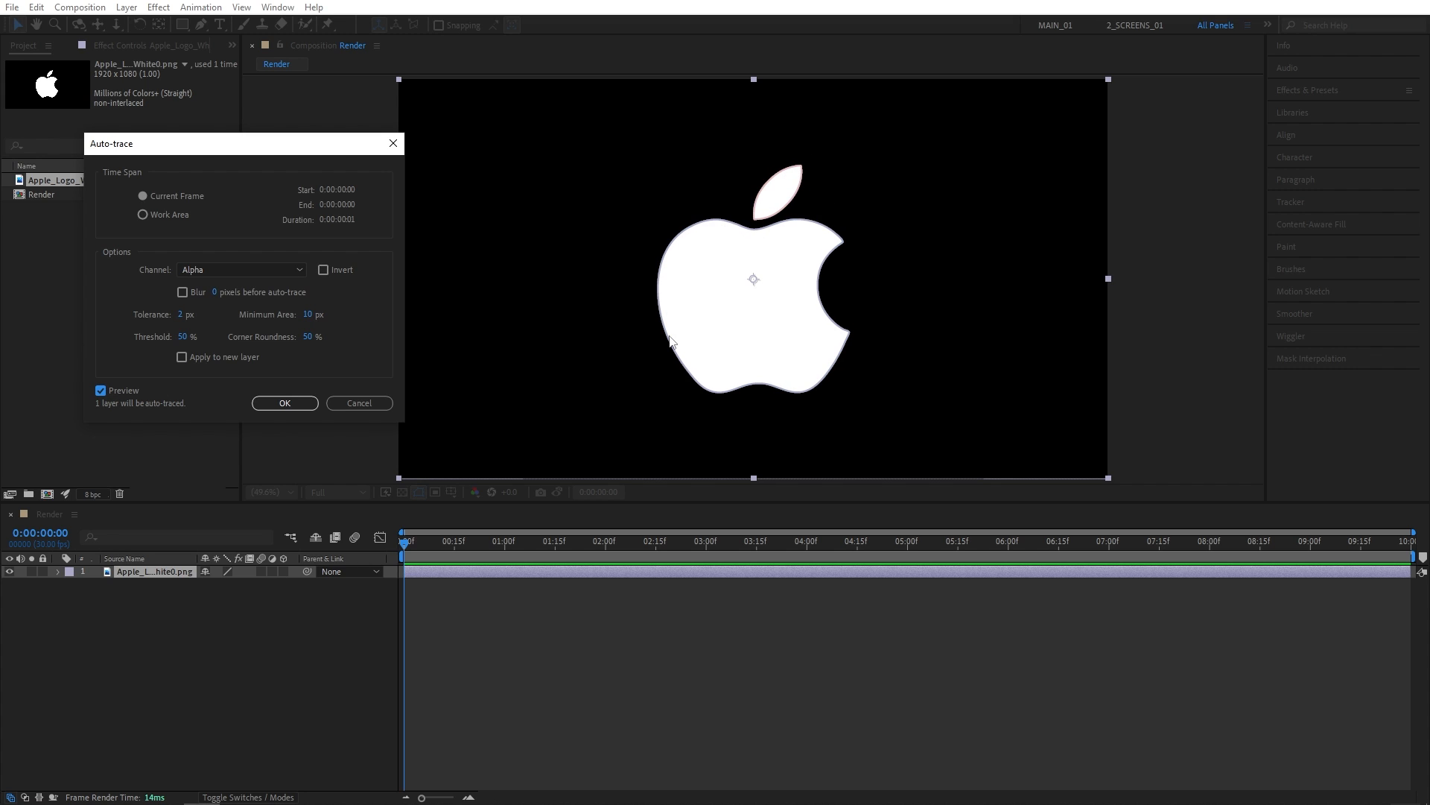
pyautogui.moveTo(460, 356)
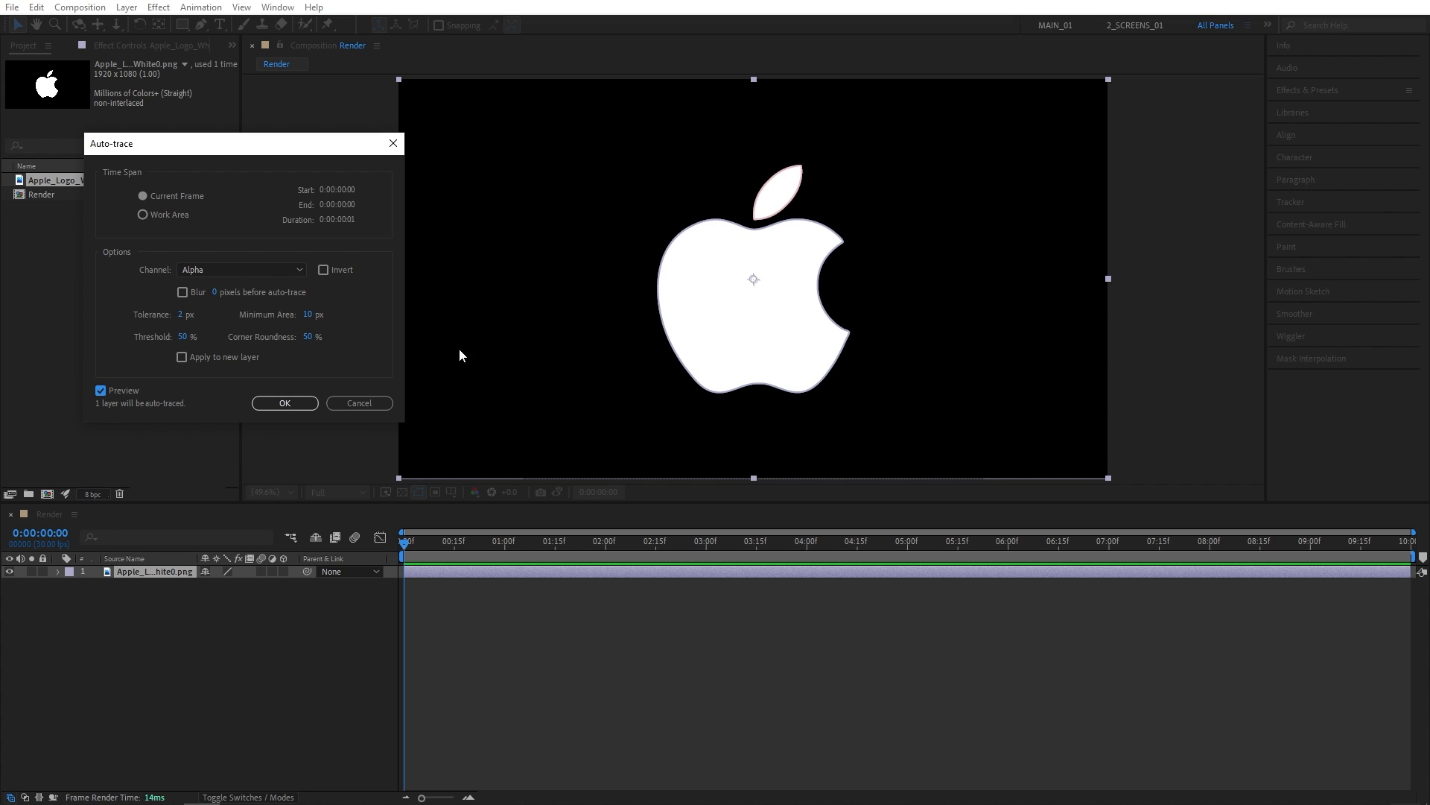
pyautogui.click(285, 403)
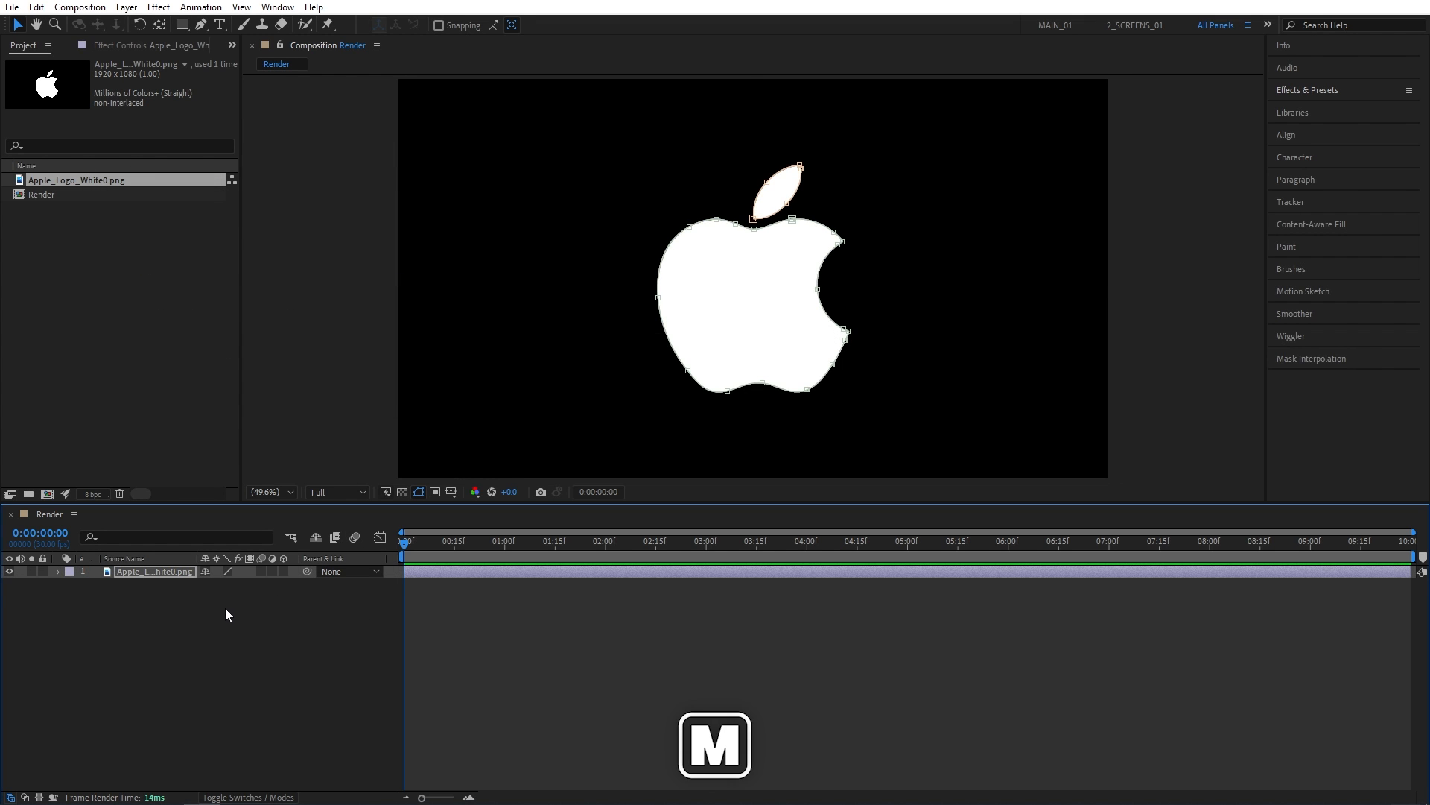
# - Expand the logo layer to show Mask 1 and Mask 2 with their mask paths
pyautogui.click(58, 570)
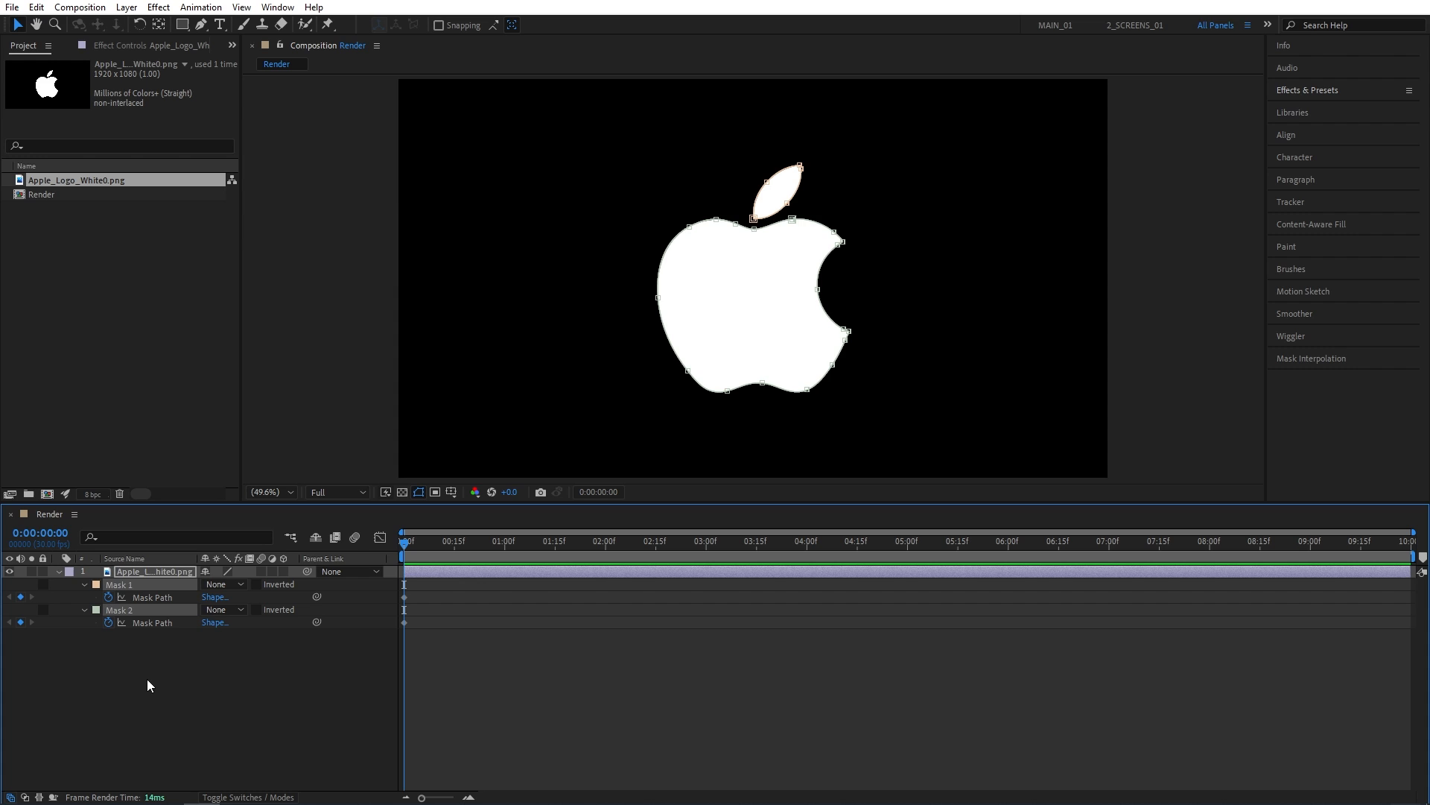
pyautogui.moveTo(794, 189)
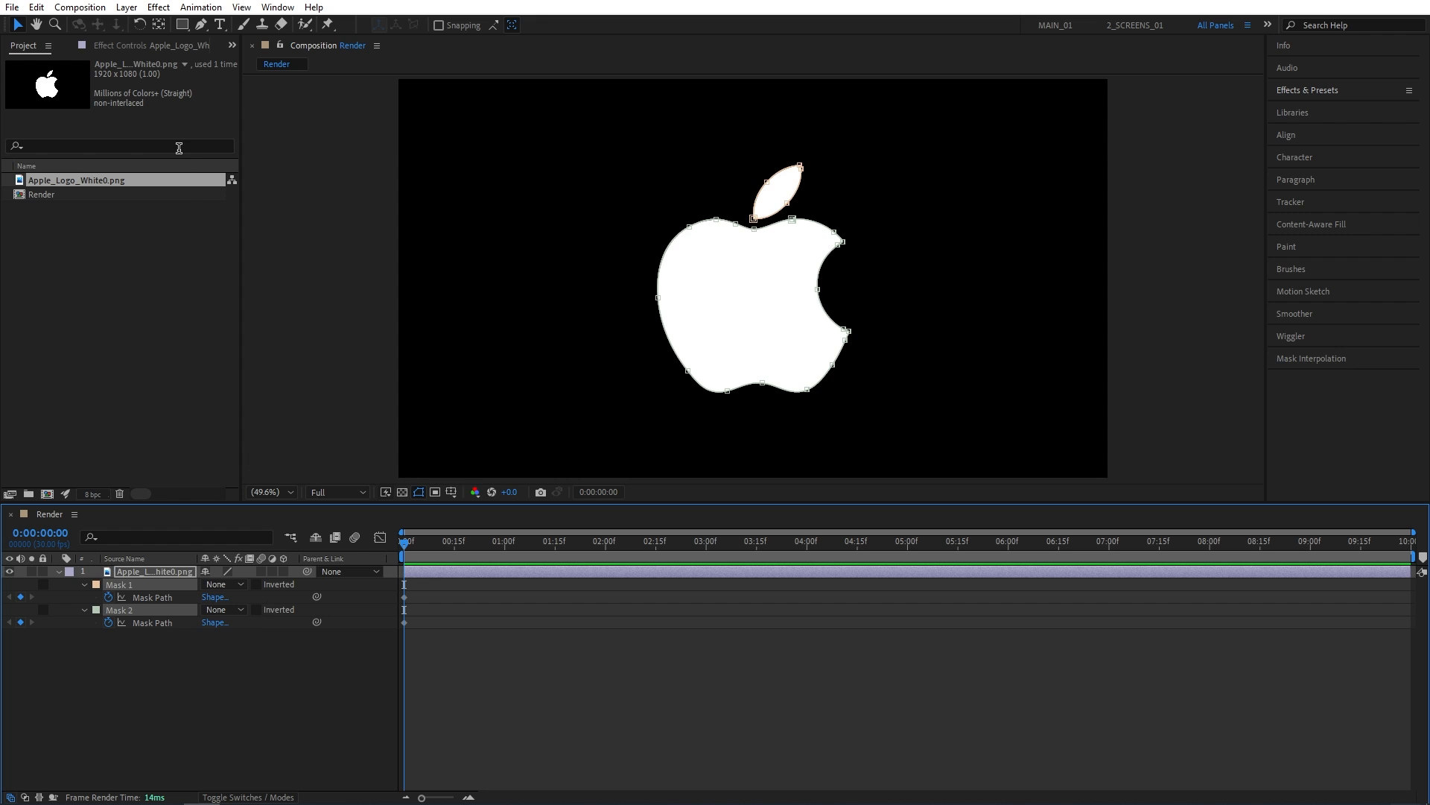
# - Add a new shape layer above the logo and give its contents an empty Path 1
pyautogui.click(125, 7)
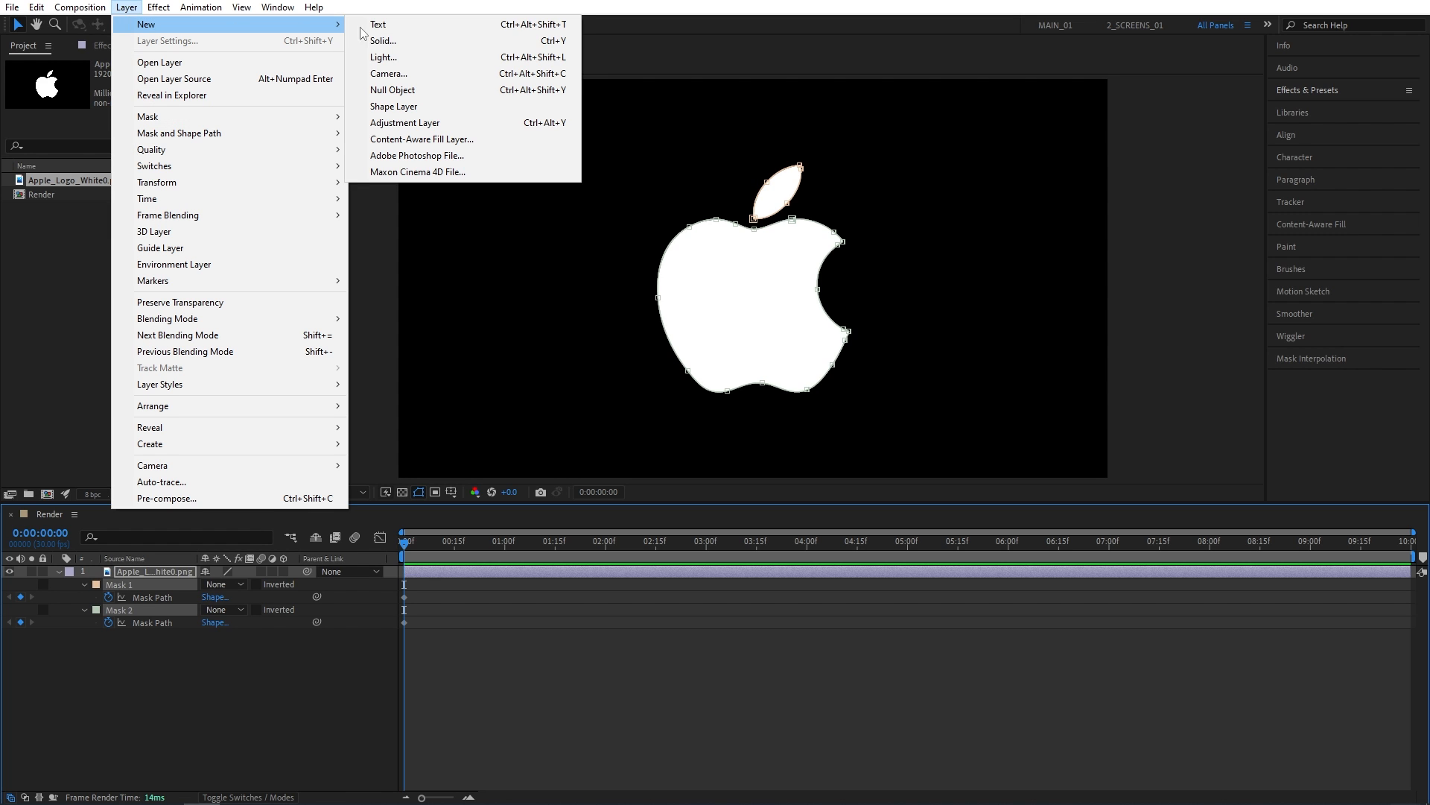
pyautogui.click(393, 107)
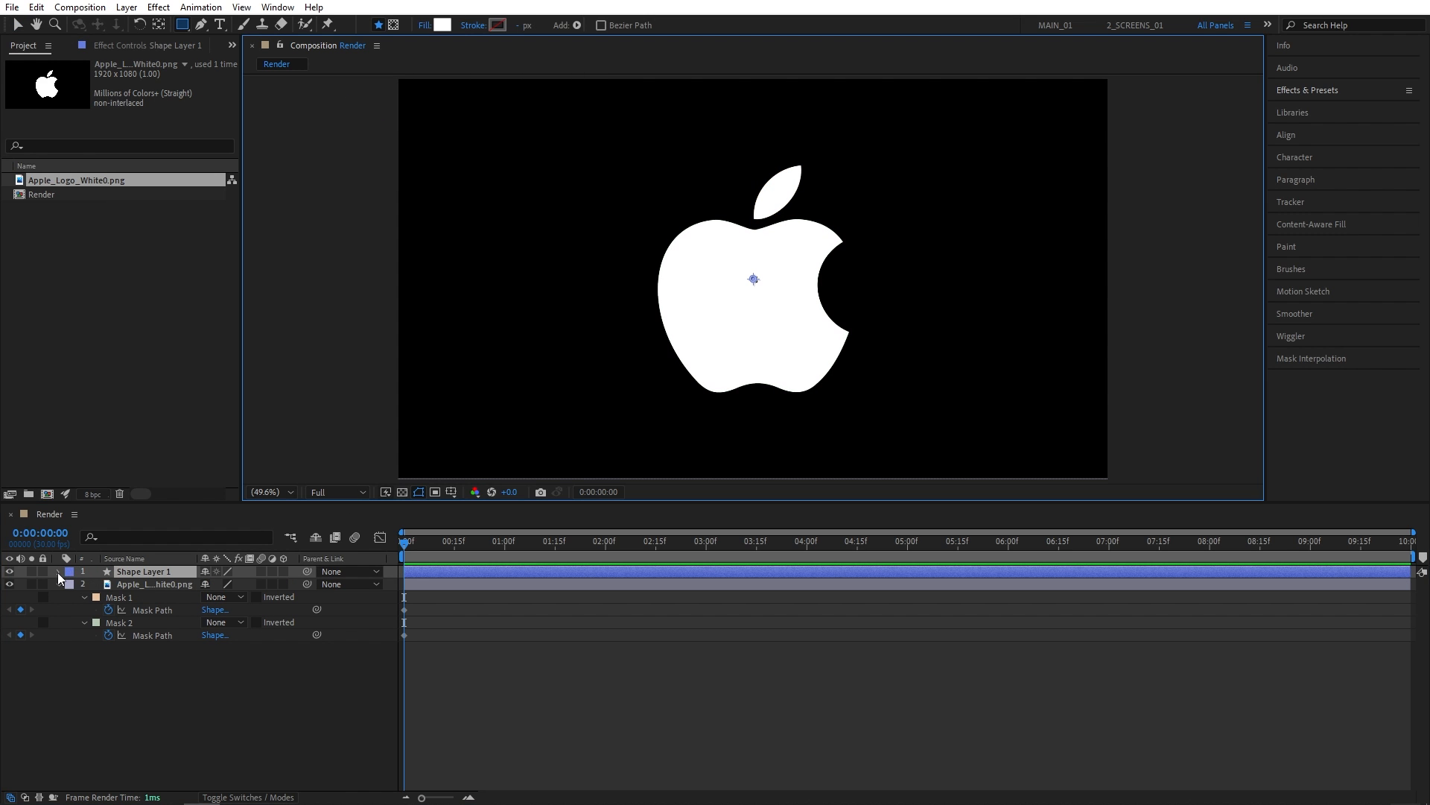
pyautogui.click(58, 570)
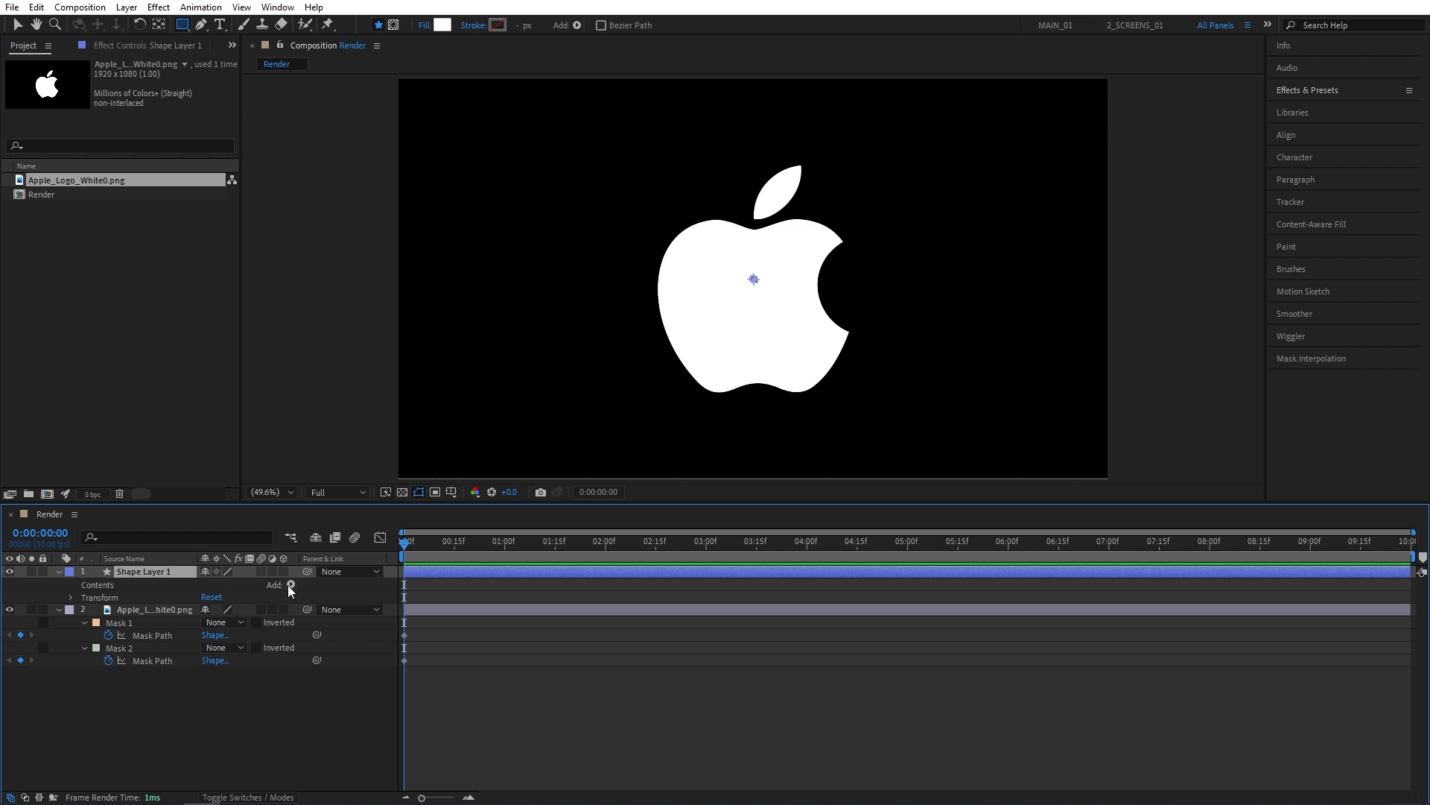
pyautogui.click(290, 584)
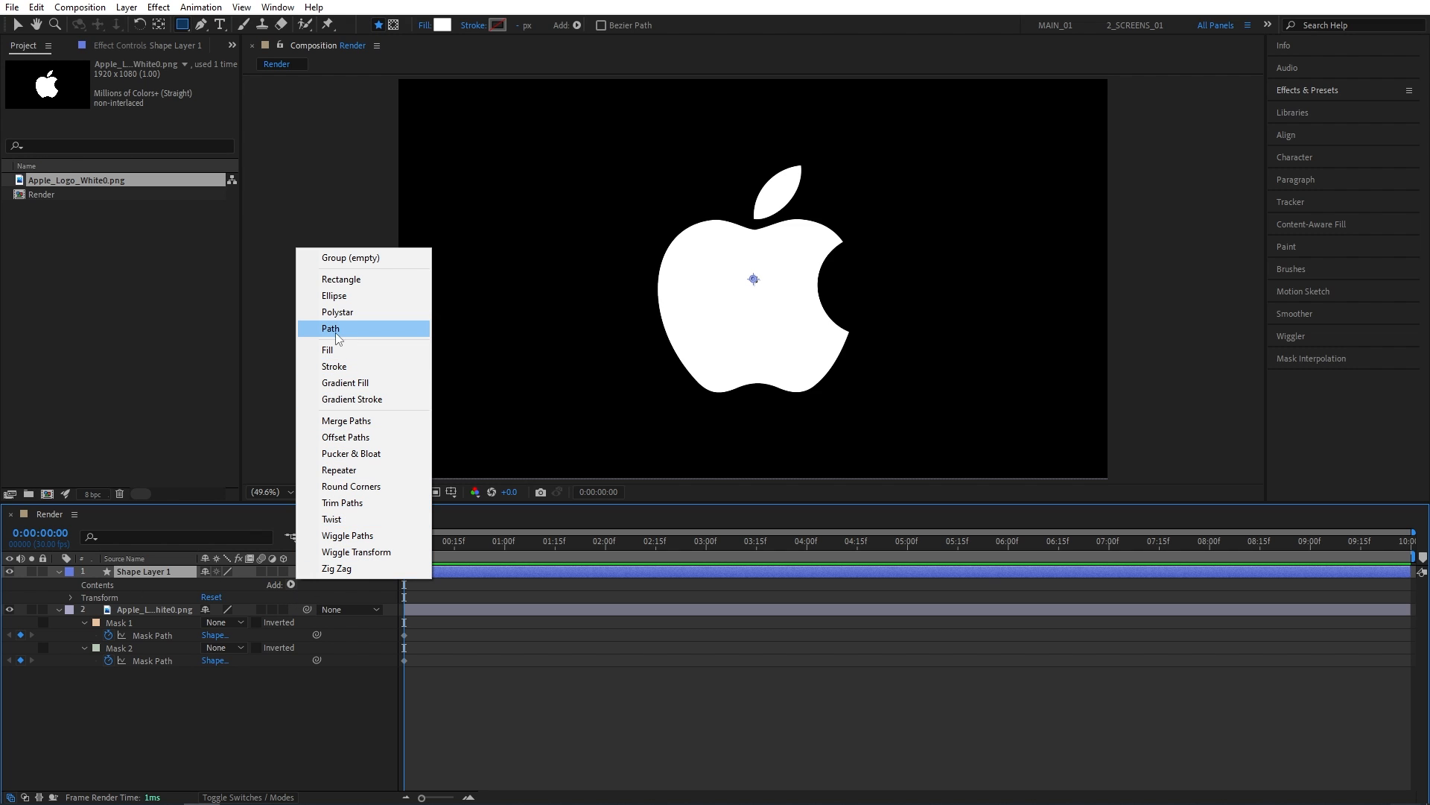
pyautogui.click(331, 327)
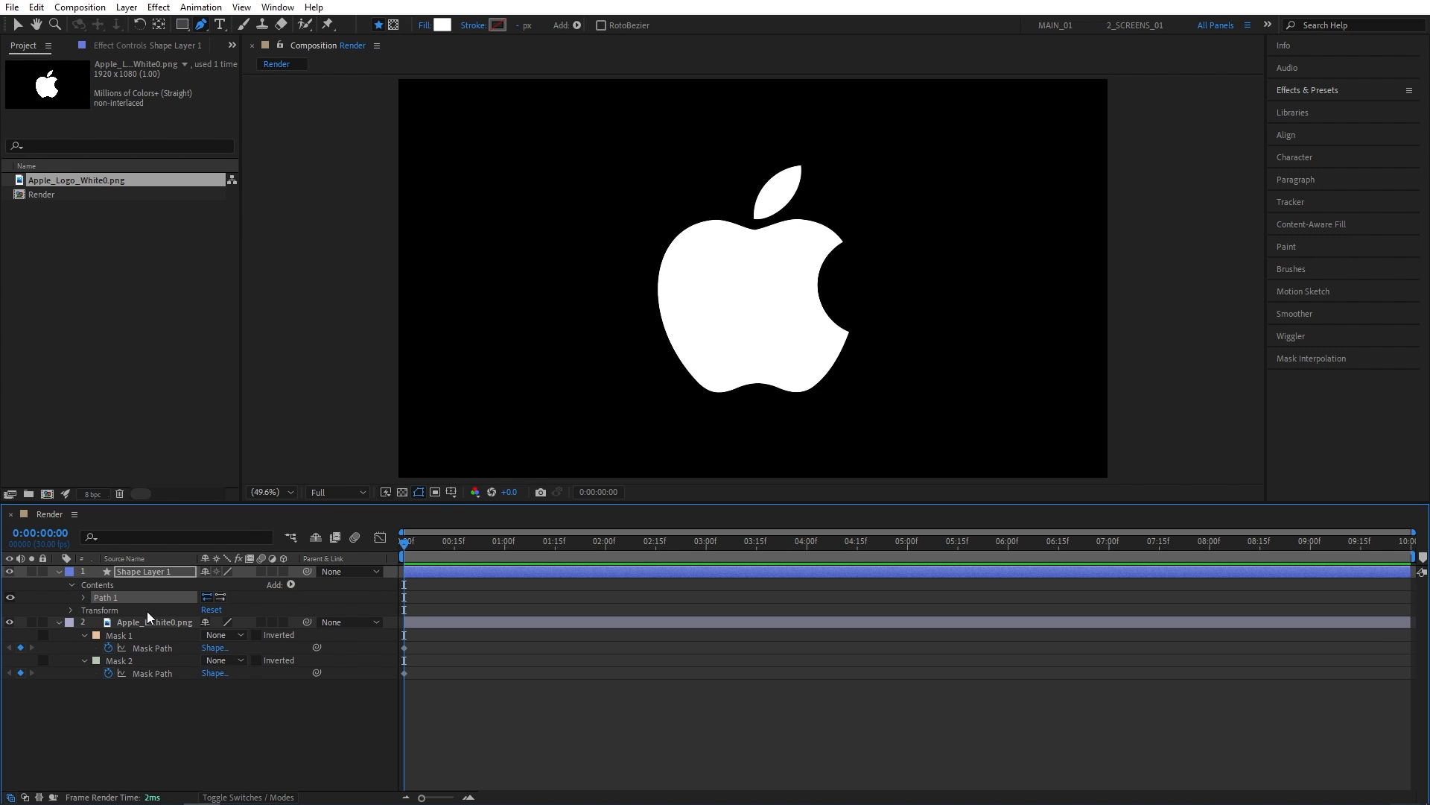
pyautogui.moveTo(154, 604)
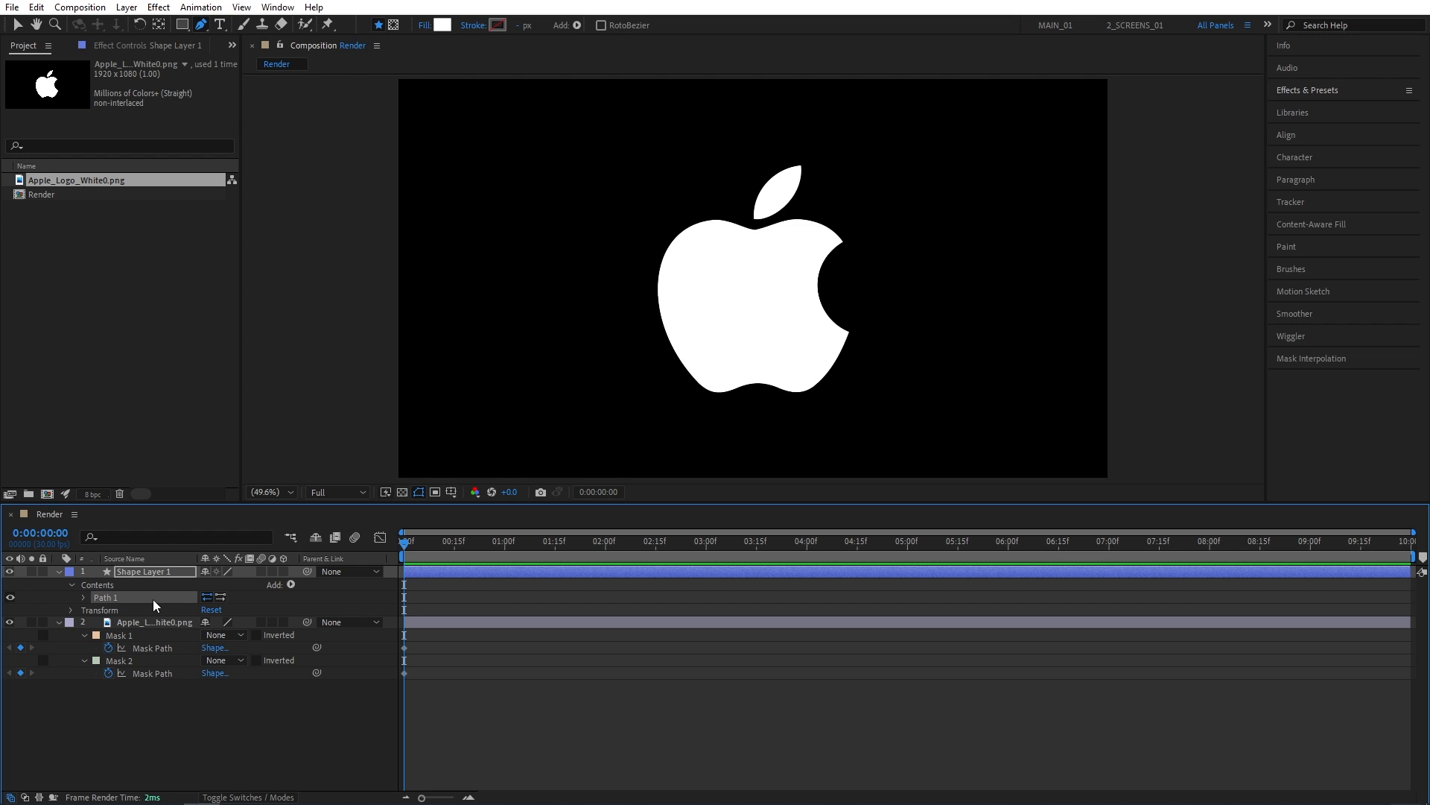
pyautogui.moveTo(125, 666)
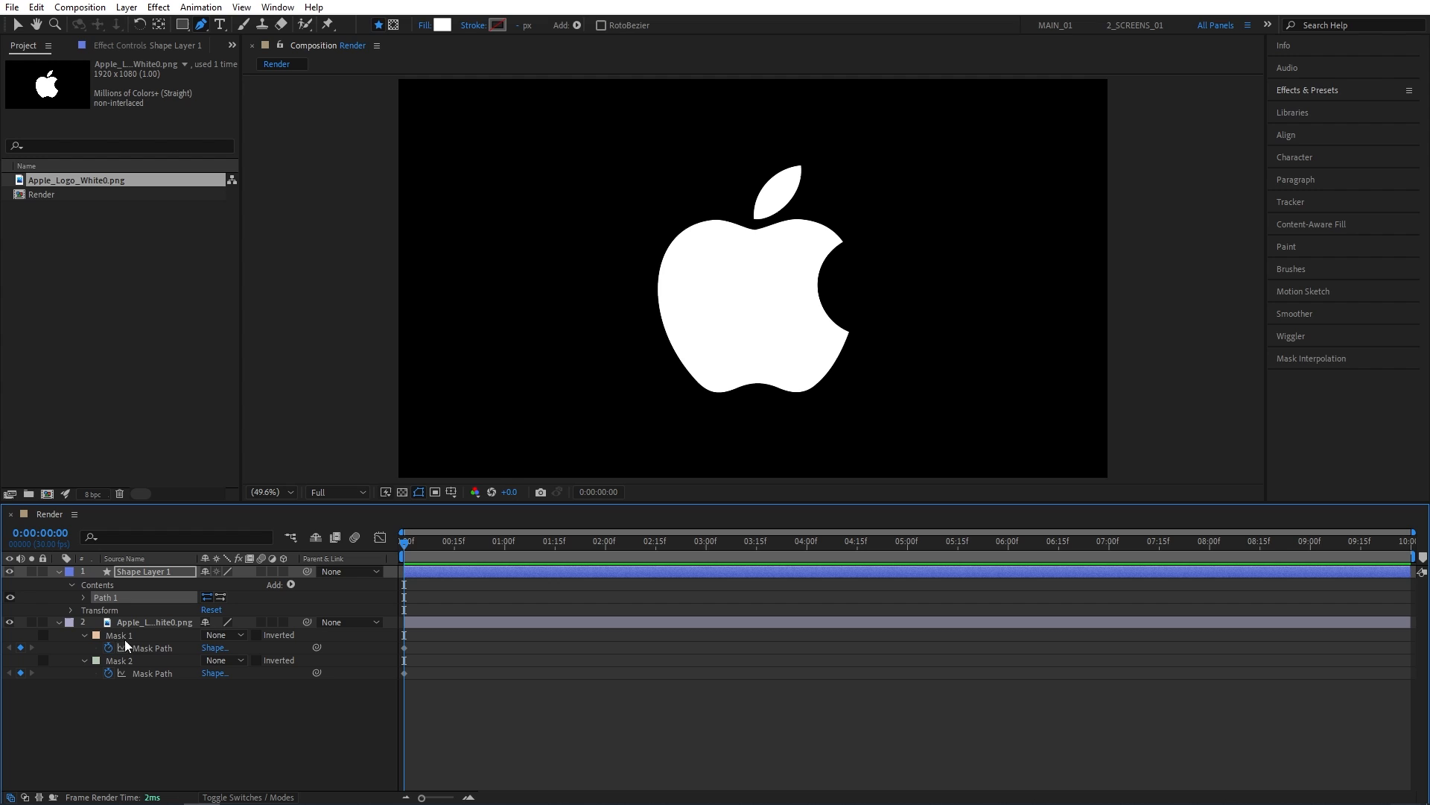
pyautogui.moveTo(141, 605)
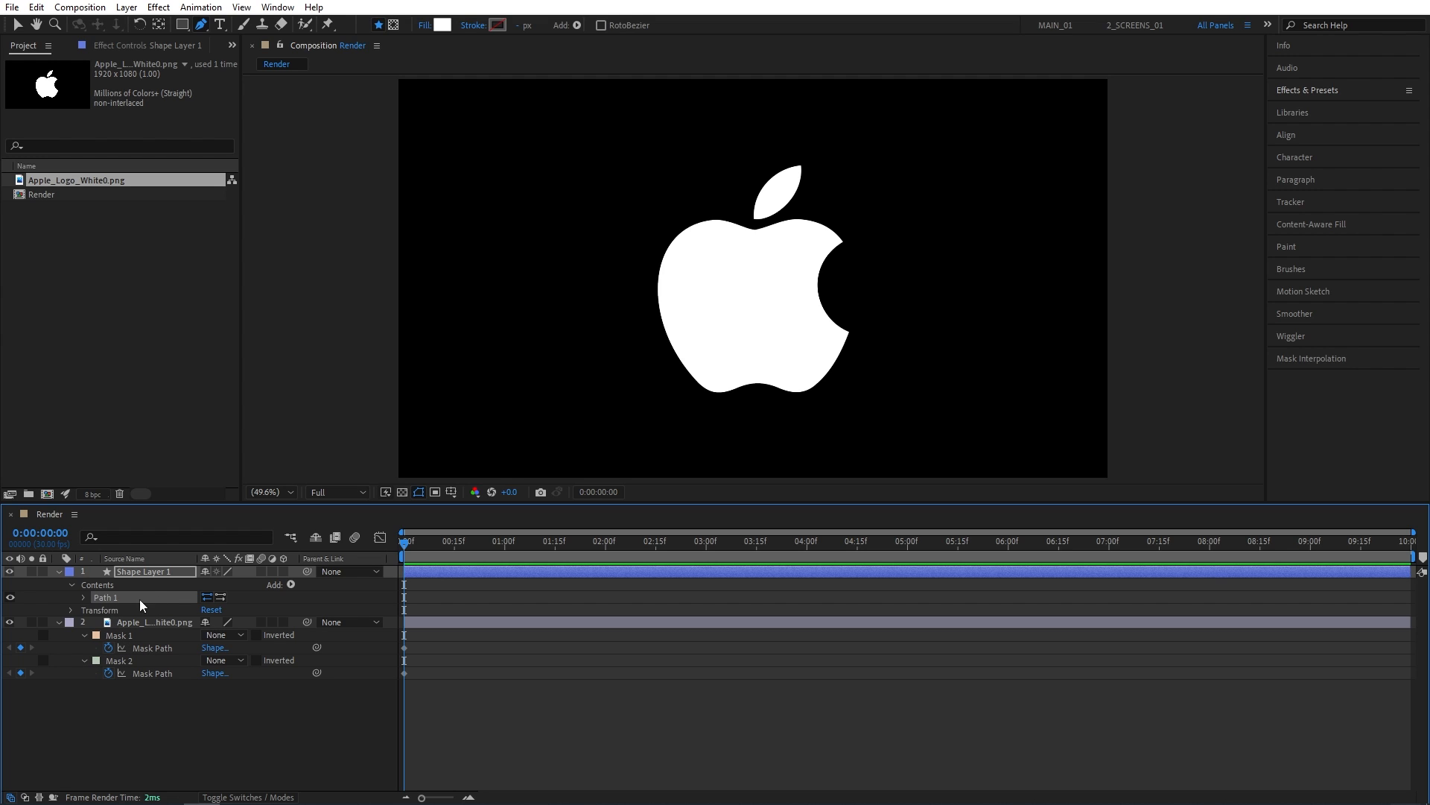
pyautogui.moveTo(116, 605)
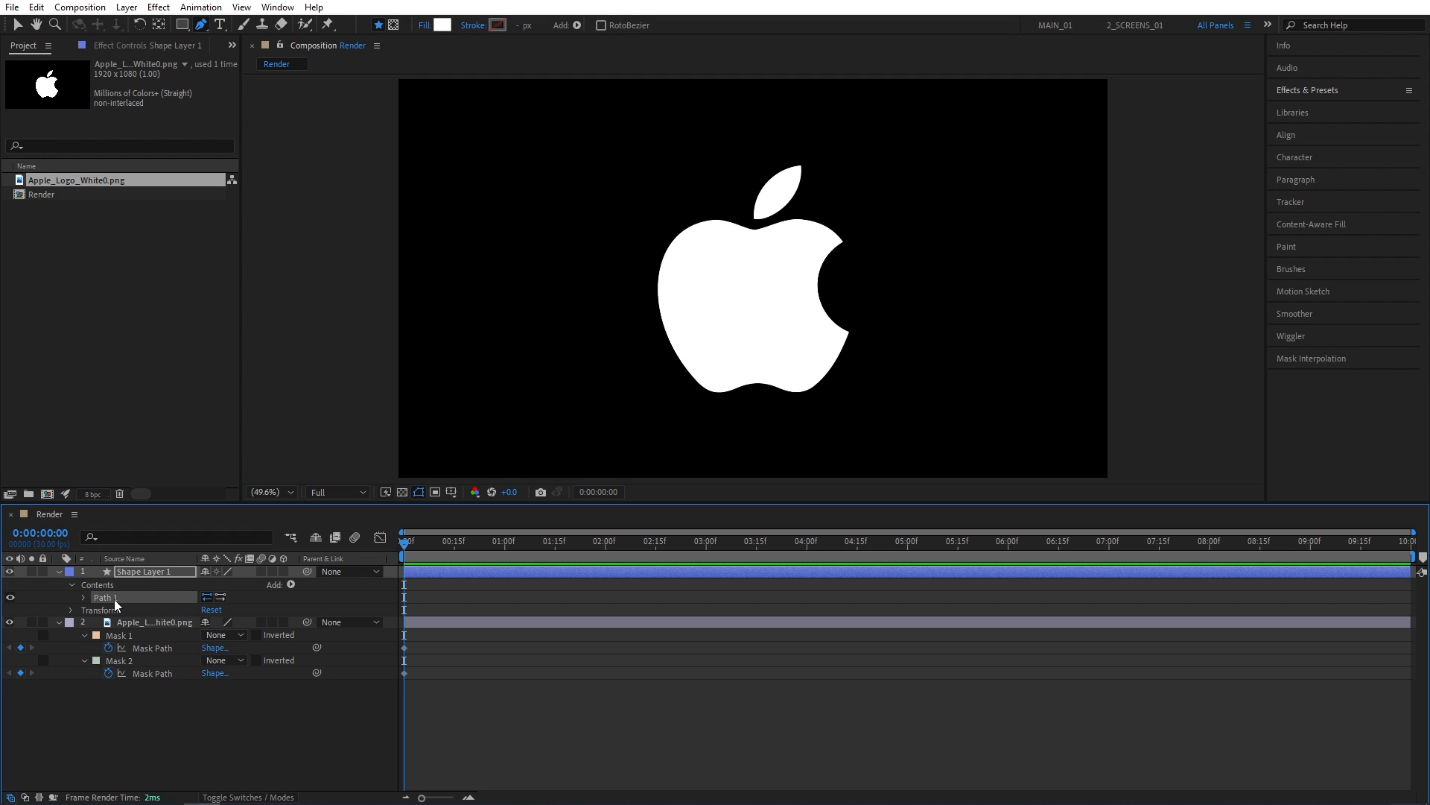
# - Duplicate Path 1 into Path 2 and expand both to show their path properties
pyautogui.press('Ctrl+D')
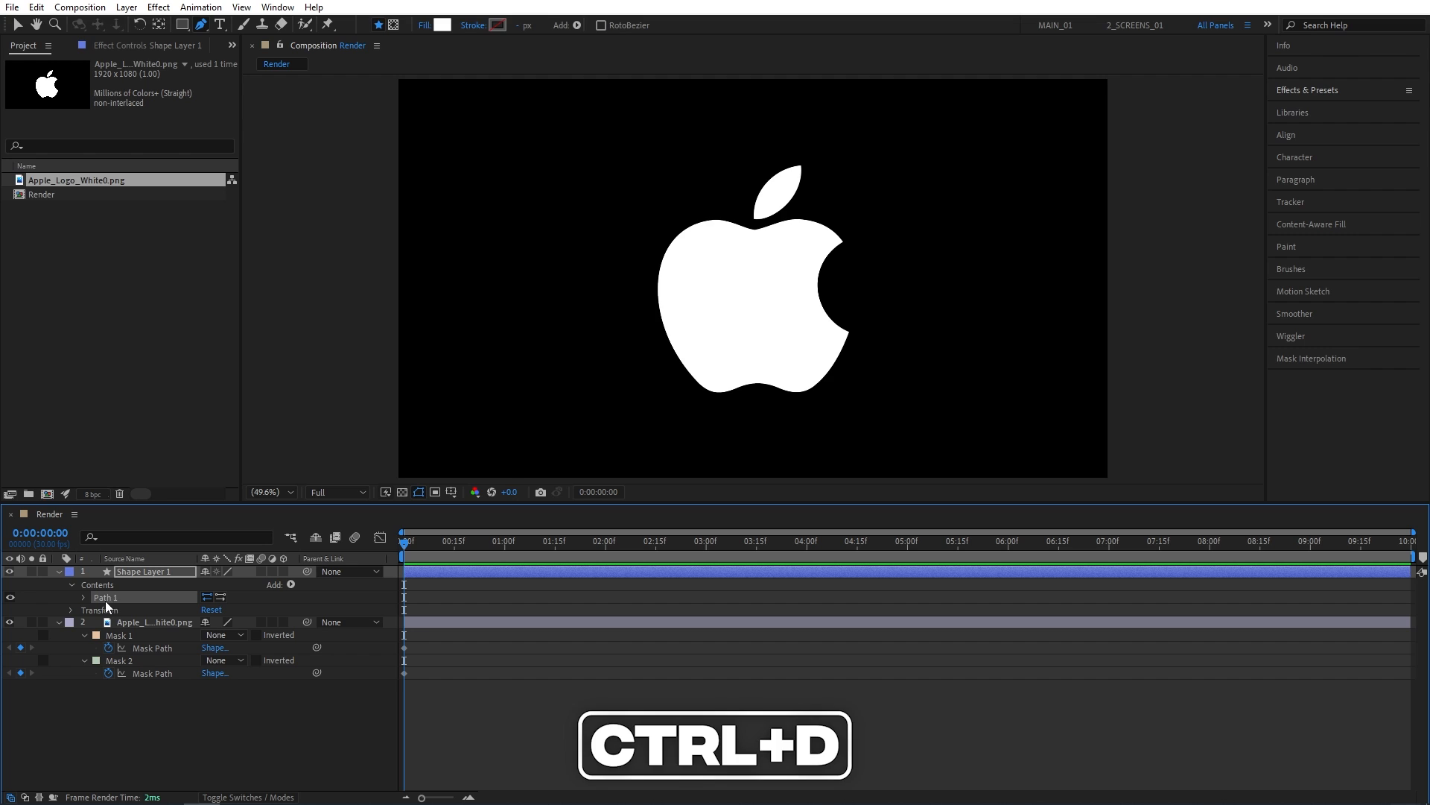
pyautogui.press('ctrl+d')
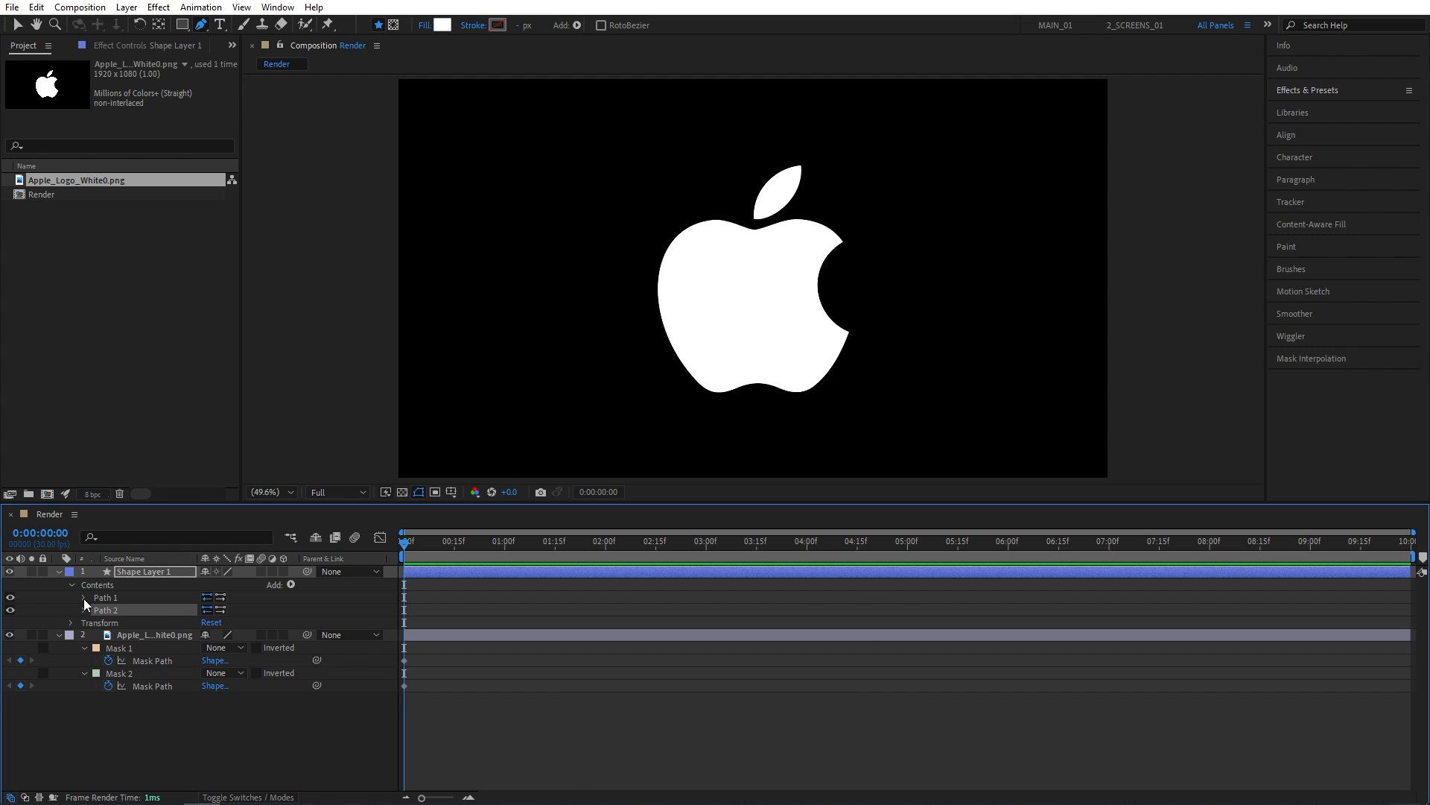
pyautogui.click(83, 596)
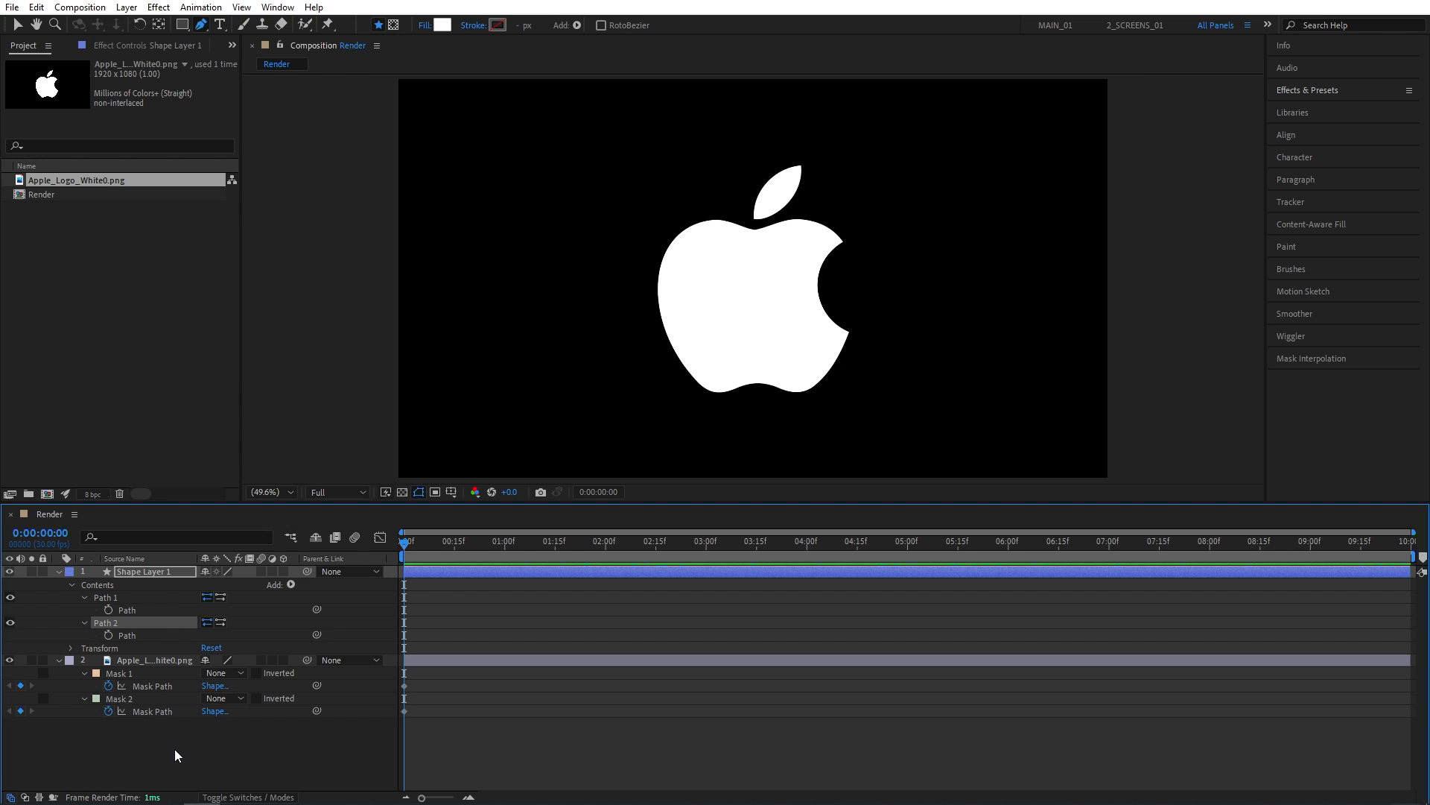
pyautogui.moveTo(129, 683)
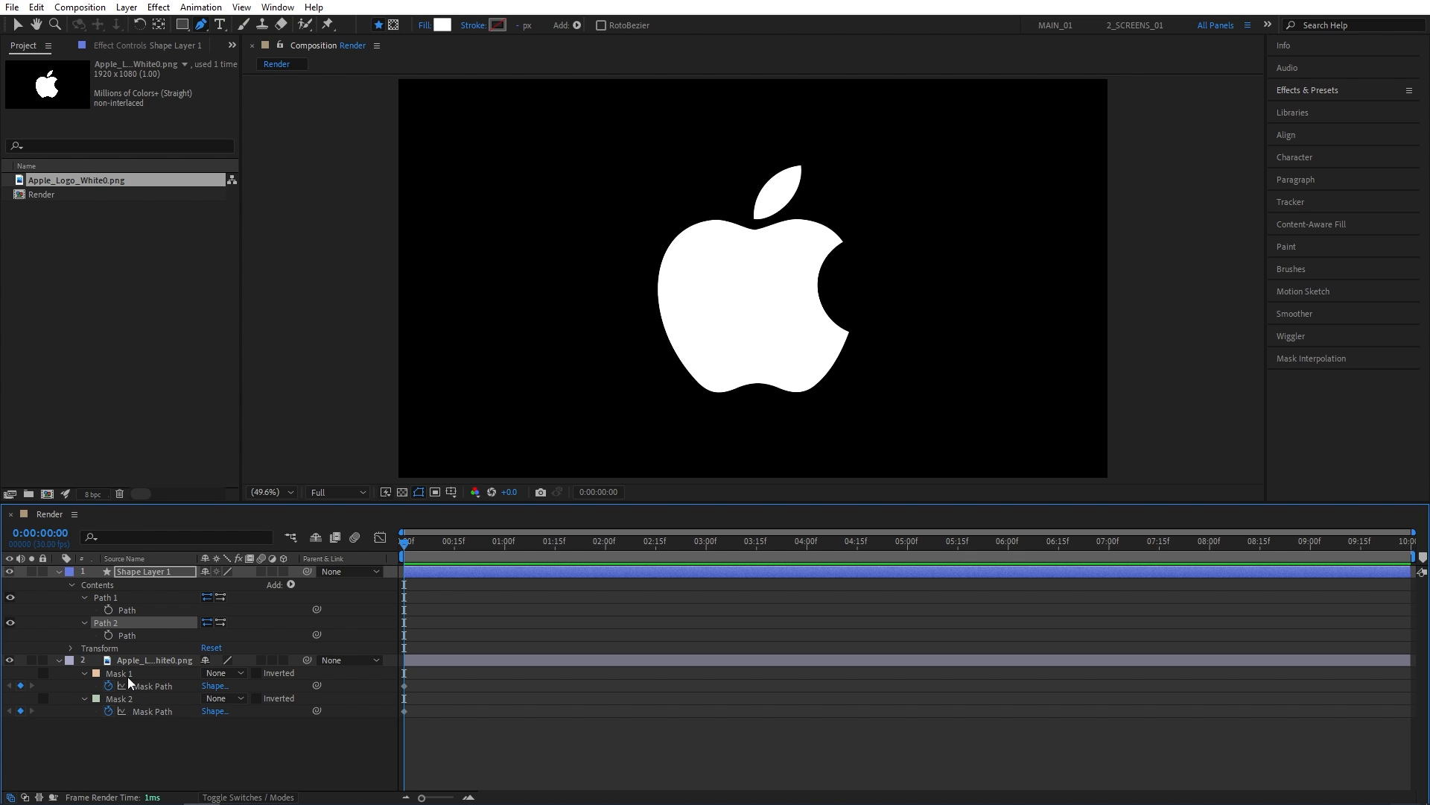
pyautogui.moveTo(162, 691)
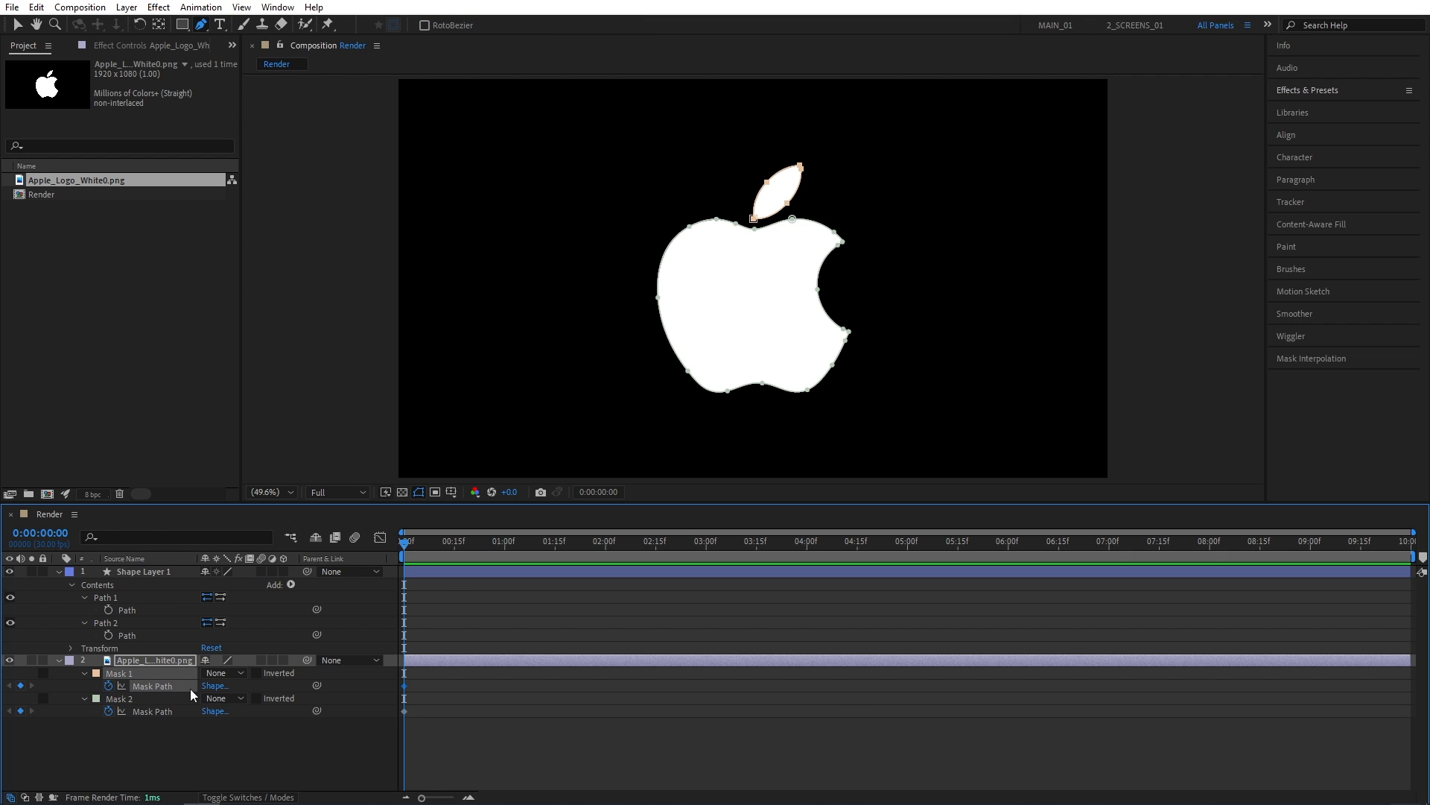
# - Copy the leaf mask into Path 1 and the apple body mask into Path 2
pyautogui.press('ctrl+c')
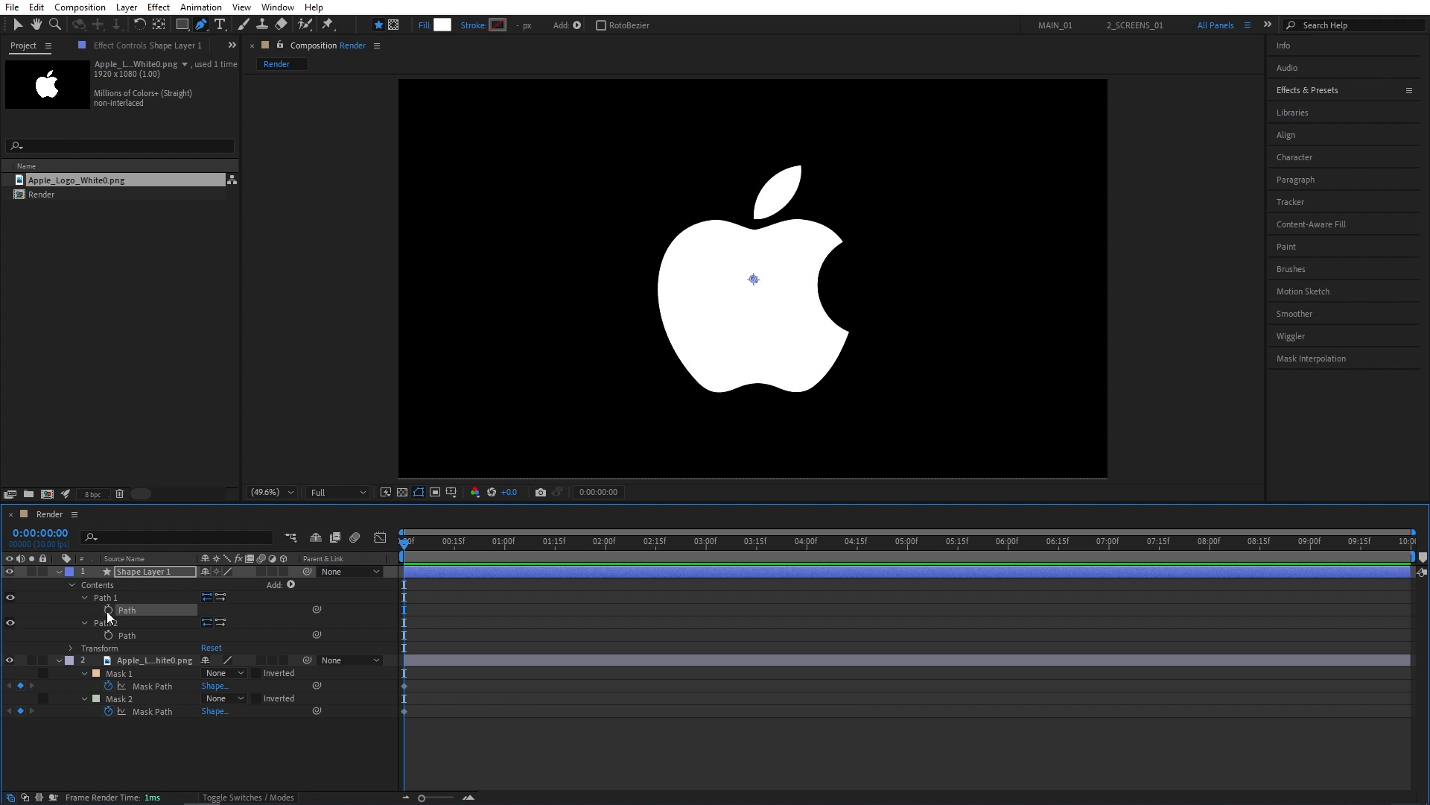
pyautogui.moveTo(150, 615)
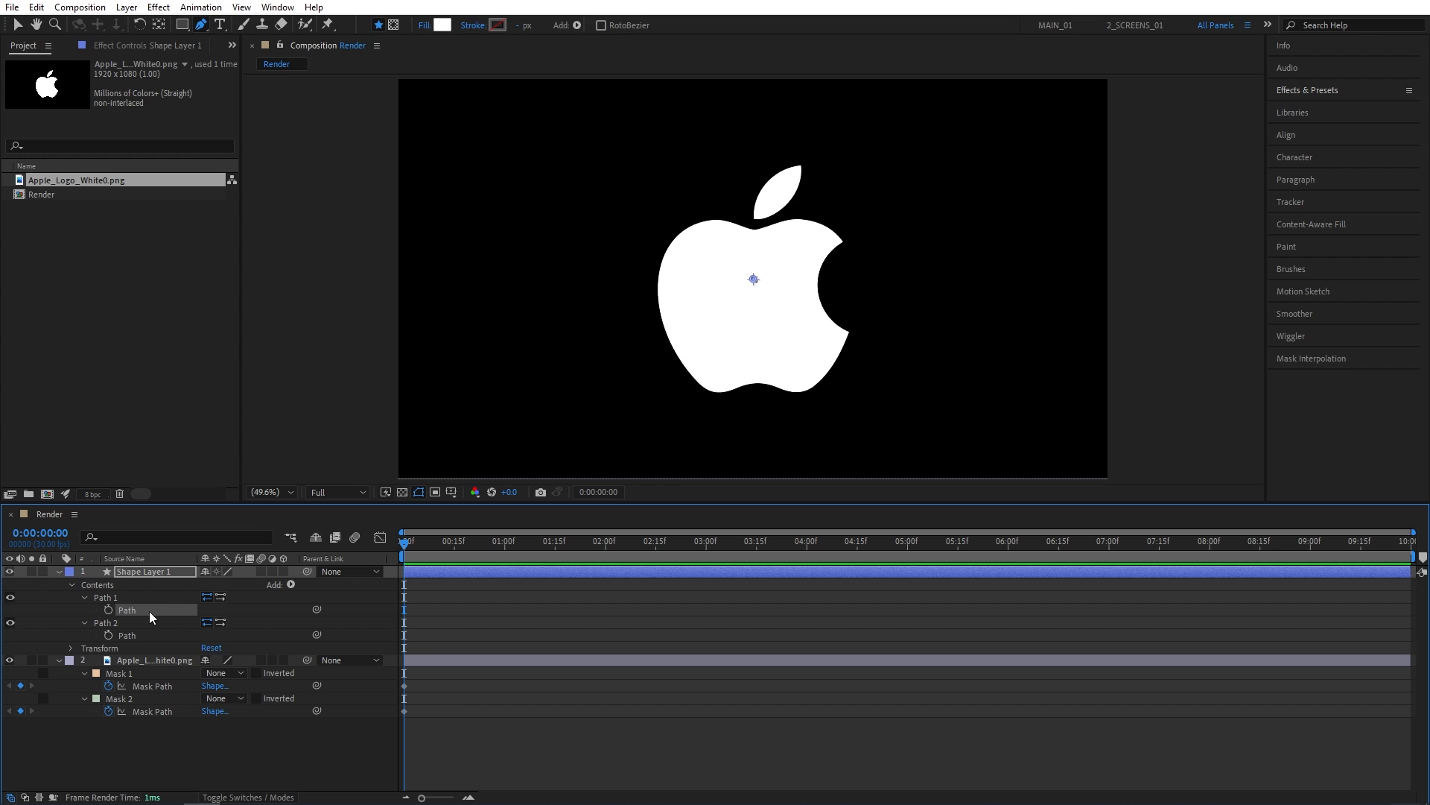
pyautogui.press('ctrl+v')
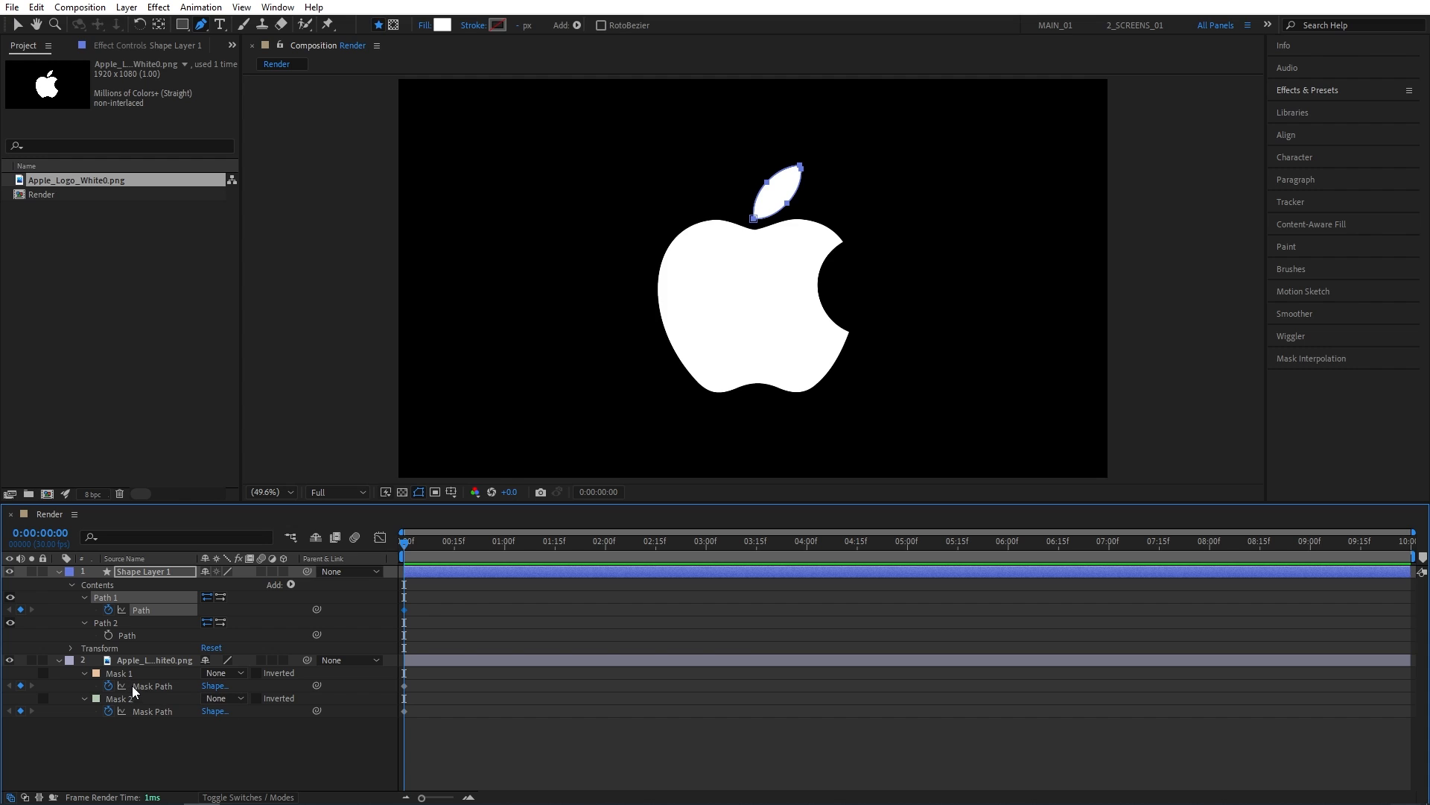
pyautogui.moveTo(162, 723)
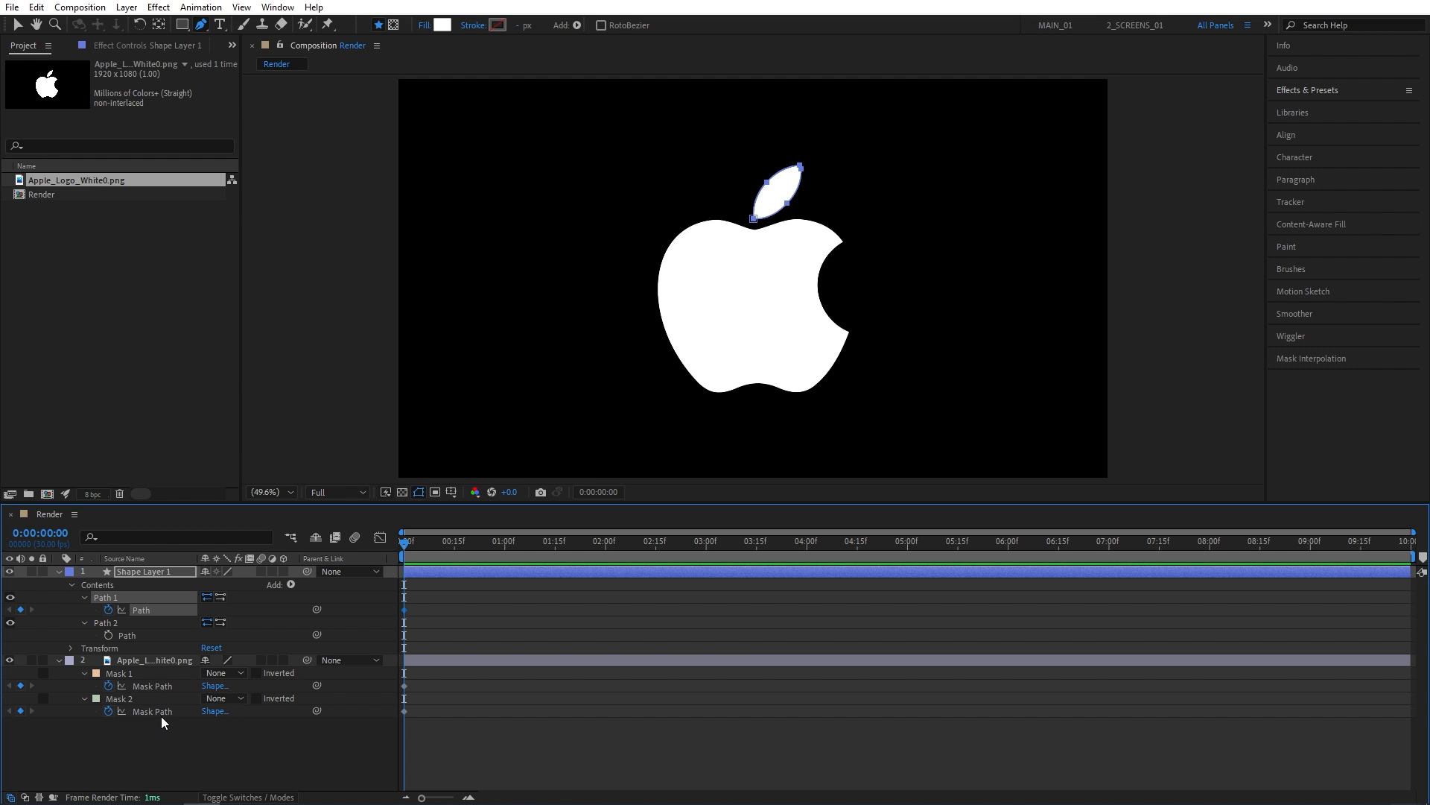
pyautogui.press('ctrl+c')
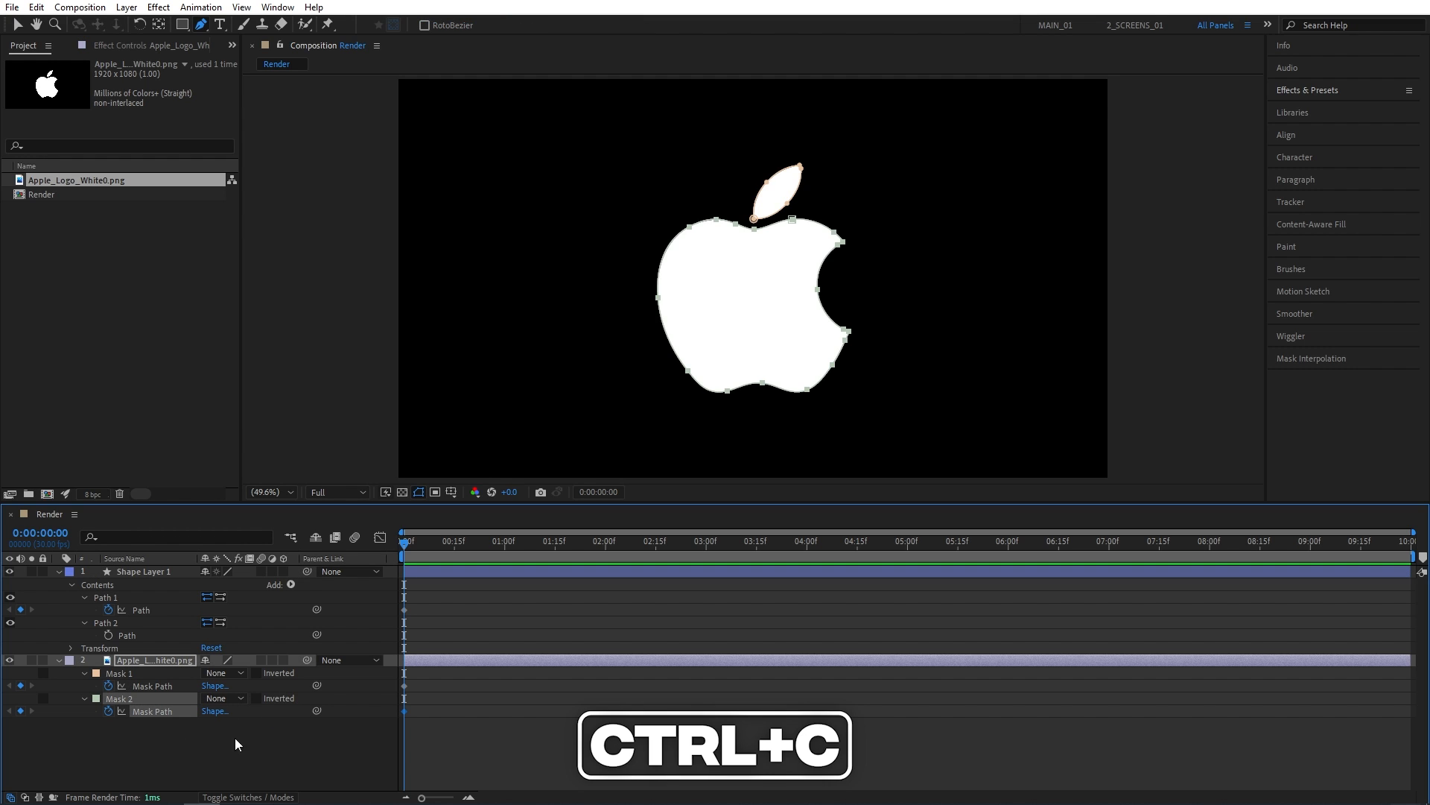
pyautogui.press('ctrl+c')
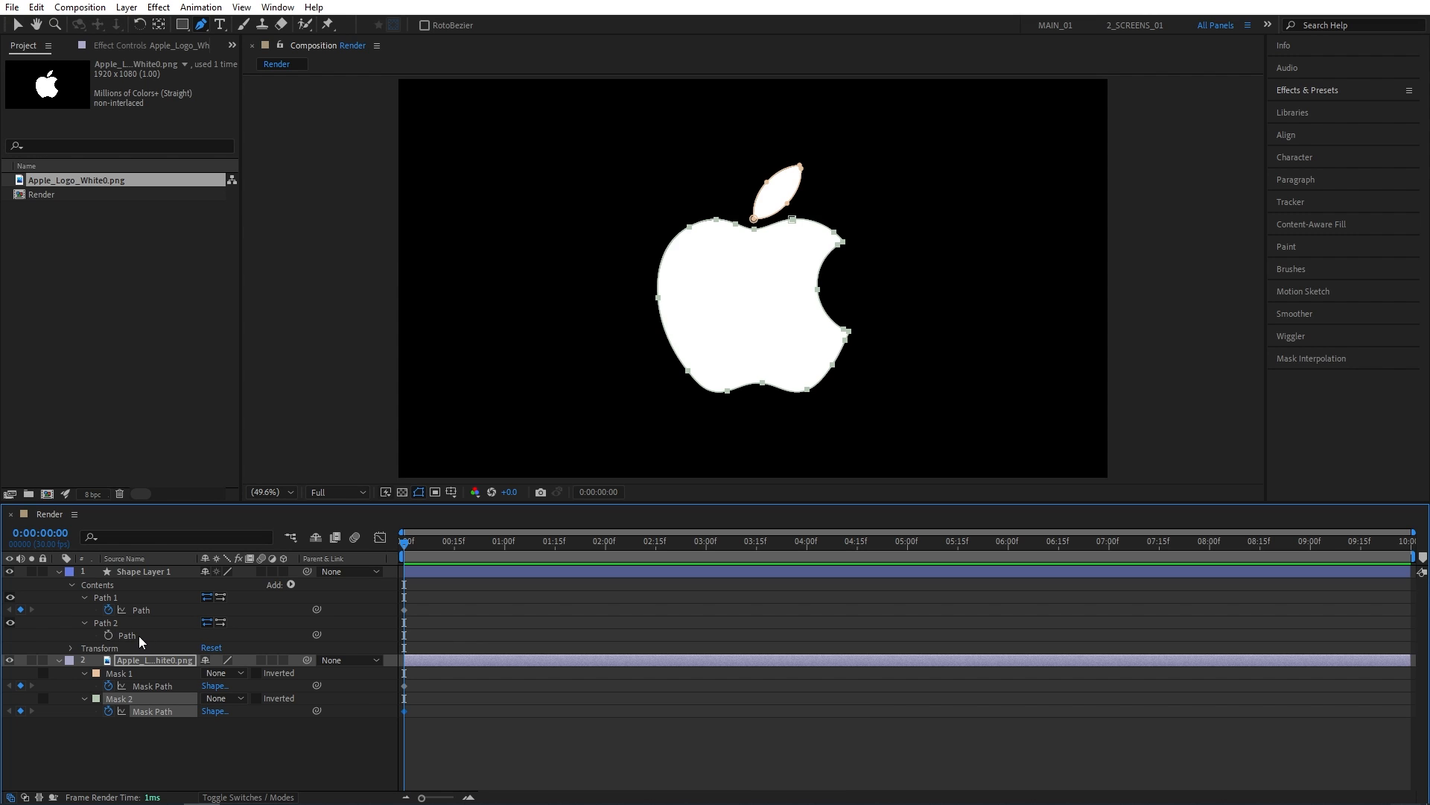
pyautogui.press('ctrl+v')
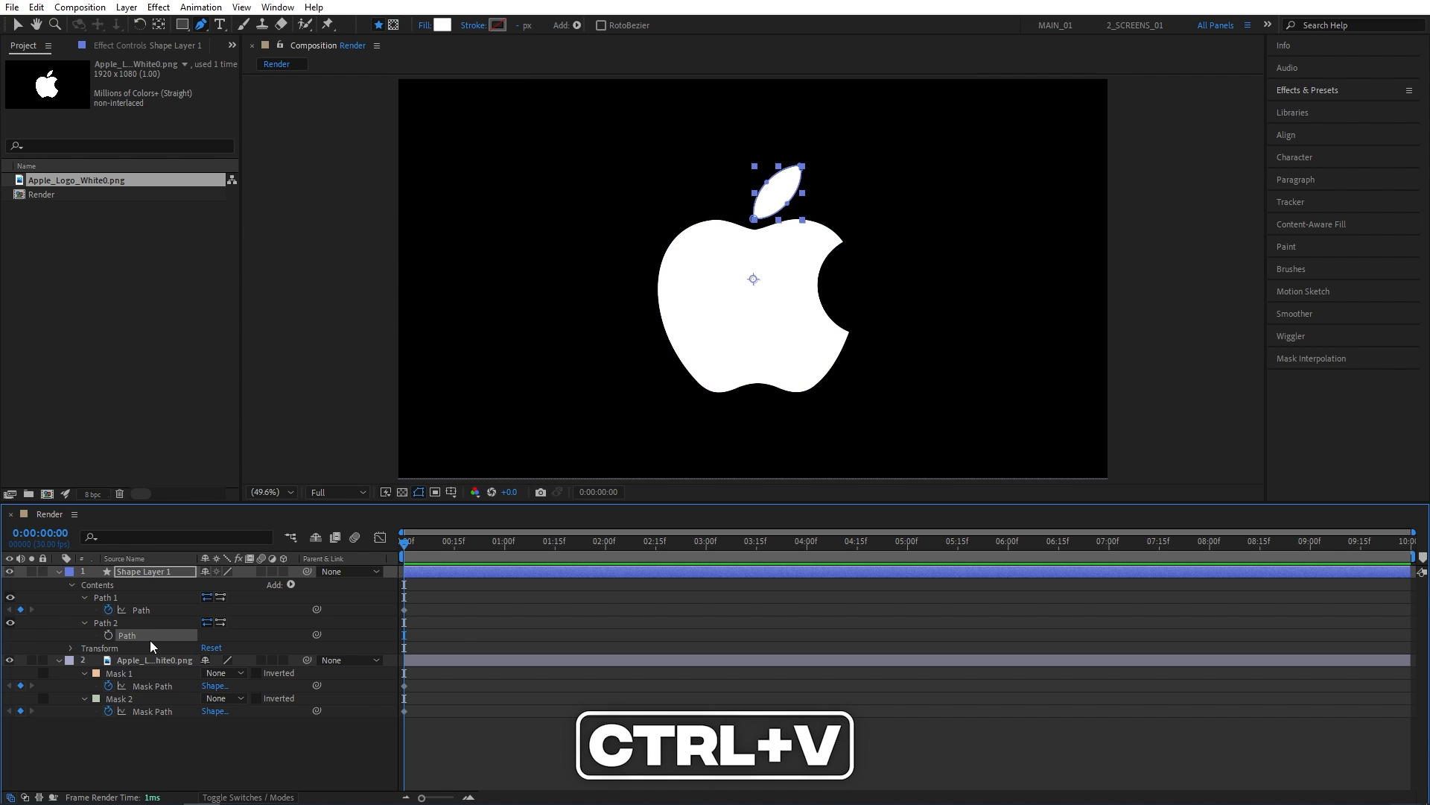
pyautogui.press('ctrl+v')
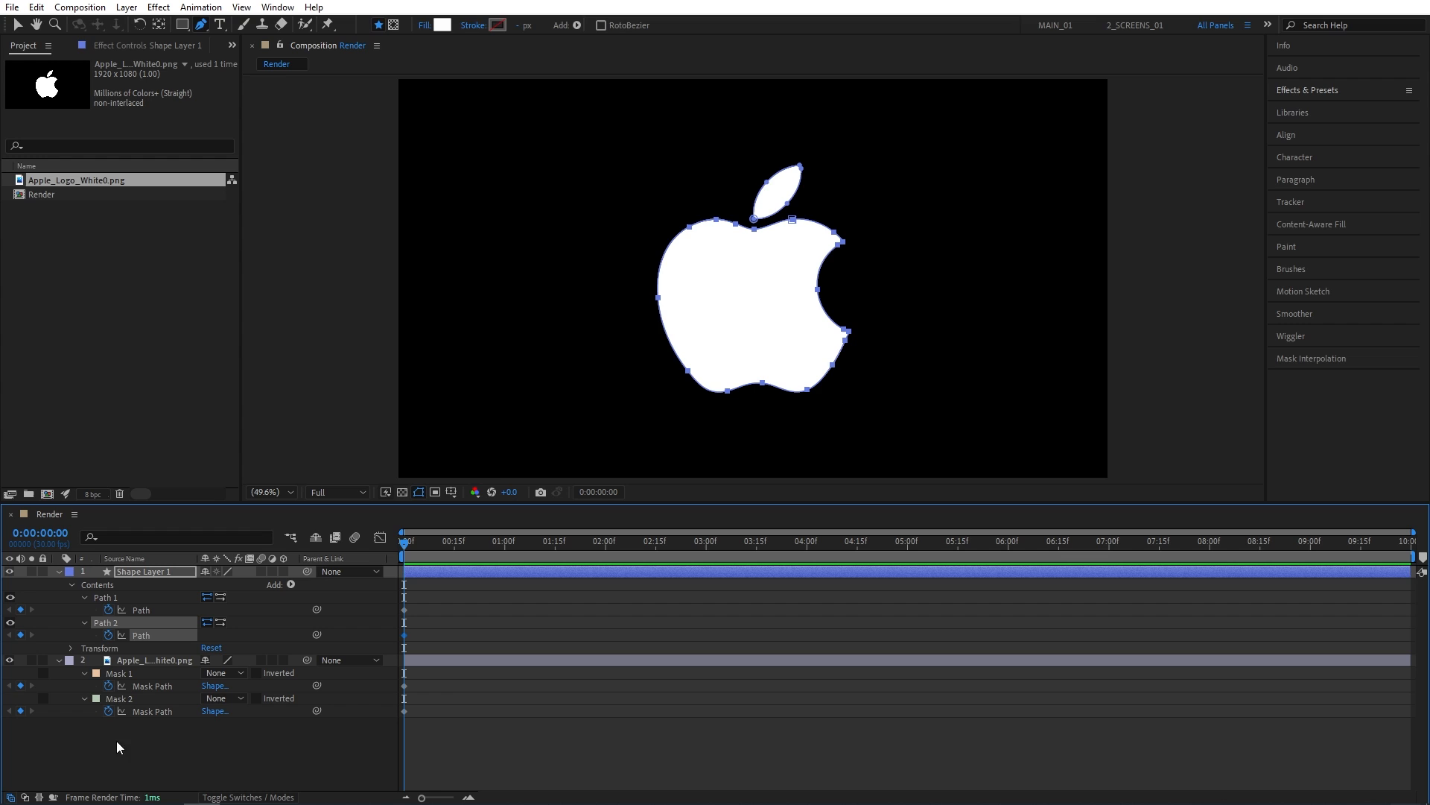
# - Hide and collapse the Apple_Logo_White0.png image layer, leaving only the shape outlines
pyautogui.click(11, 660)
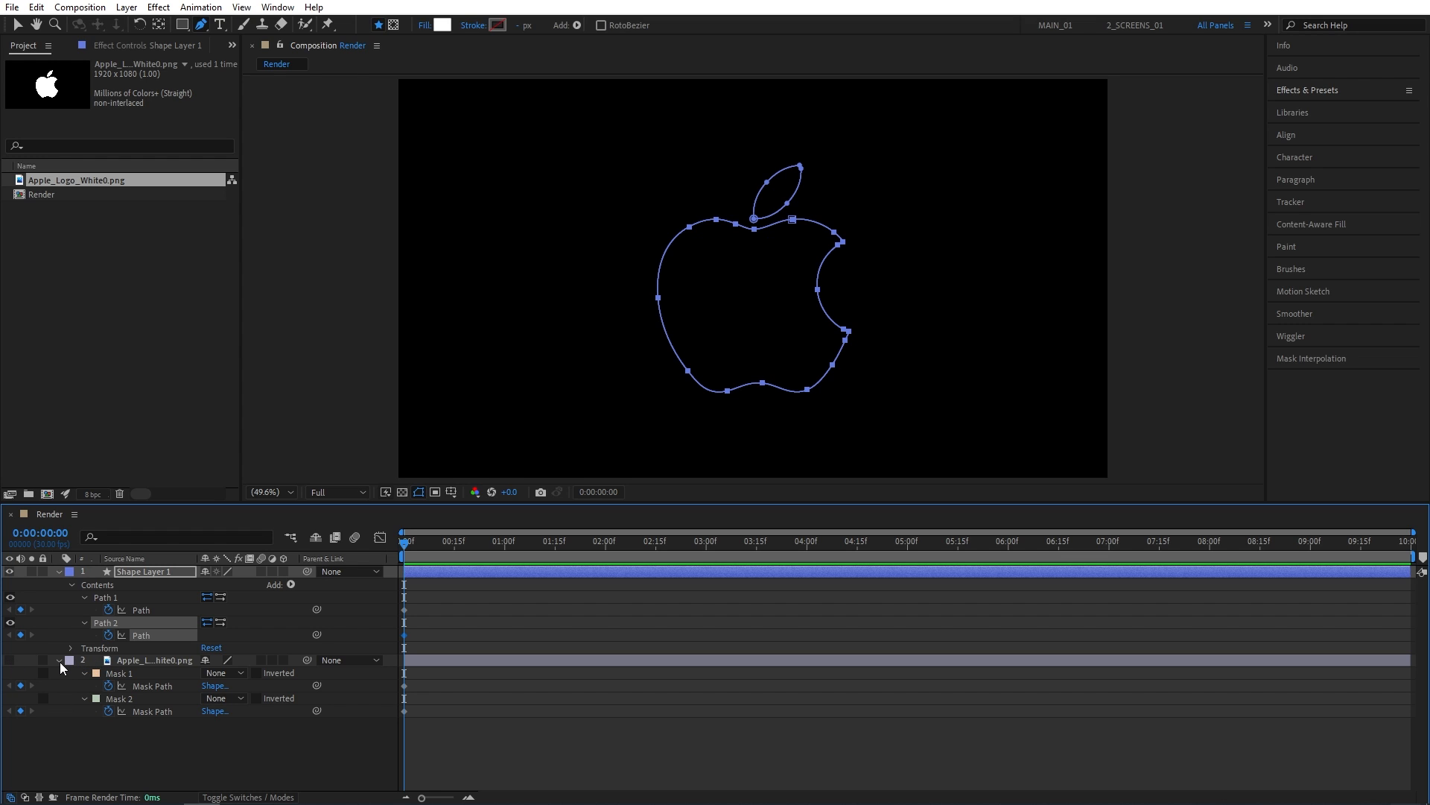
pyautogui.click(58, 660)
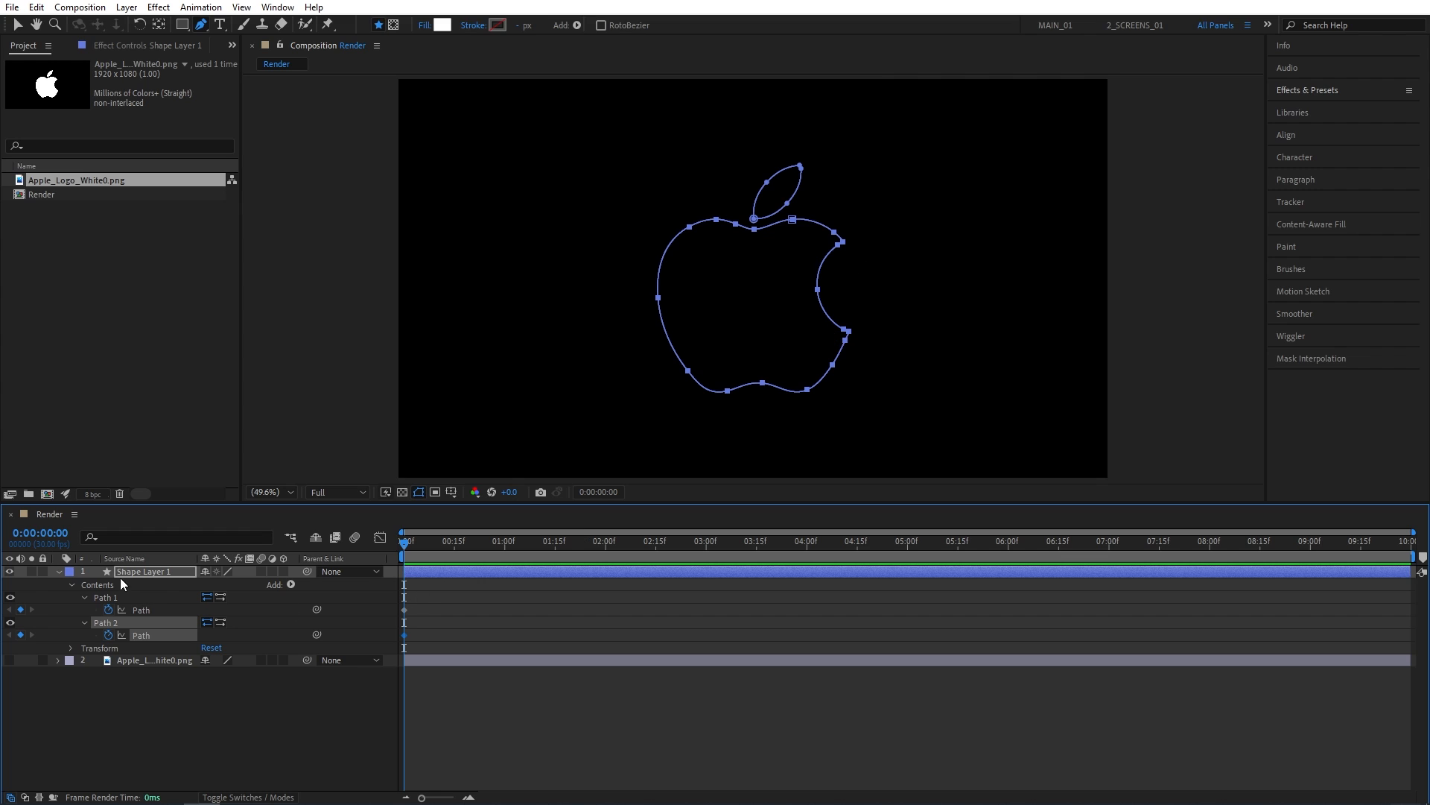
pyautogui.moveTo(260, 616)
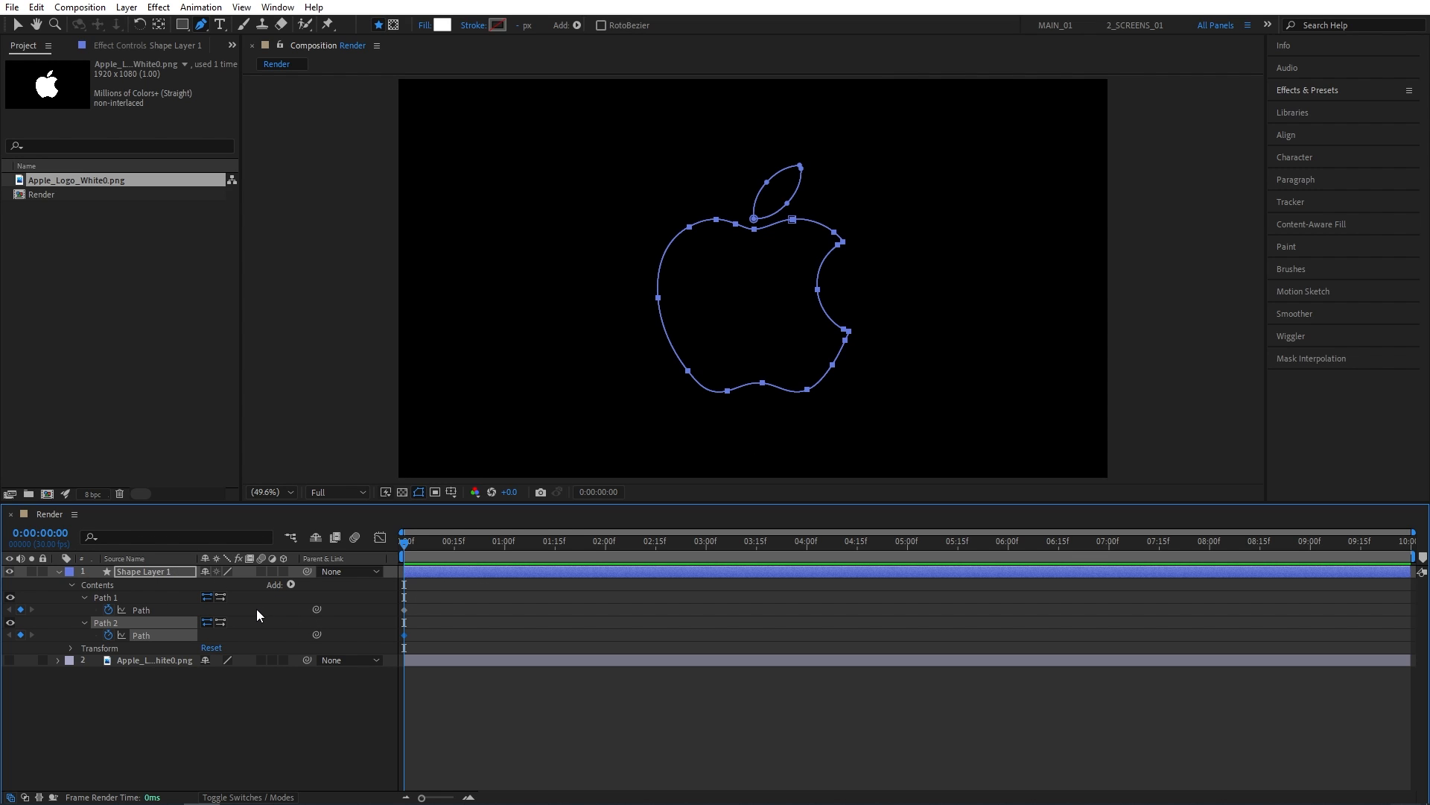
pyautogui.moveTo(292, 584)
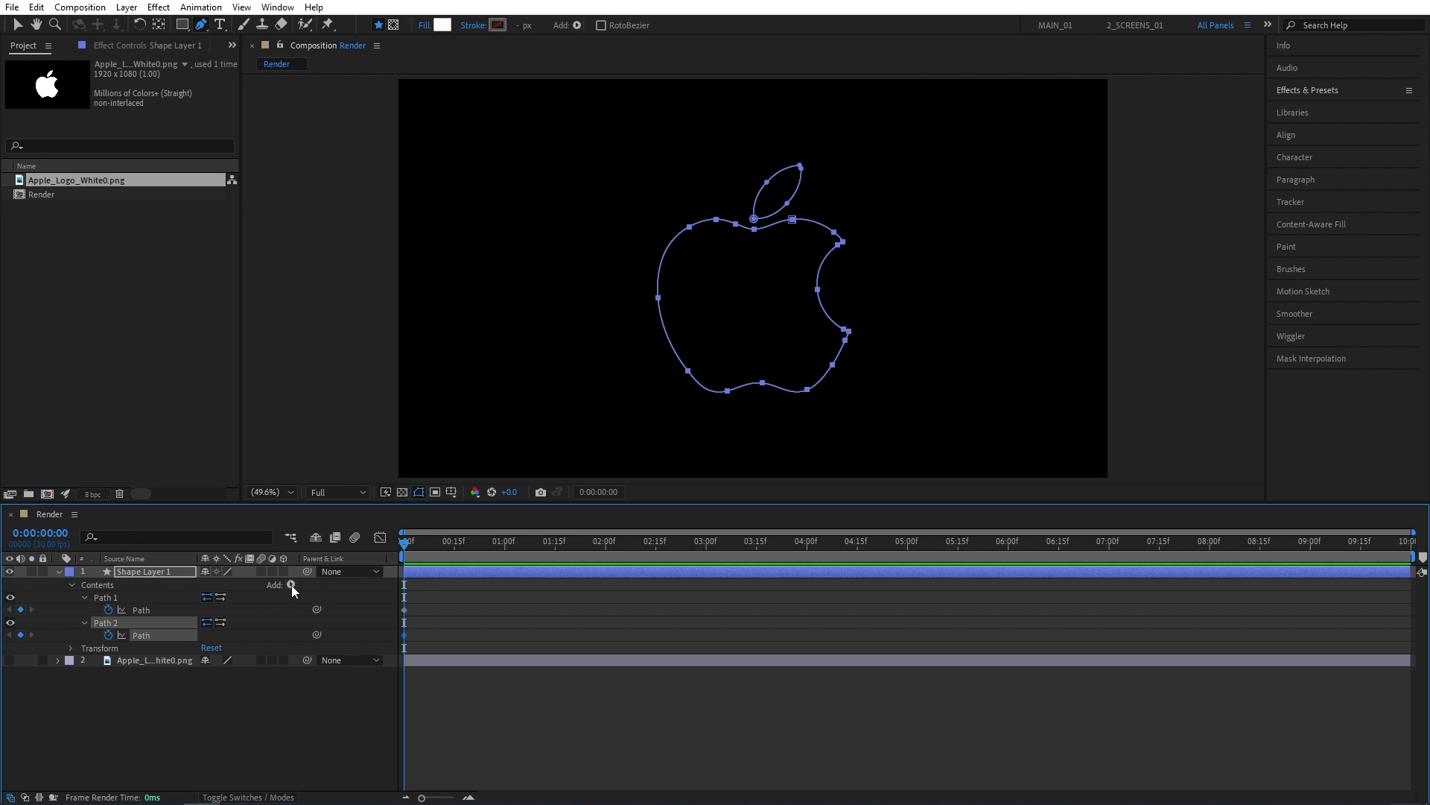
# - Add a white Fill to Shape Layer 1 so the apple and leaf become solid
pyautogui.click(292, 584)
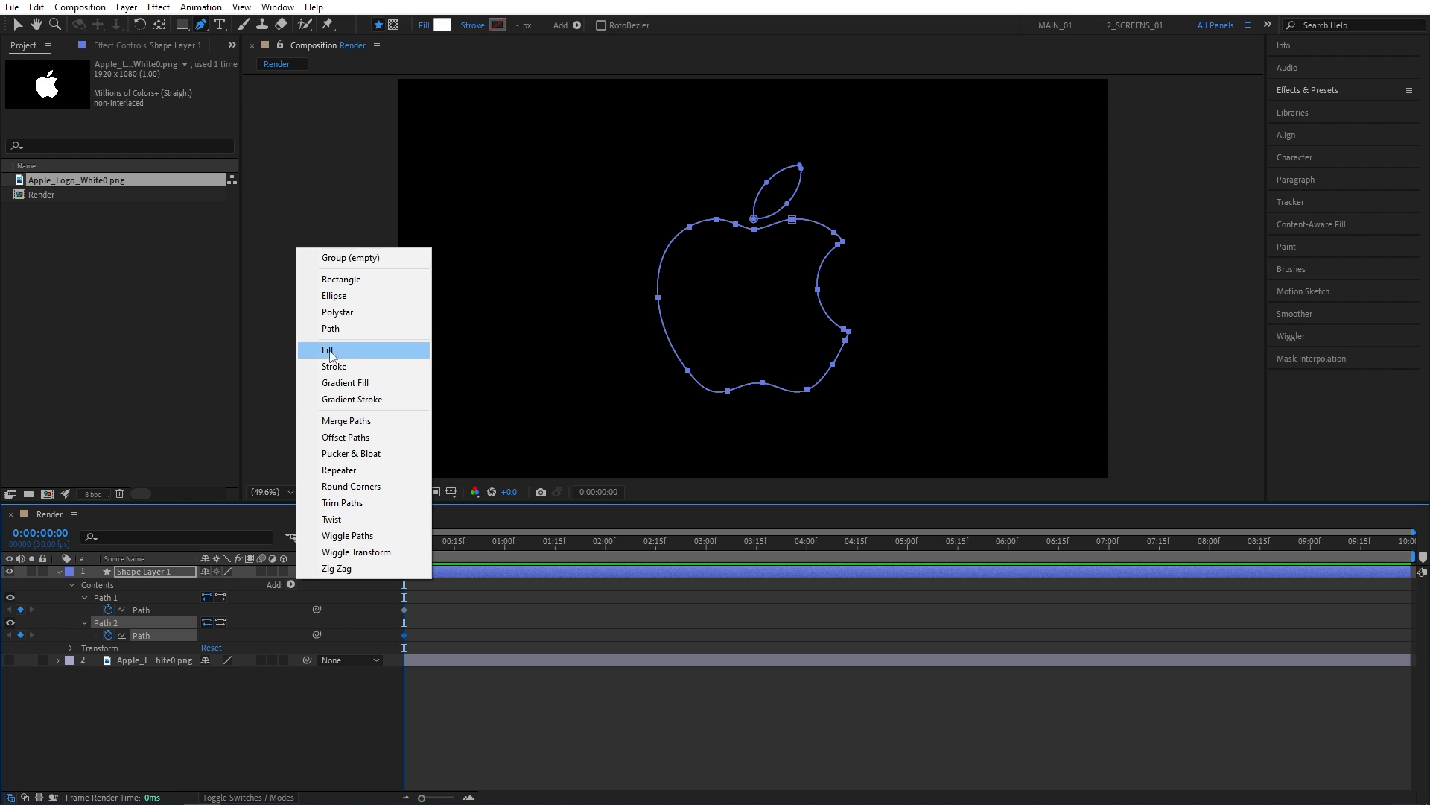
pyautogui.click(327, 349)
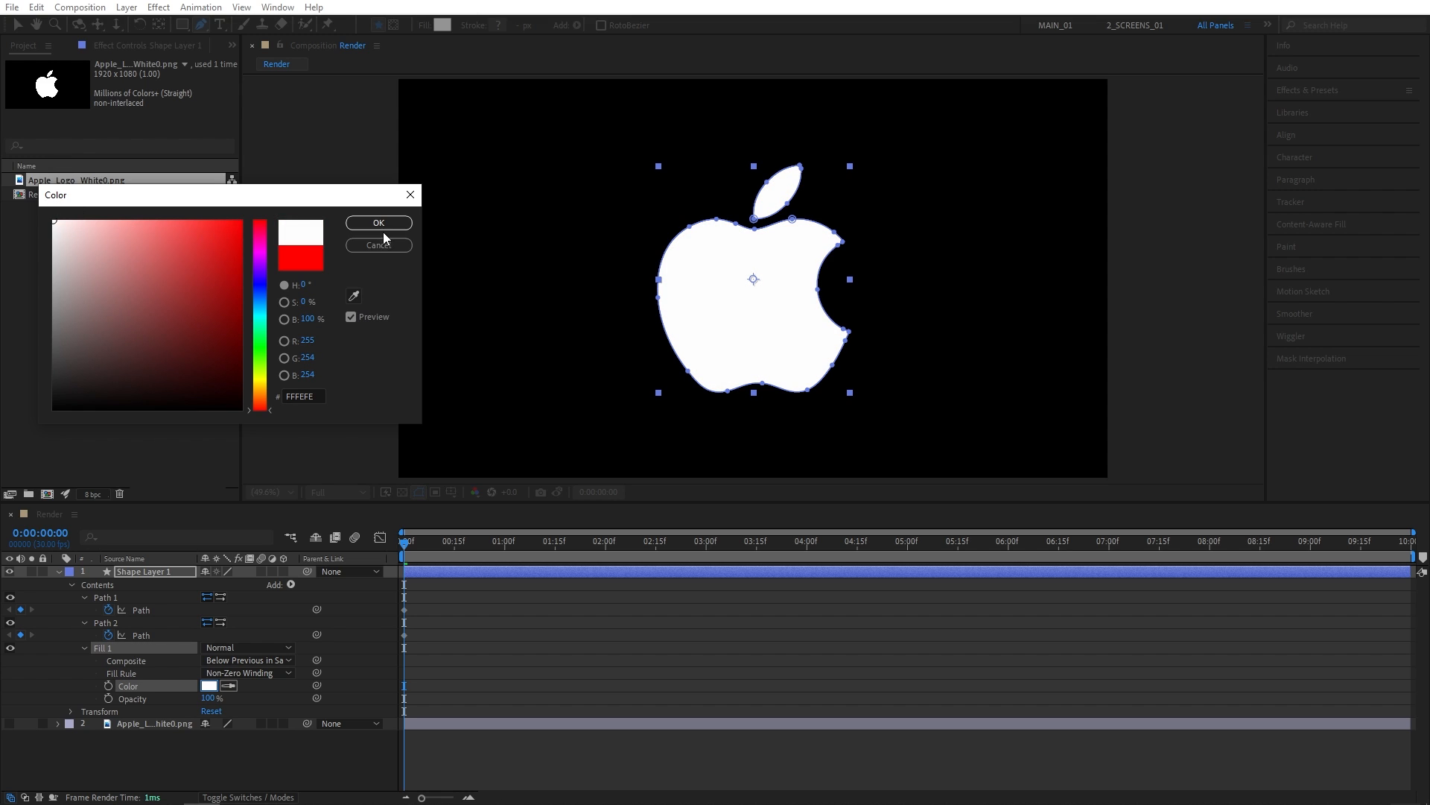
pyautogui.click(377, 222)
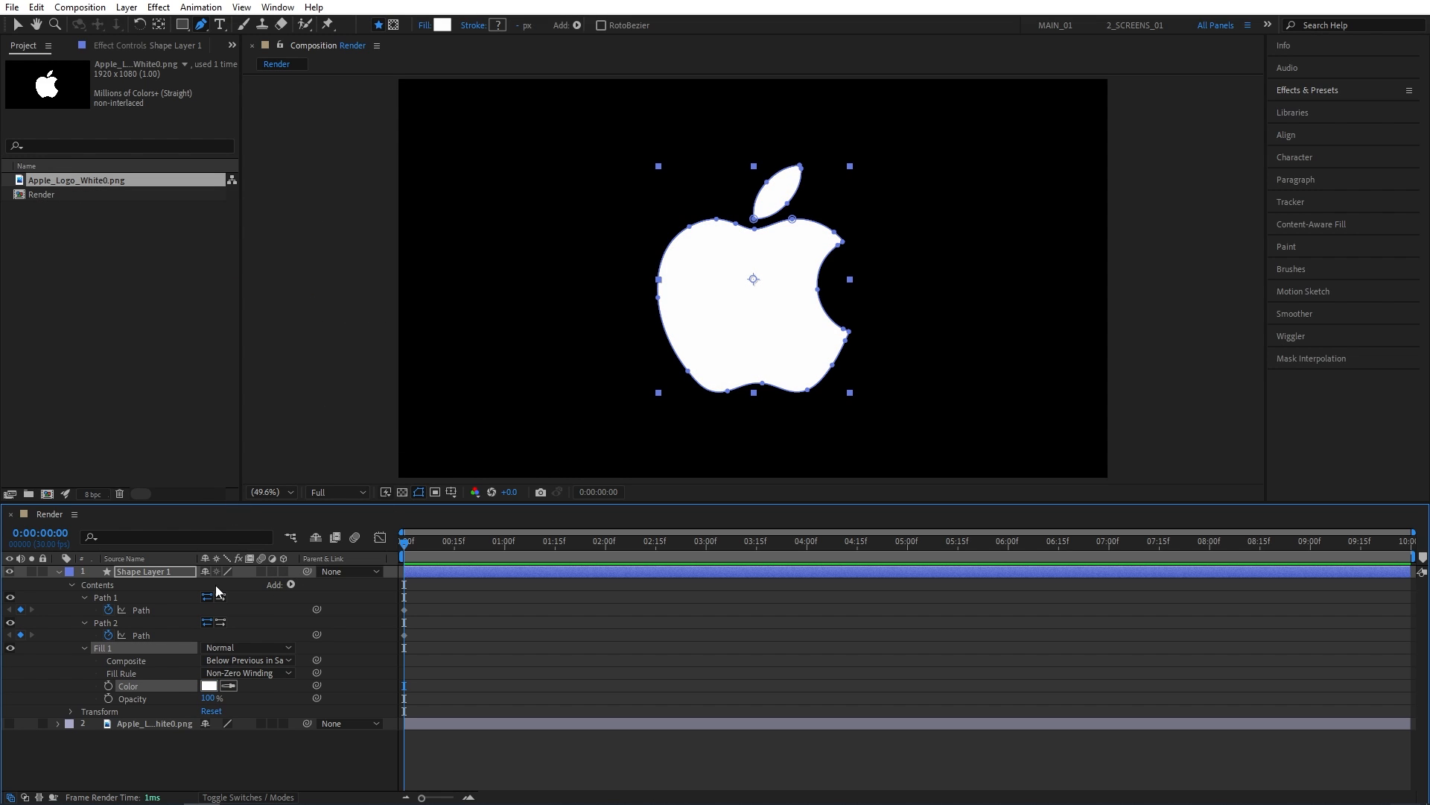
pyautogui.moveTo(306, 634)
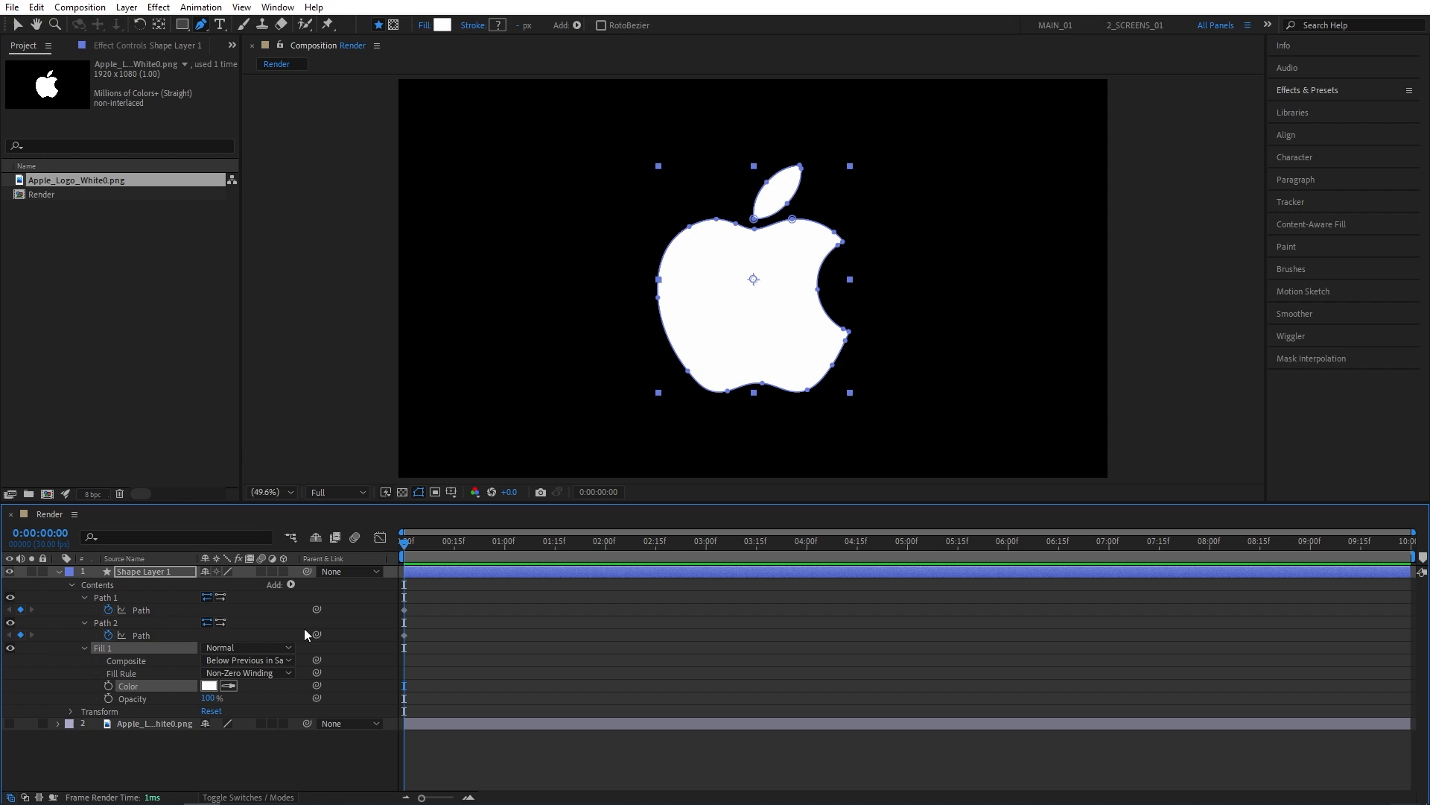
pyautogui.moveTo(235, 567)
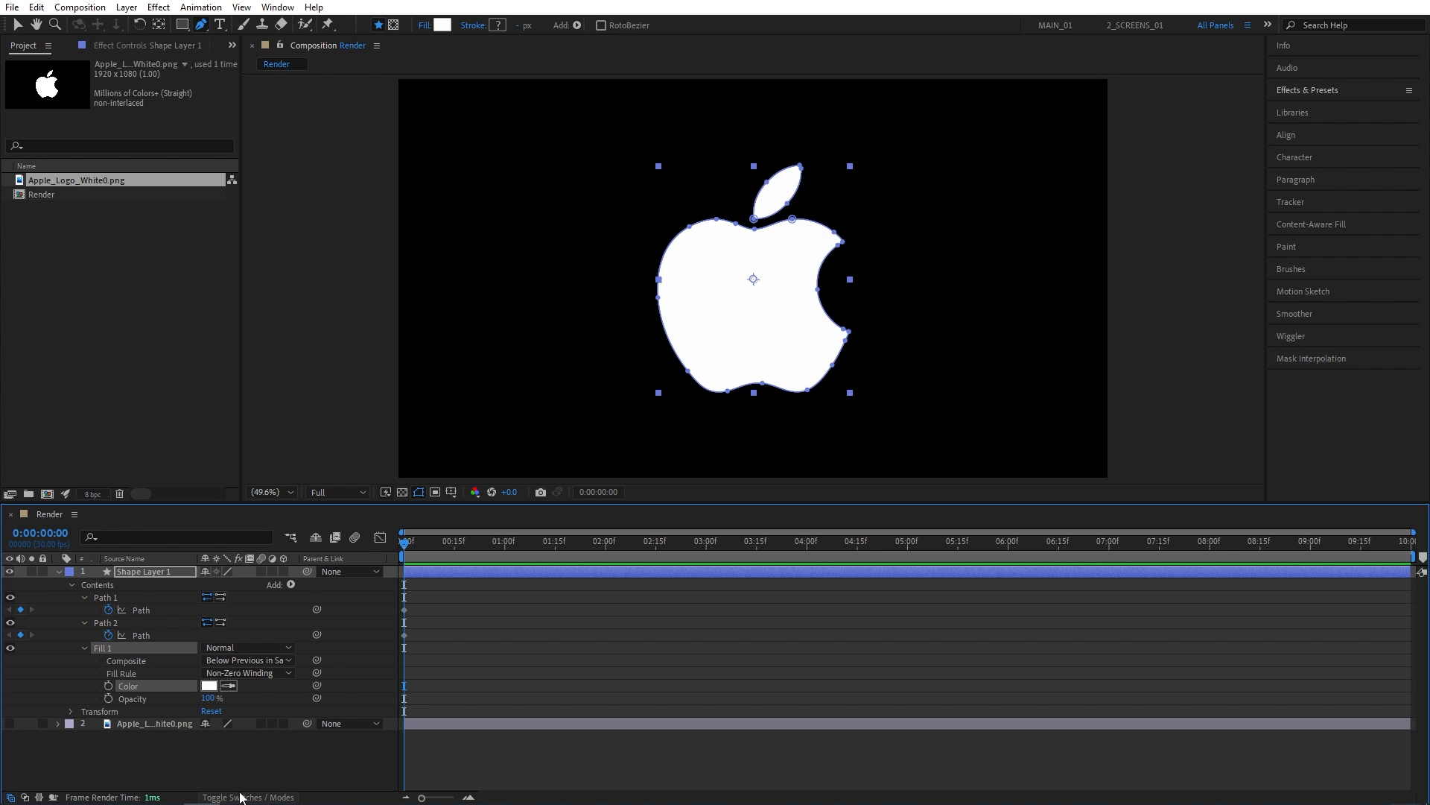
pyautogui.moveTo(288, 578)
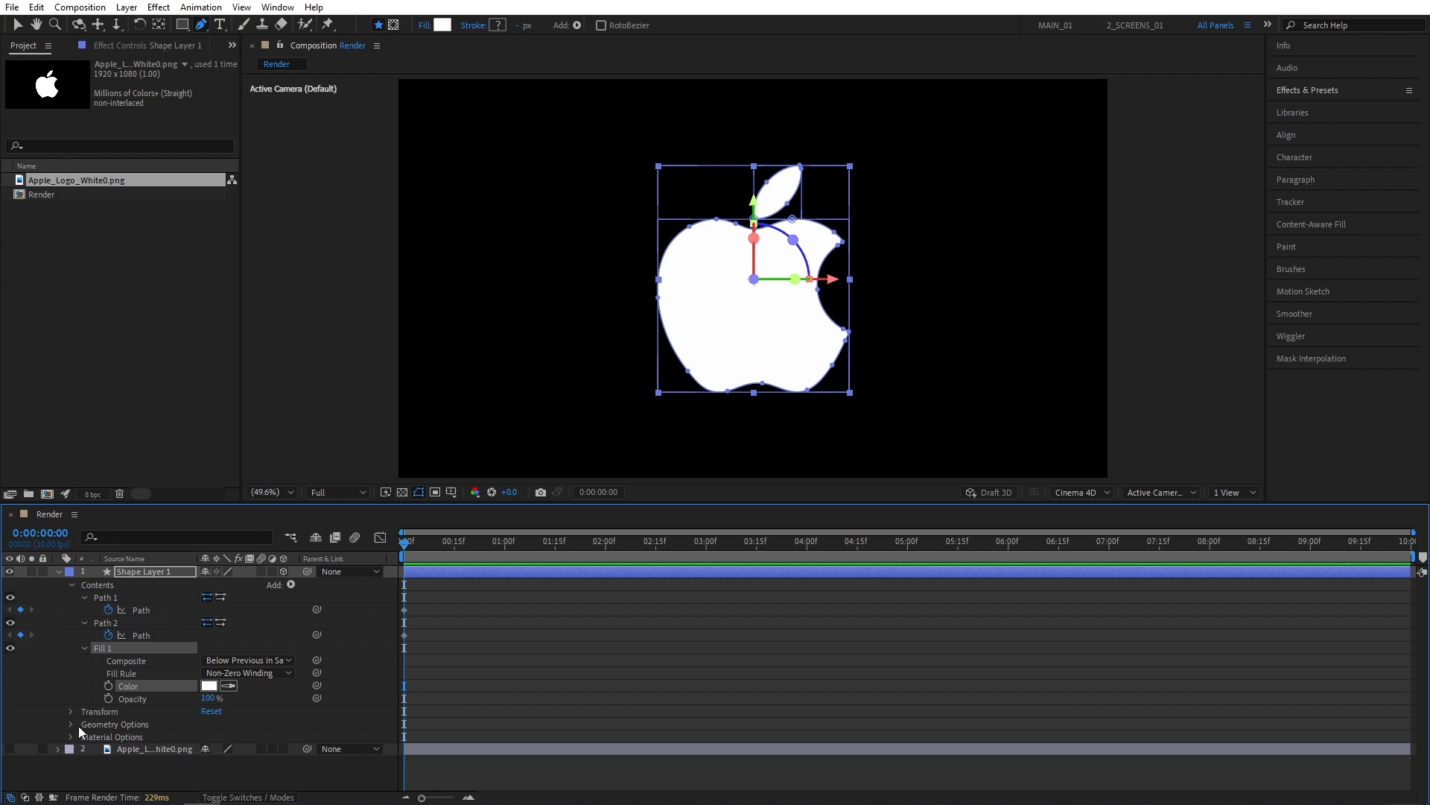
# - Expand the 3D shape layer's Transform to set its Y Rotation to 42°
pyautogui.click(72, 724)
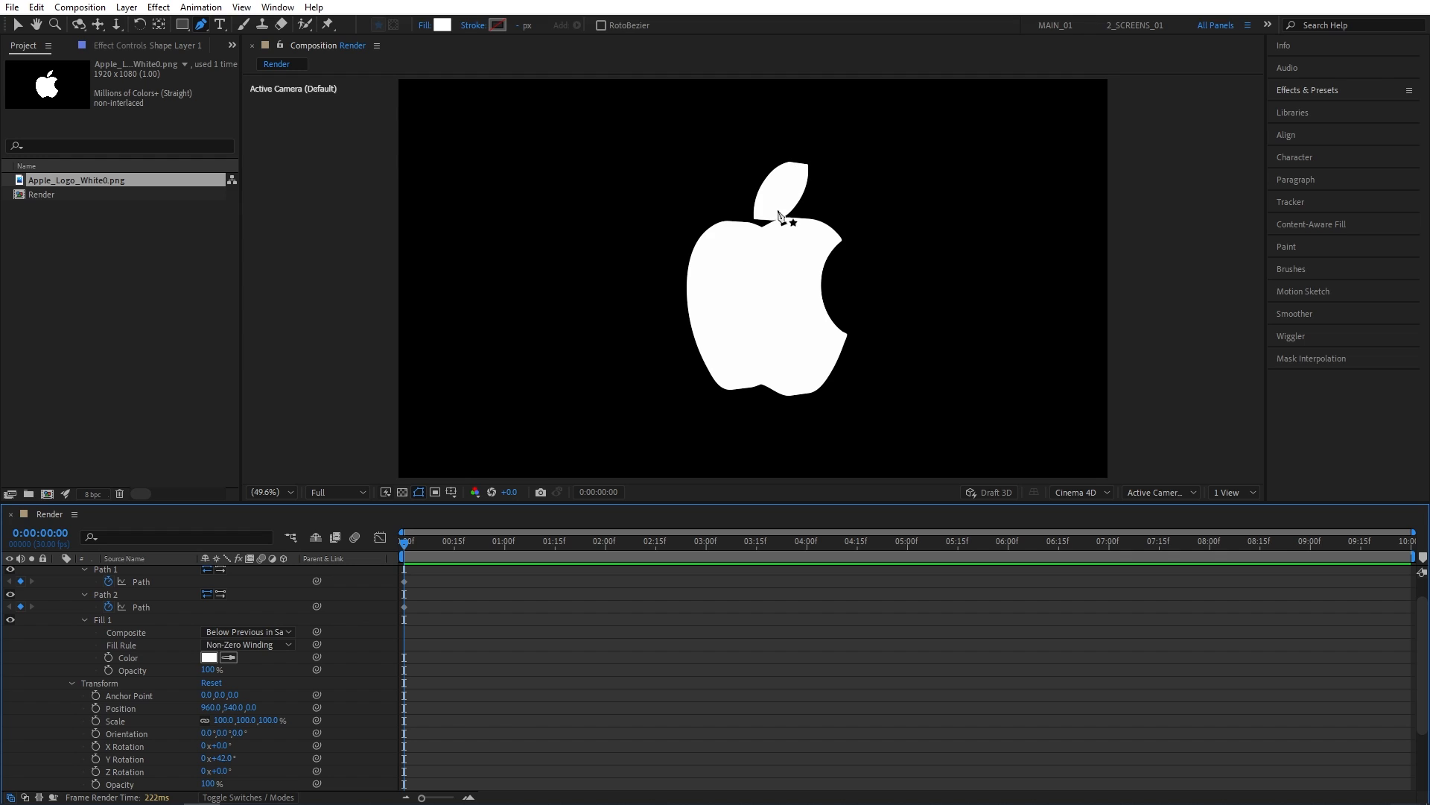
pyautogui.moveTo(779, 294)
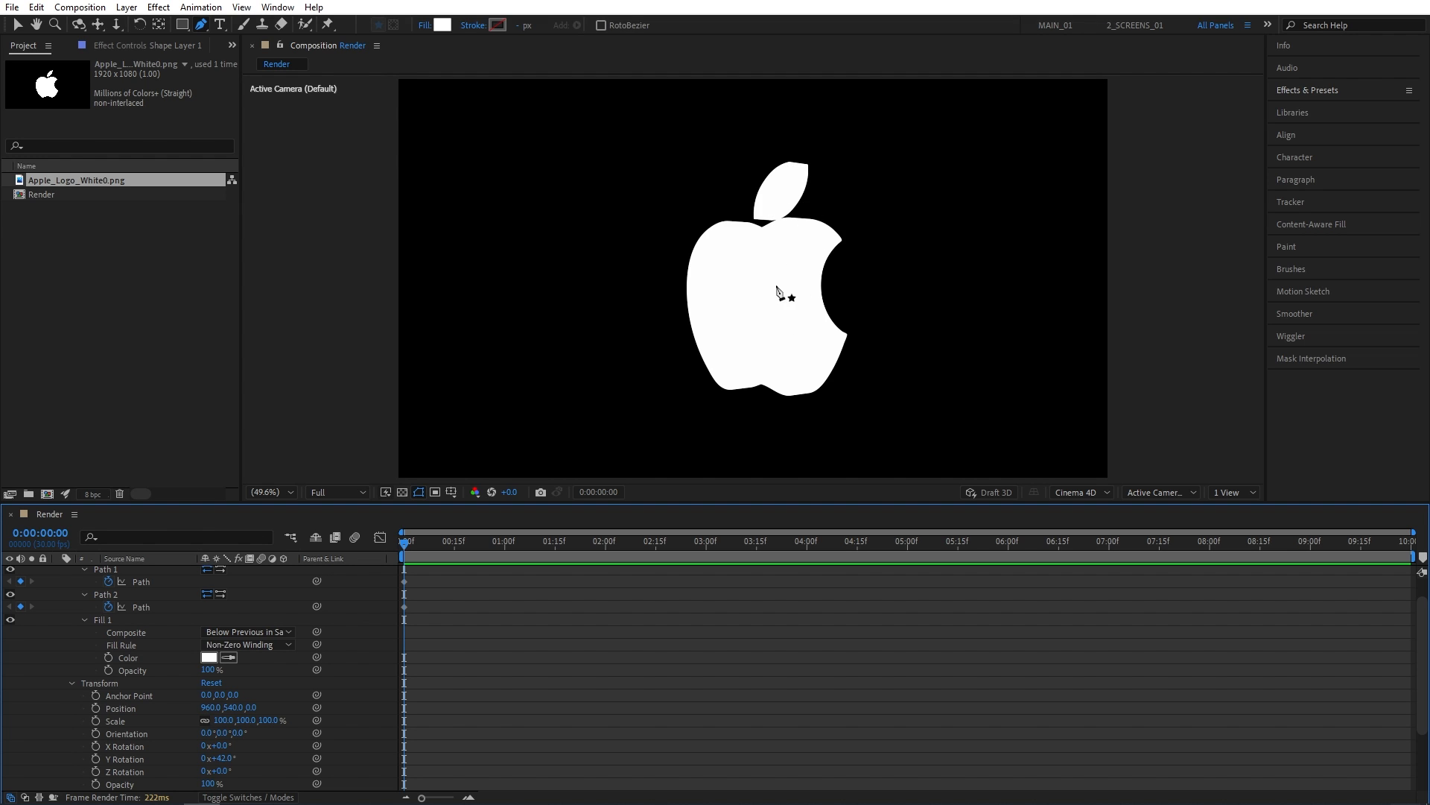
pyautogui.moveTo(800, 365)
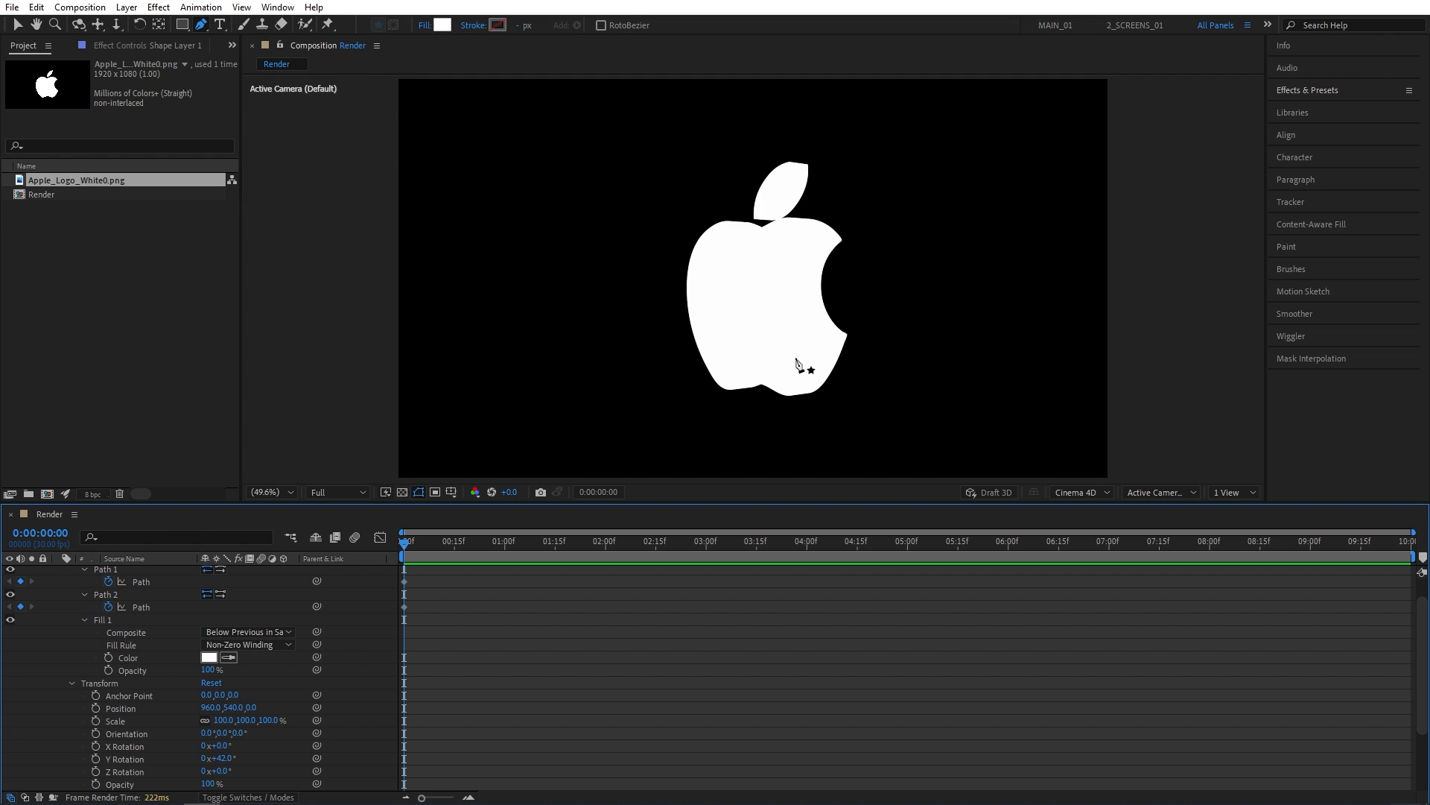
pyautogui.moveTo(779, 293)
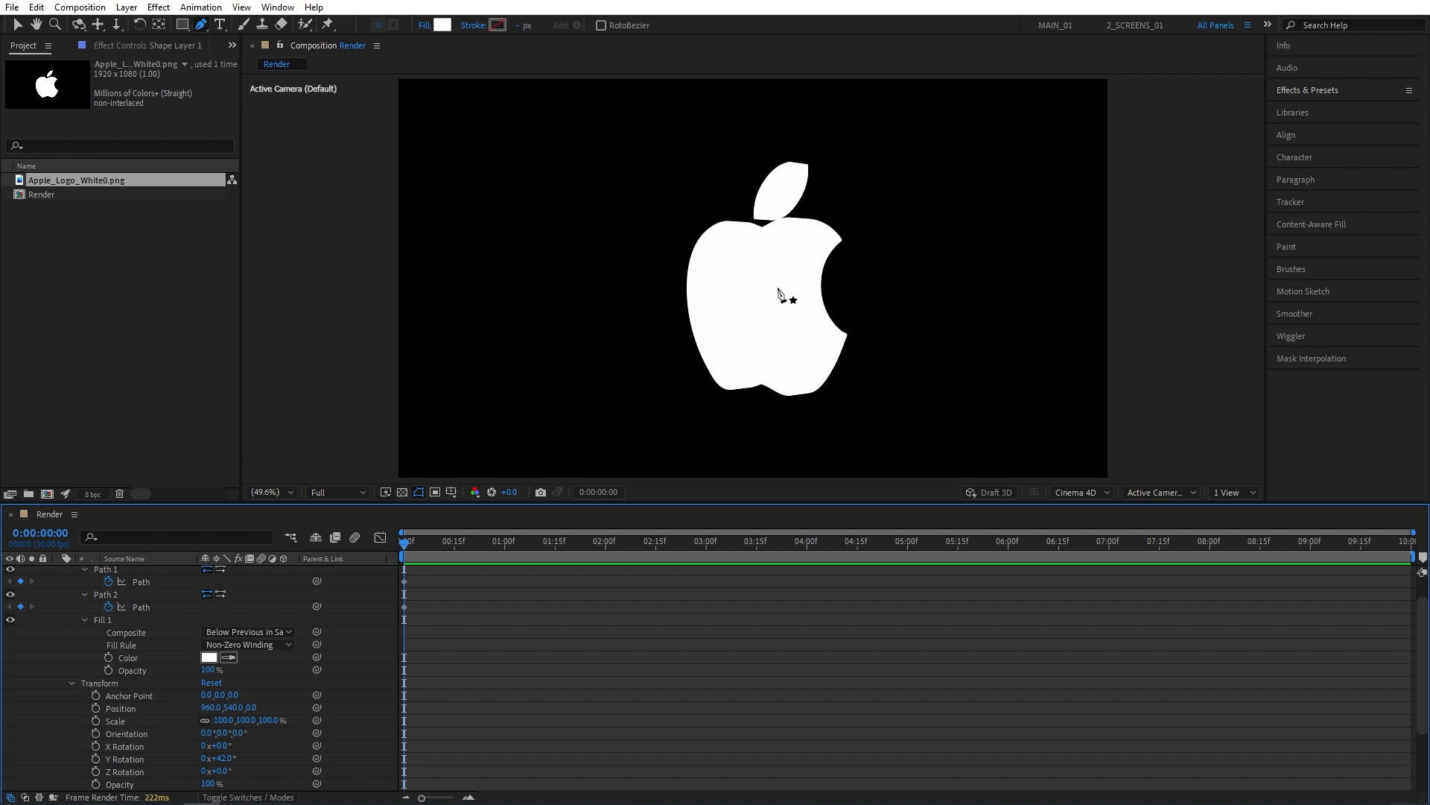
pyautogui.moveTo(748, 233)
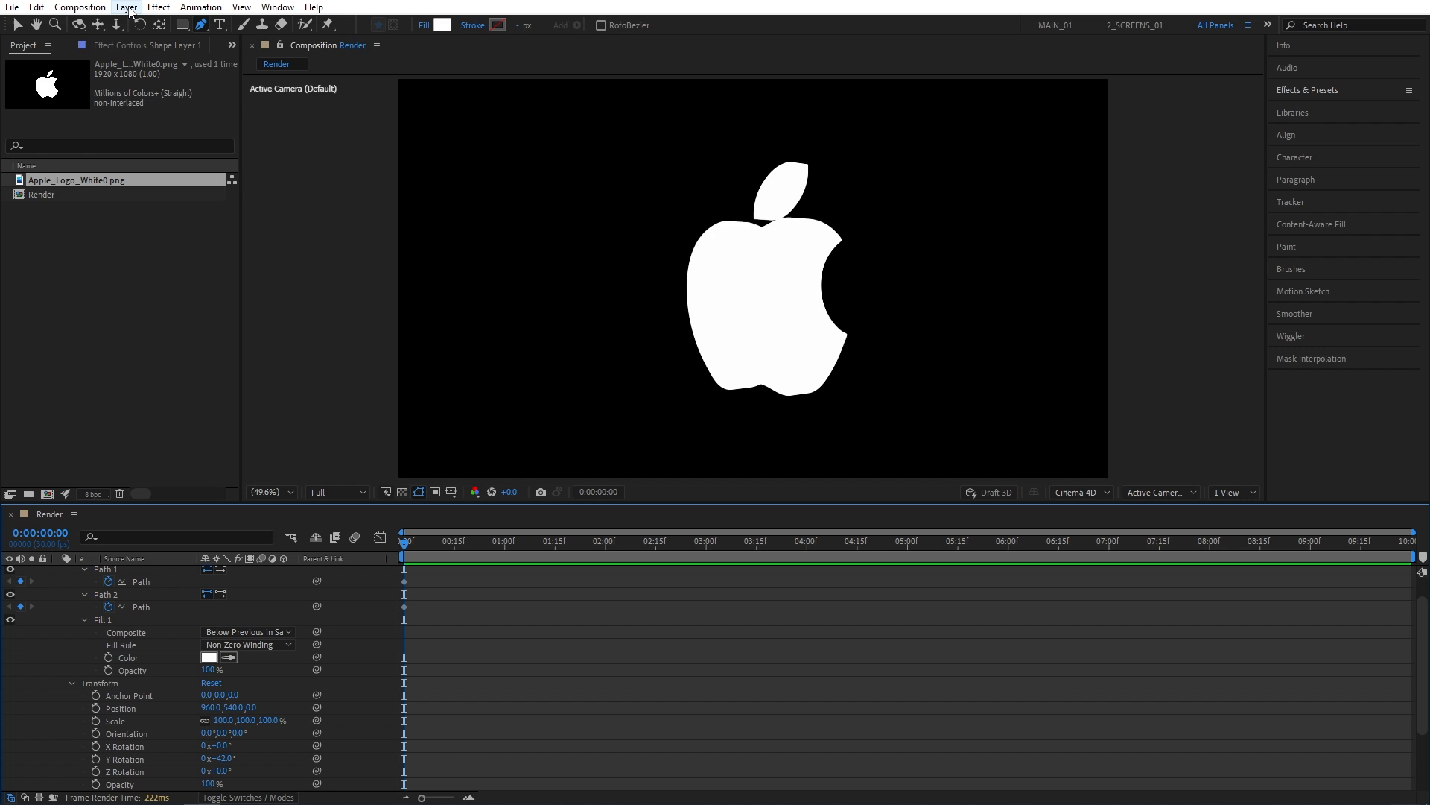
# - Add a new Spot light with default settings to light the 3D apple
pyautogui.click(125, 7)
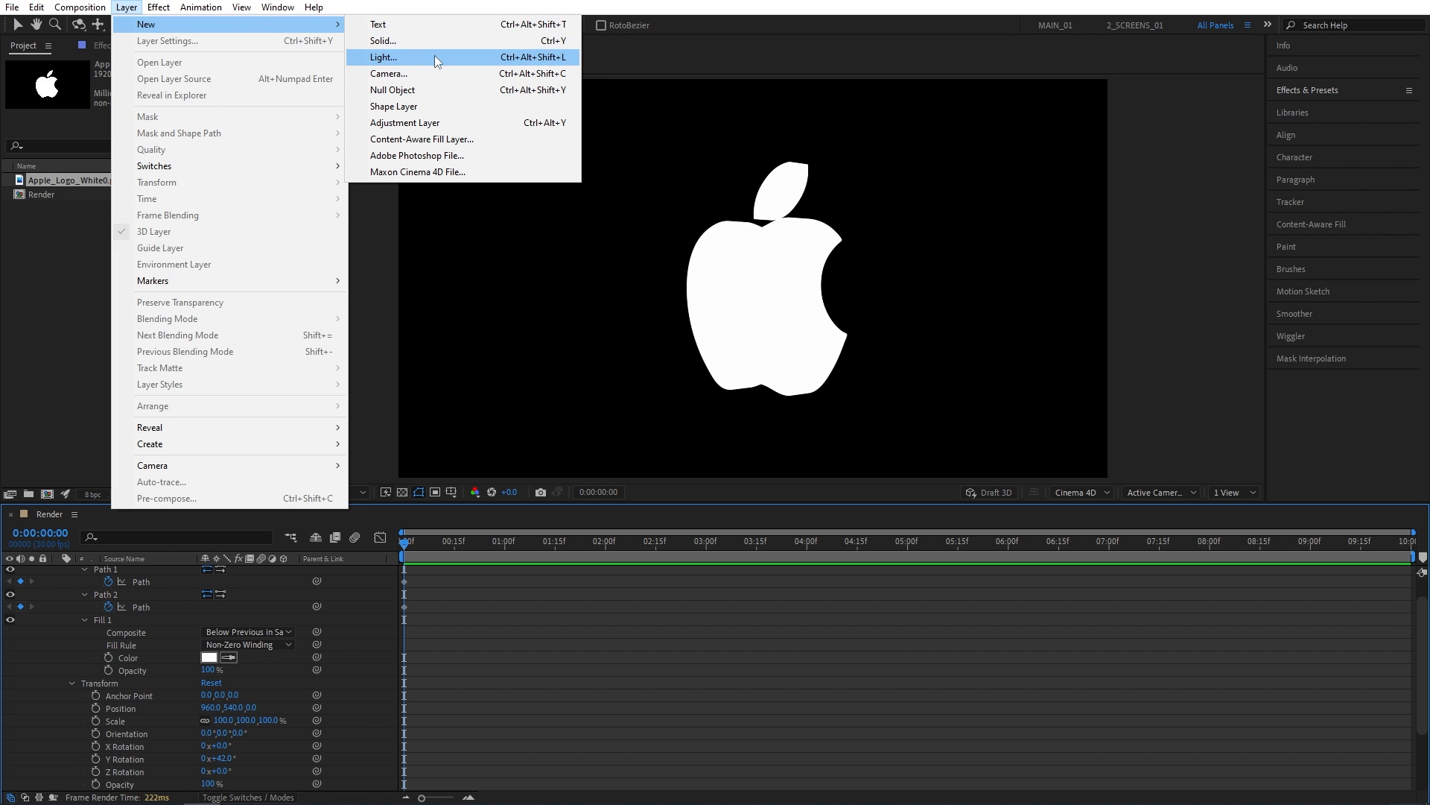
pyautogui.click(382, 58)
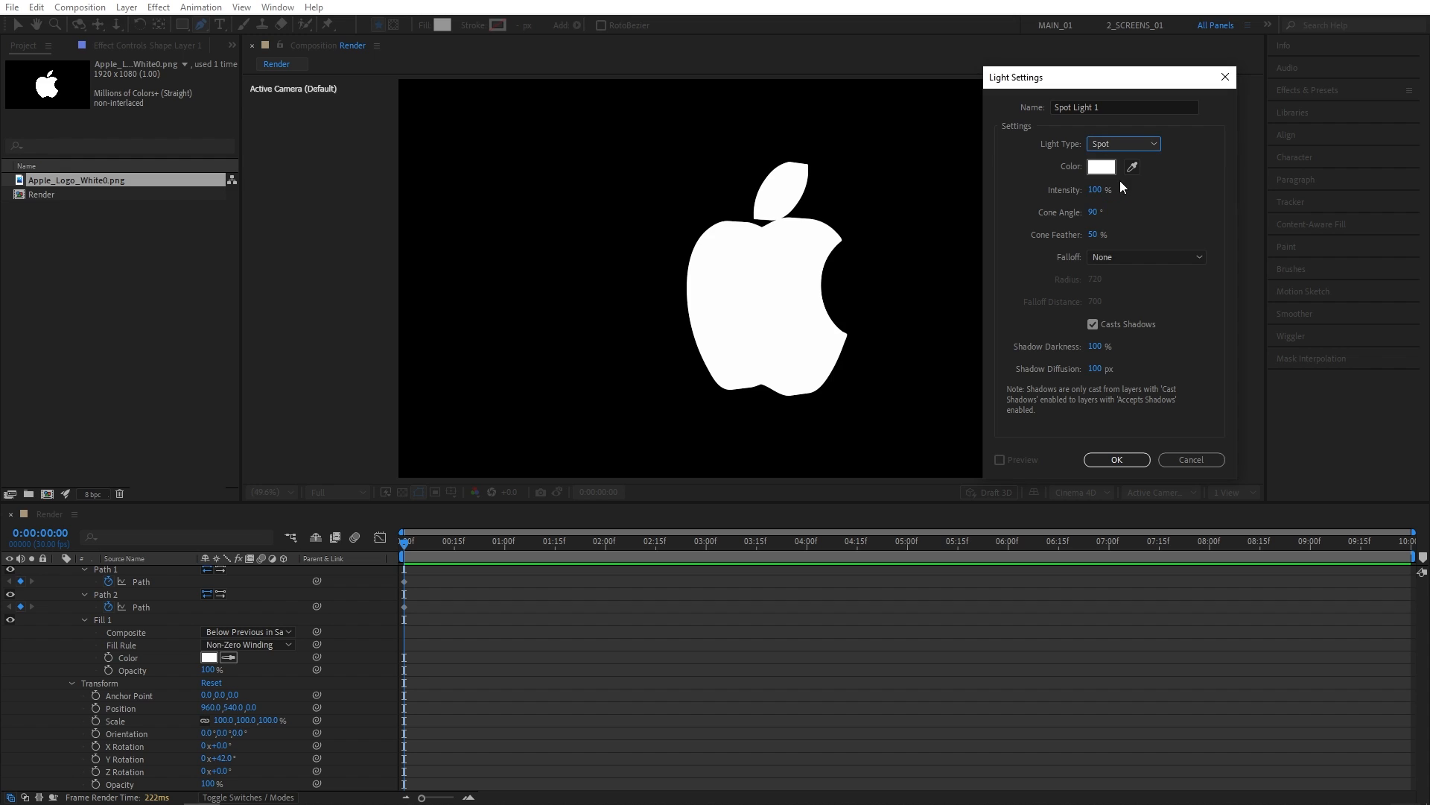
pyautogui.moveTo(1183, 413)
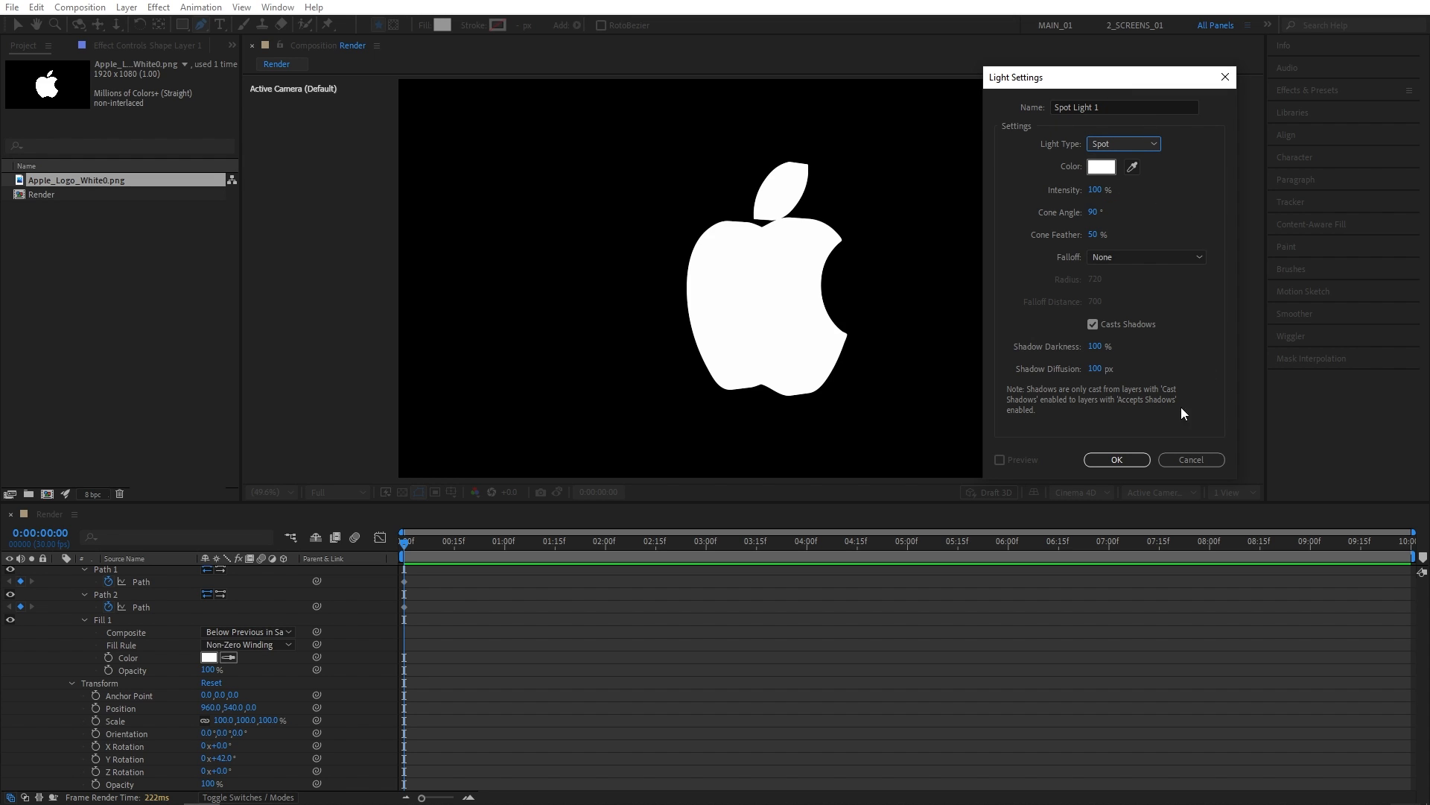
pyautogui.moveTo(1144, 452)
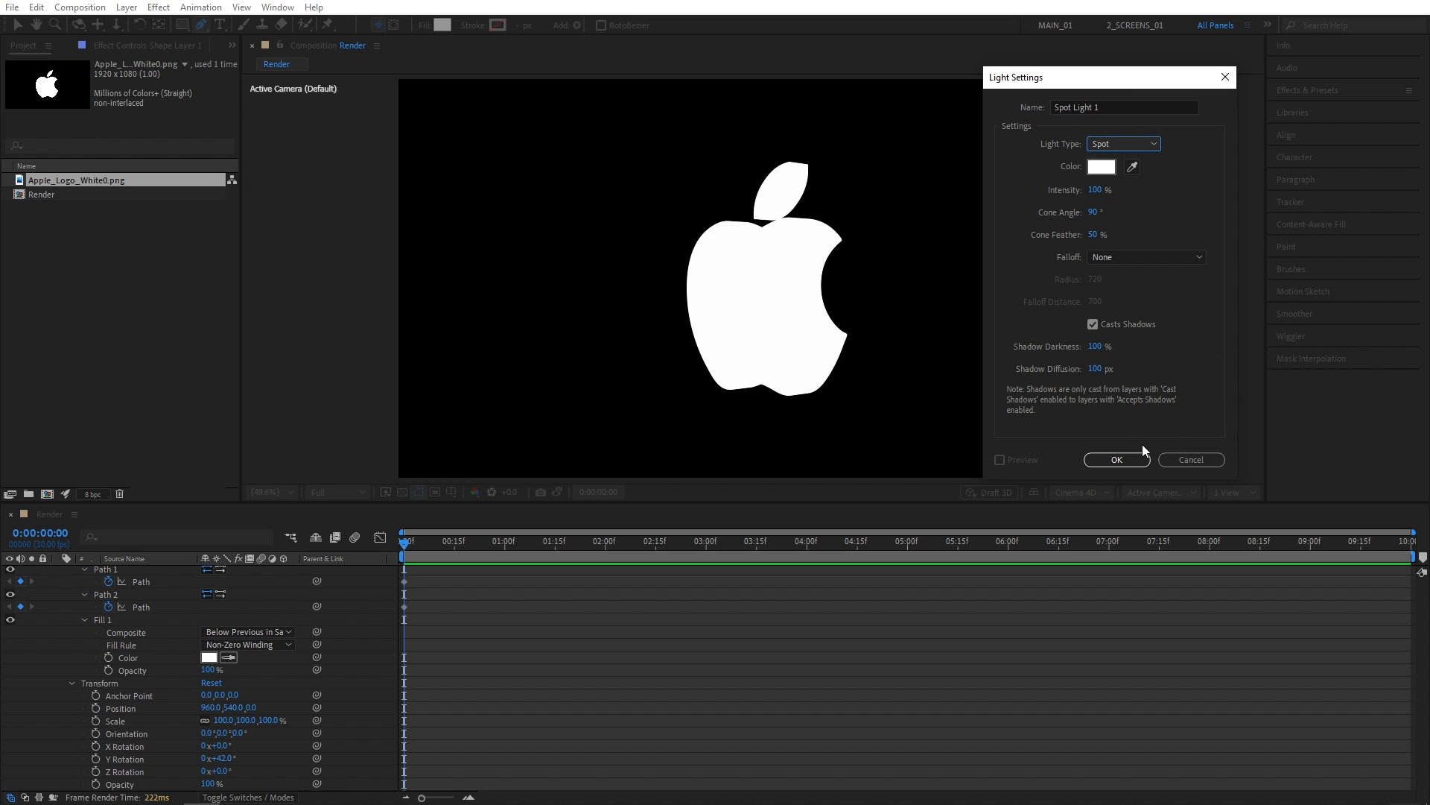
pyautogui.click(1116, 459)
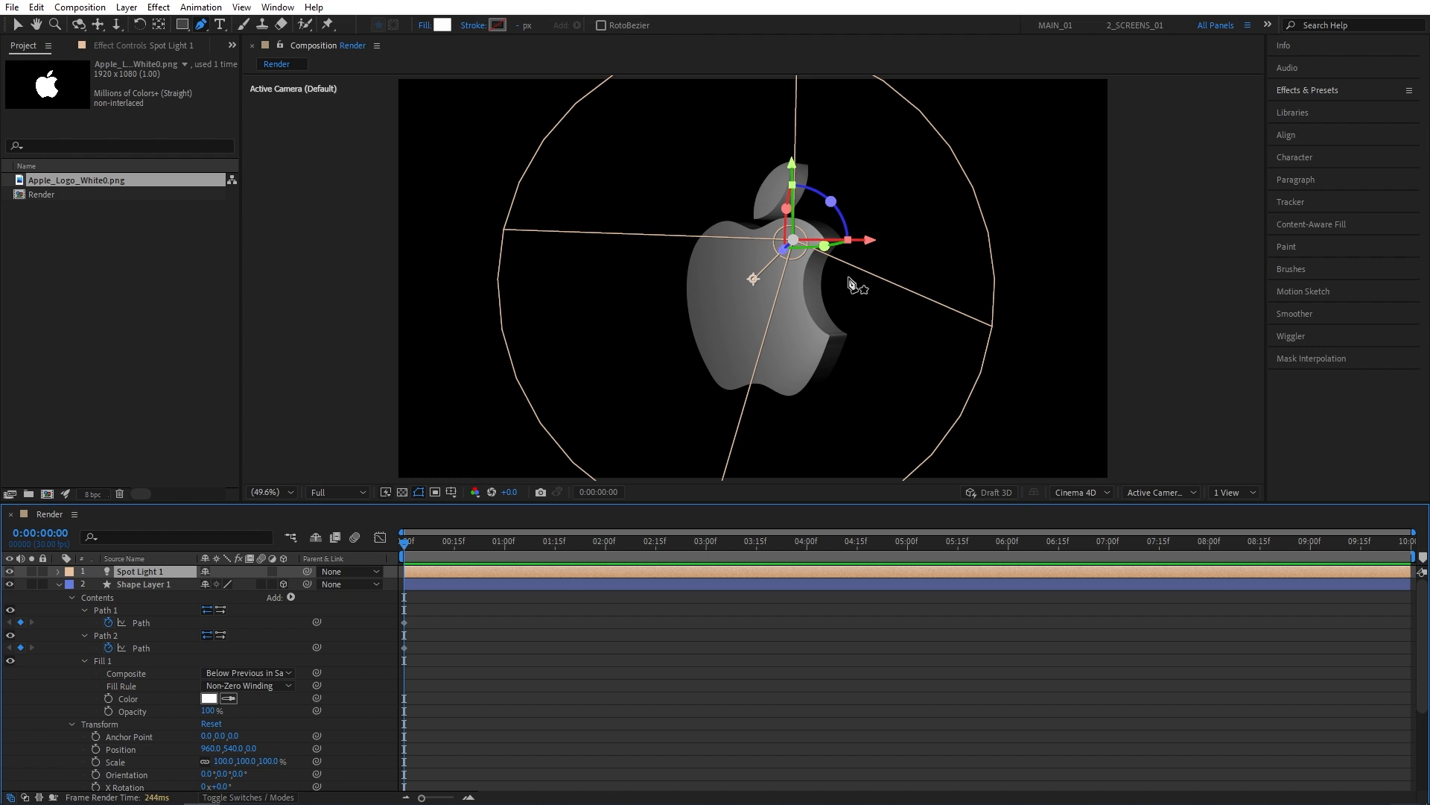
pyautogui.moveTo(799, 225)
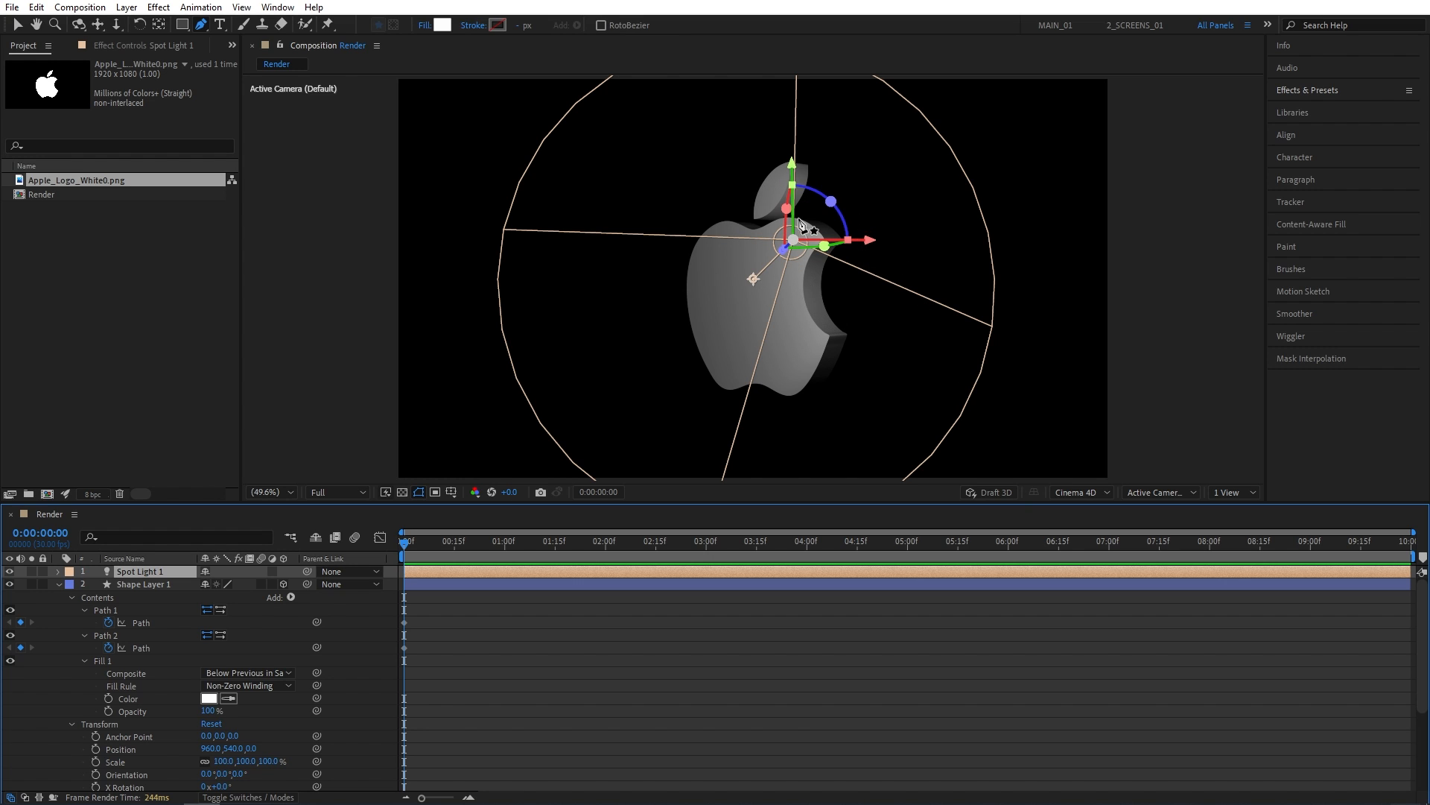
pyautogui.moveTo(835, 375)
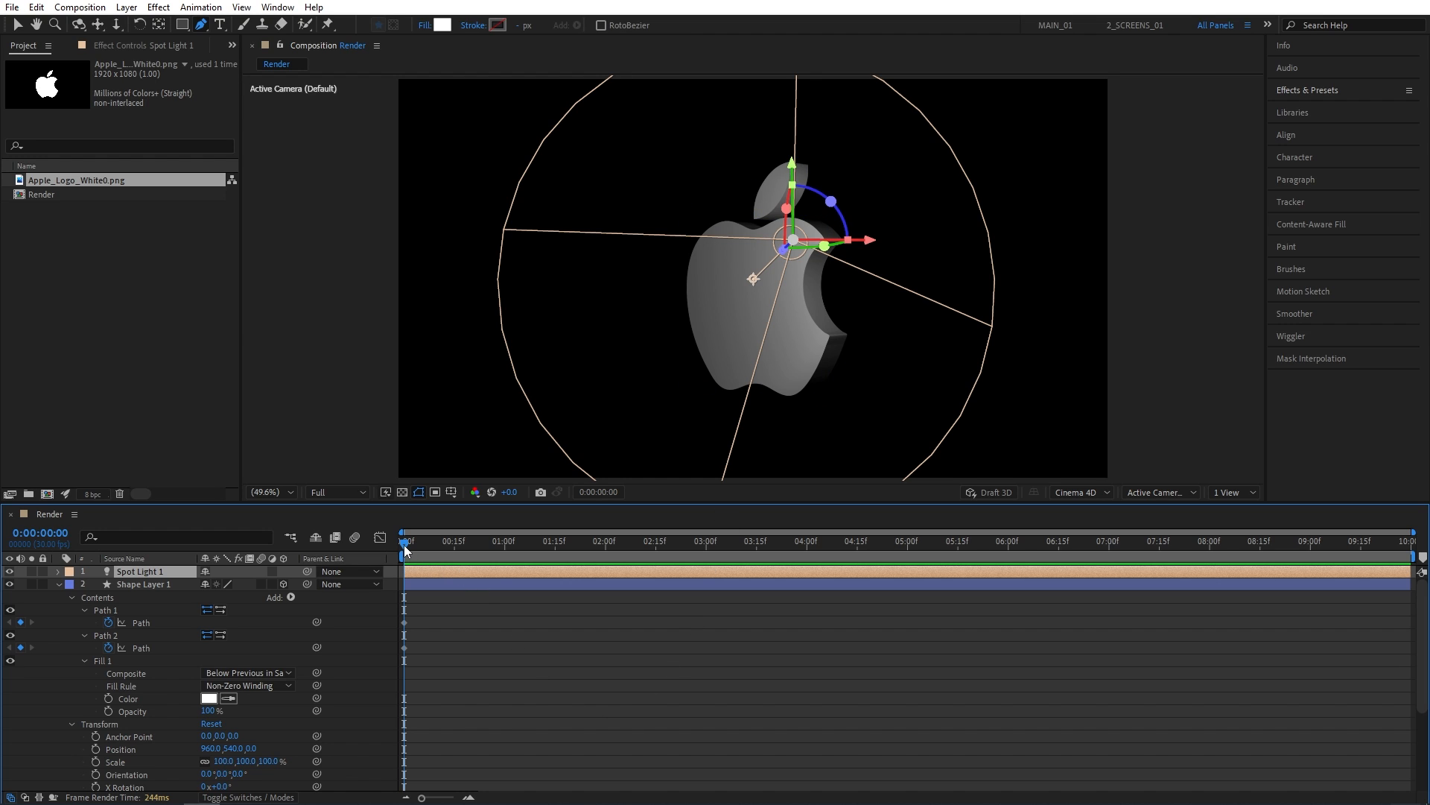
# - Keyframe the apple layer's Y Rotation from 0° to 1x+0.0° across the composition
pyautogui.click(143, 584)
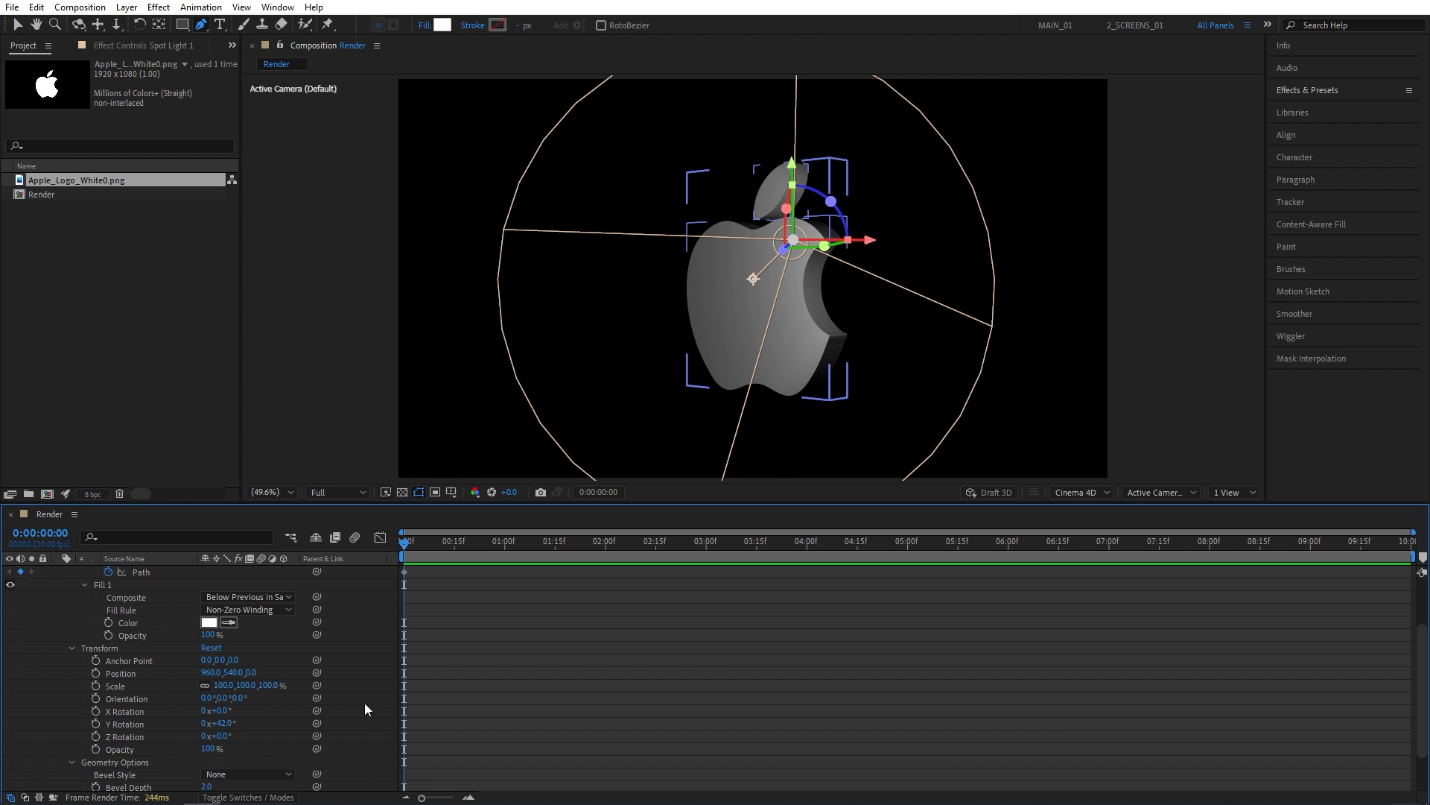
pyautogui.doubleClick(218, 724)
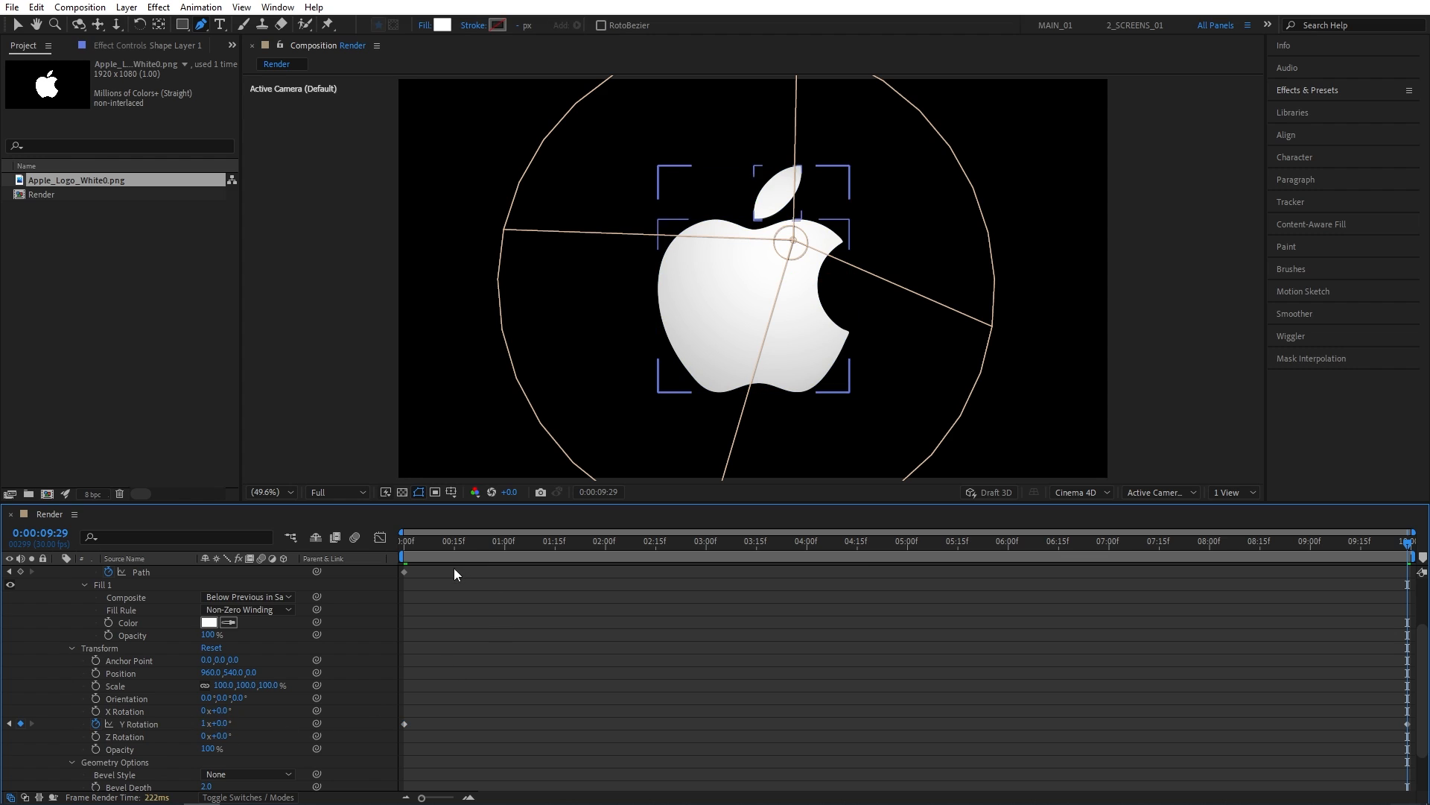
pyautogui.click(547, 540)
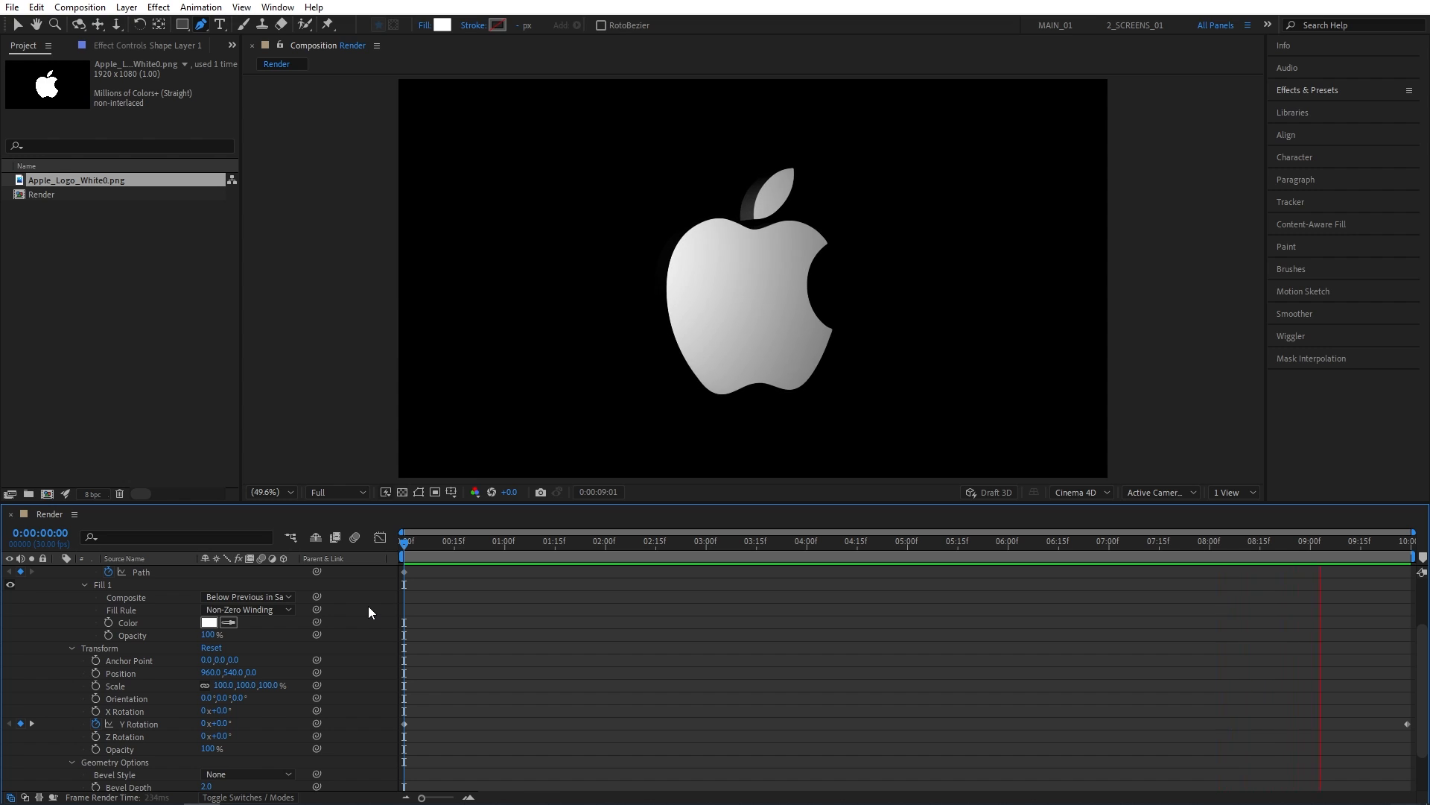
# - Play a preview of the lit 3D apple spinning on its Y axis
pyautogui.click(518, 541)
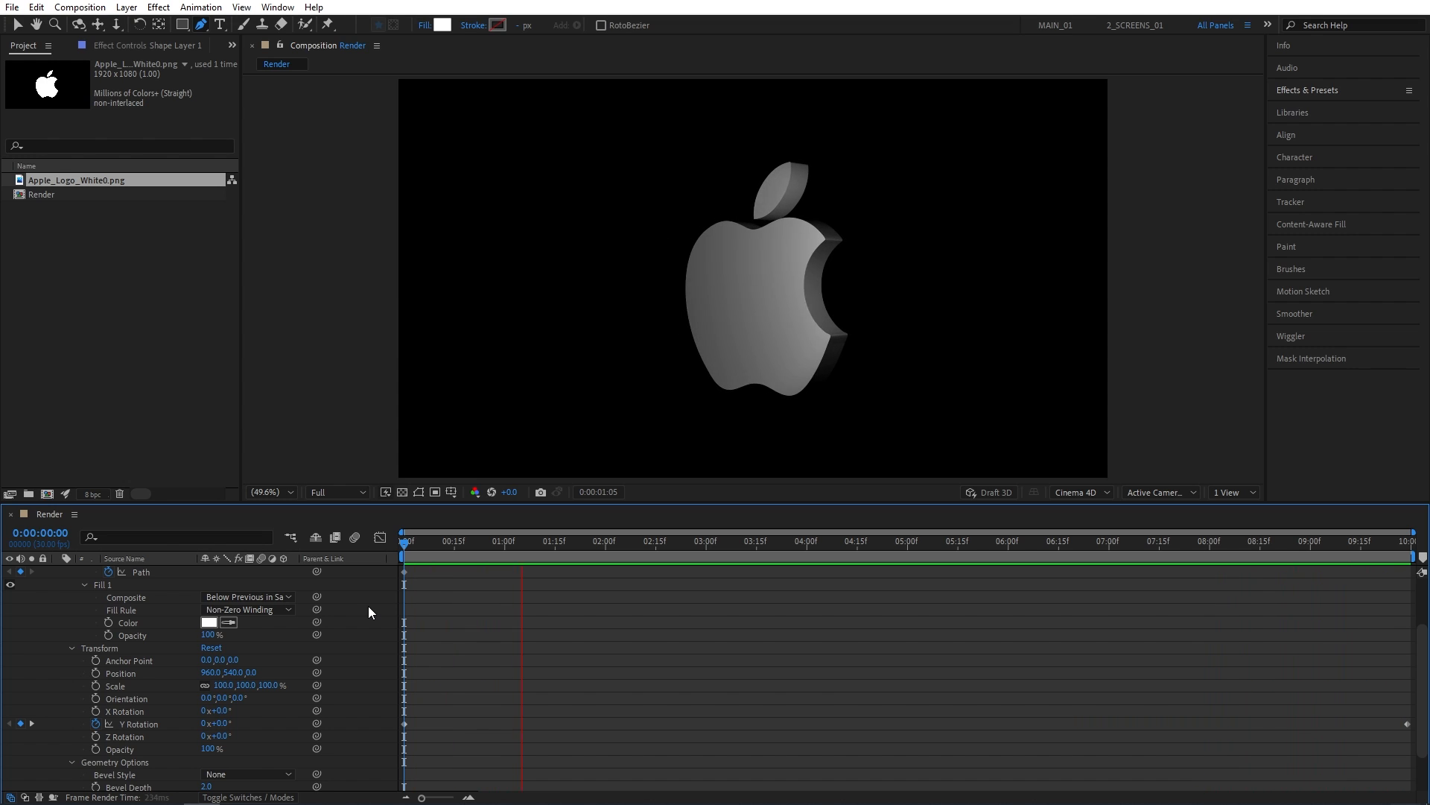